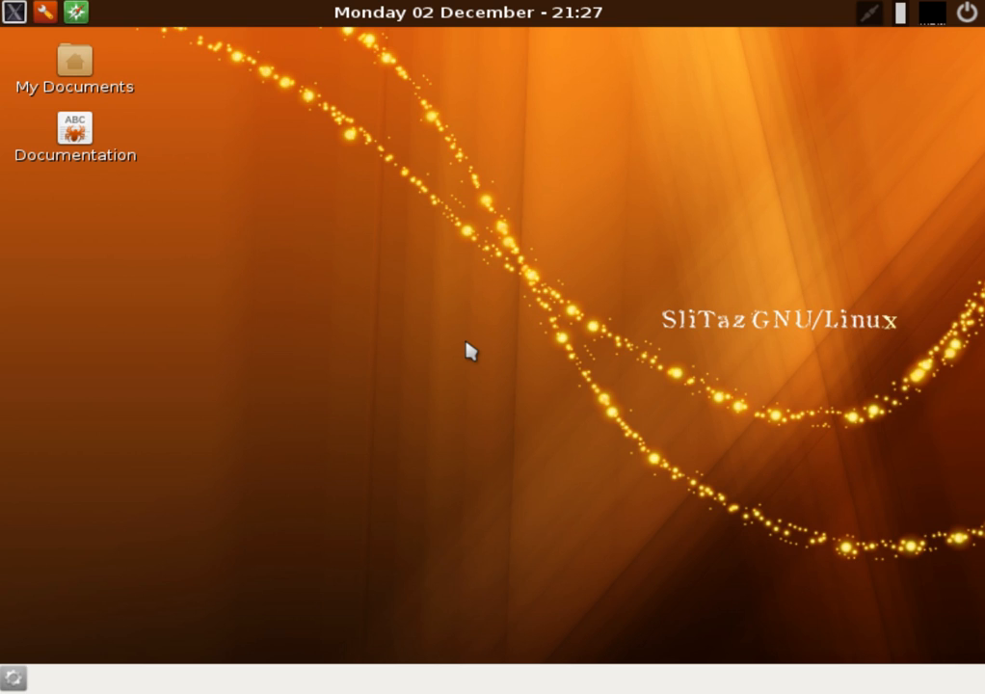
pyautogui.moveTo(395, 37)
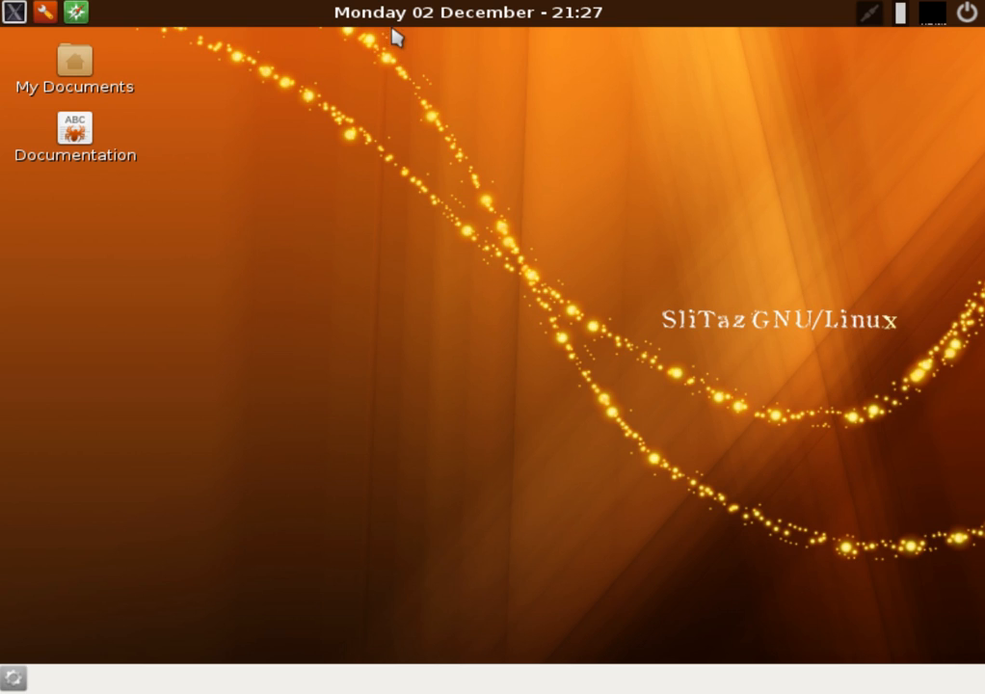
pyautogui.moveTo(586, 39)
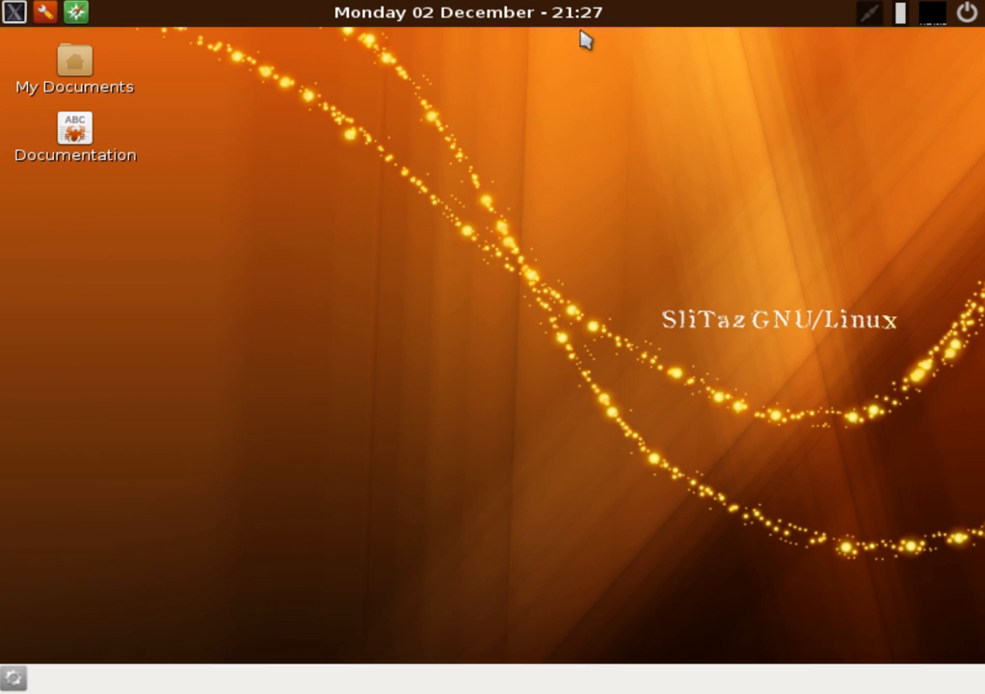
pyautogui.moveTo(617, 27)
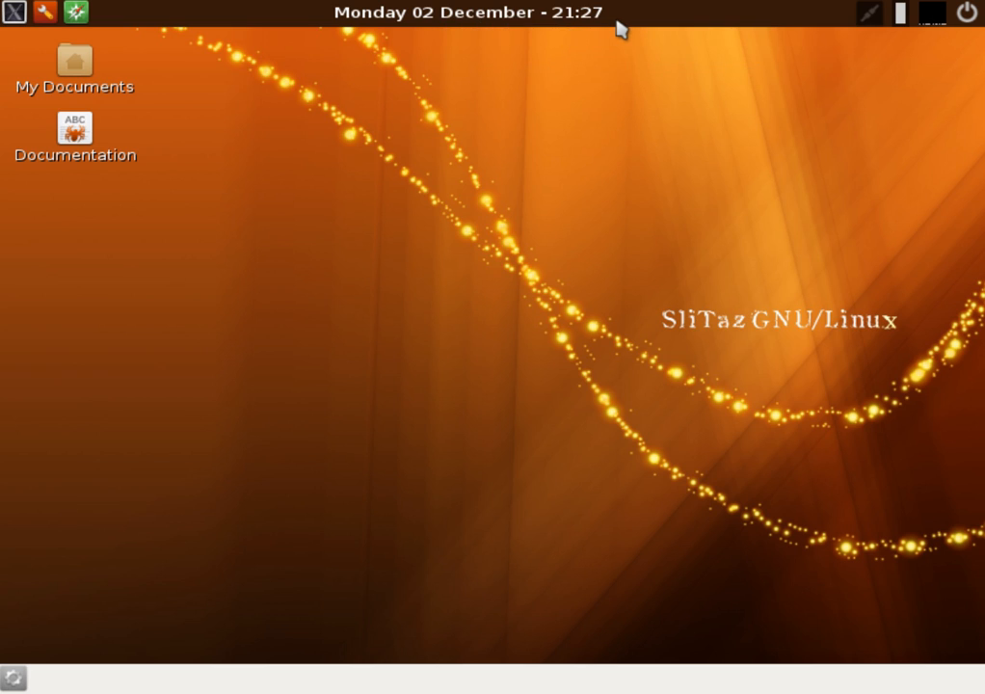
pyautogui.moveTo(538, 148)
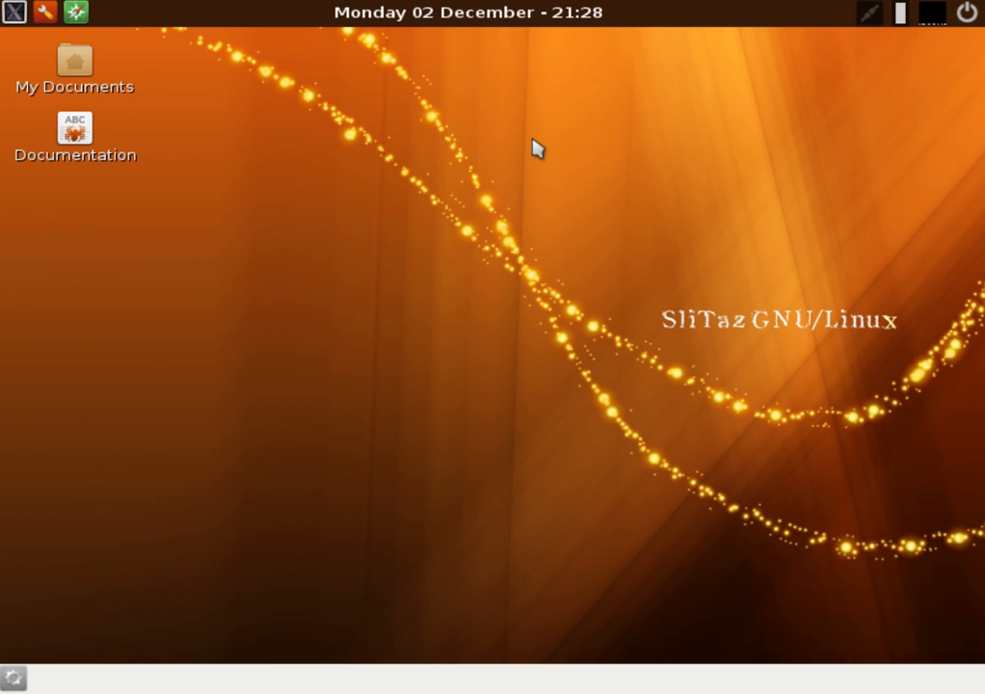
pyautogui.moveTo(327, 385)
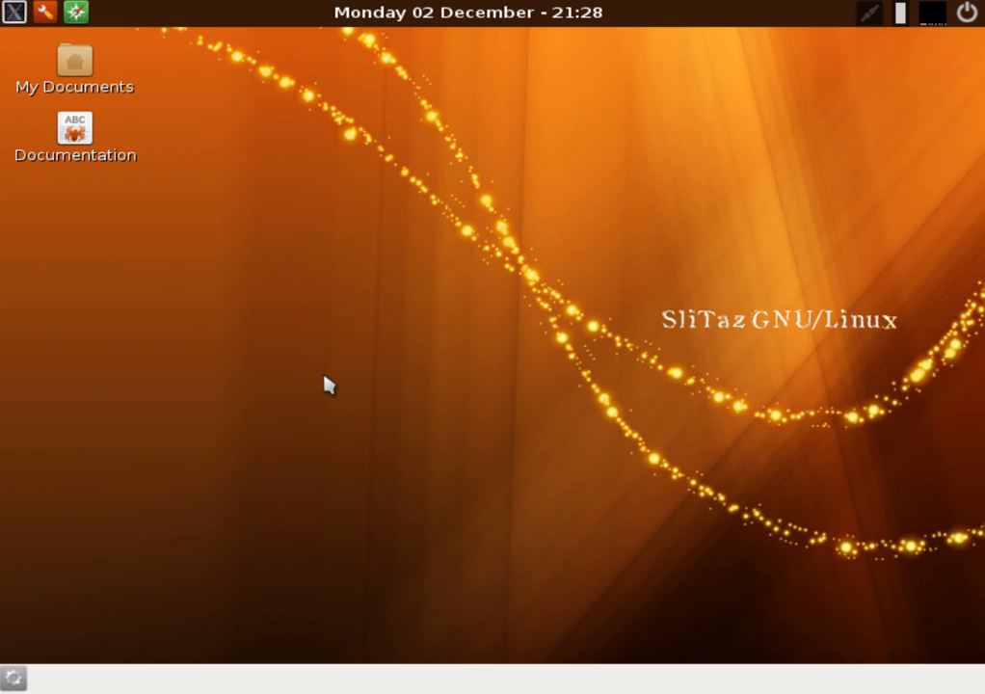
pyautogui.moveTo(202, 197)
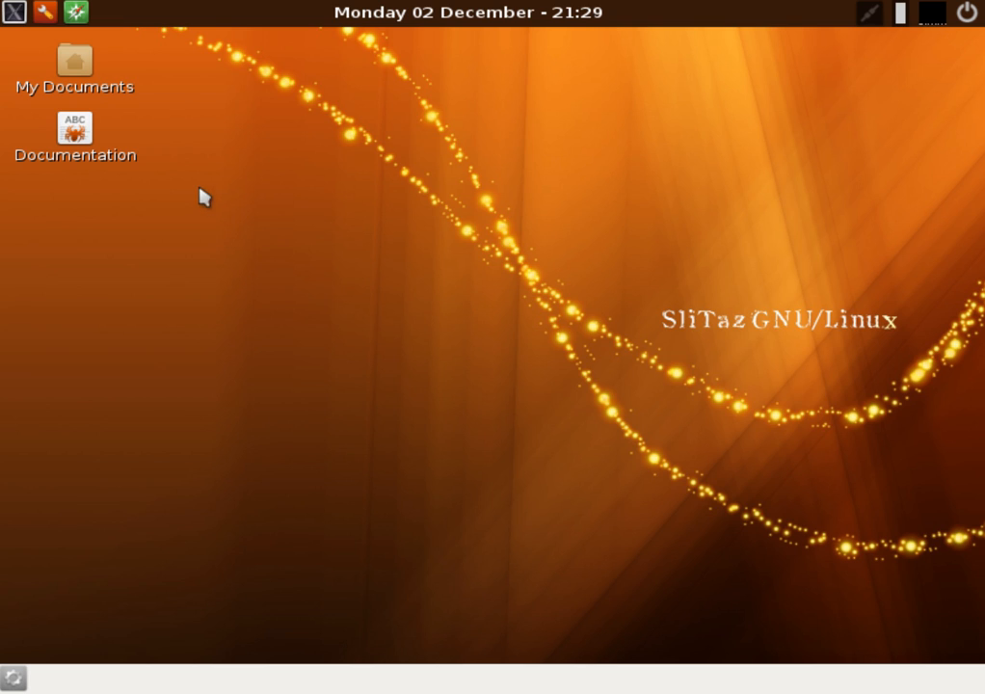
# - Log into TazPanel as root from the SliTaz Panel launcher
pyautogui.click(46, 11)
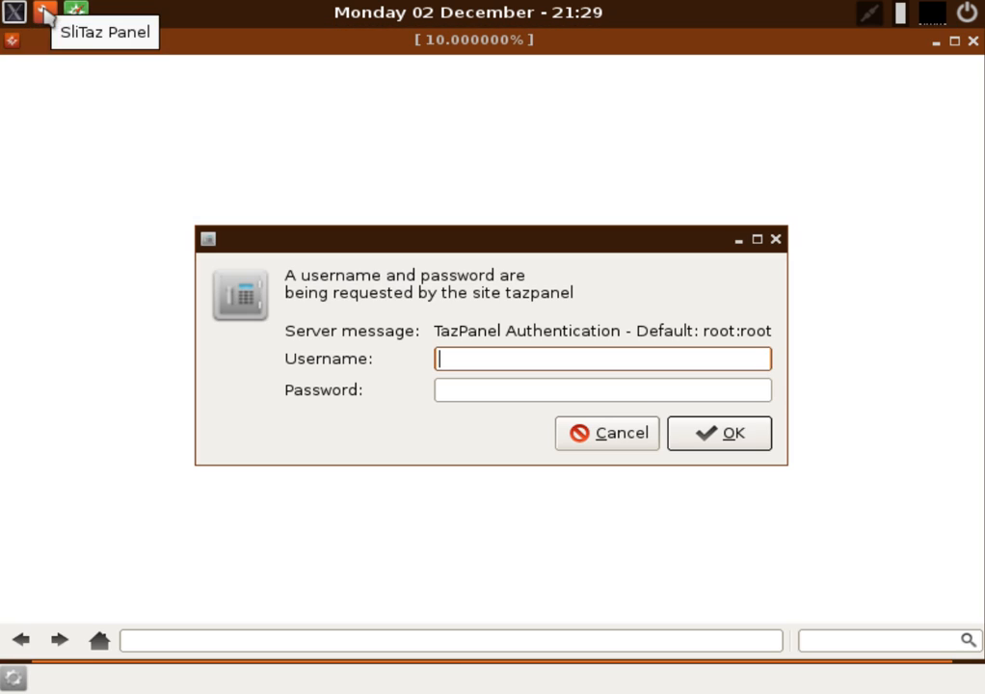
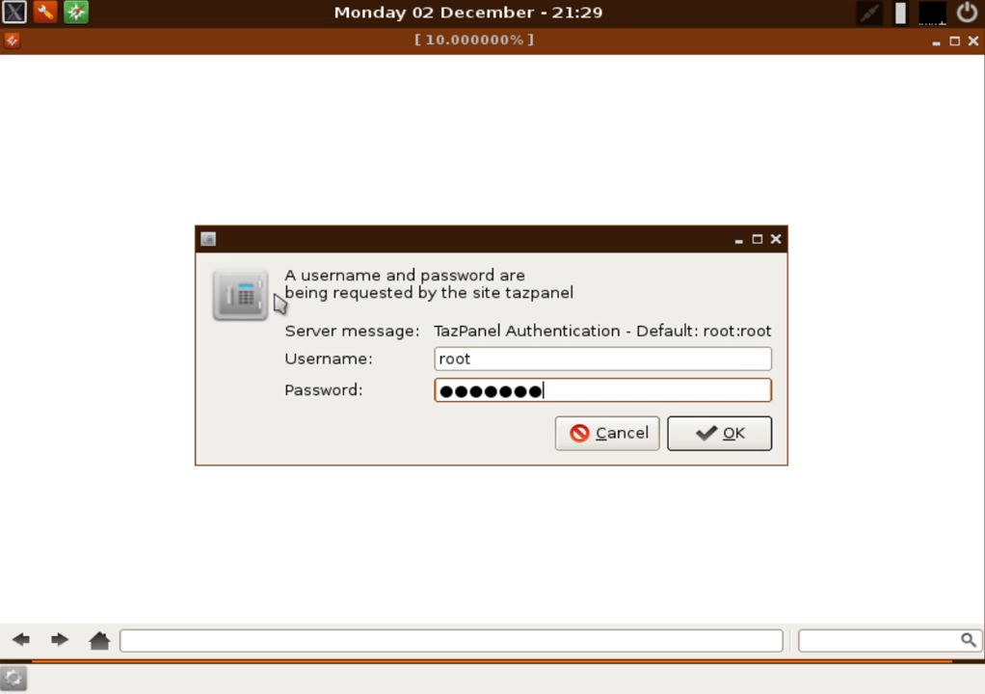
pyautogui.click(719, 432)
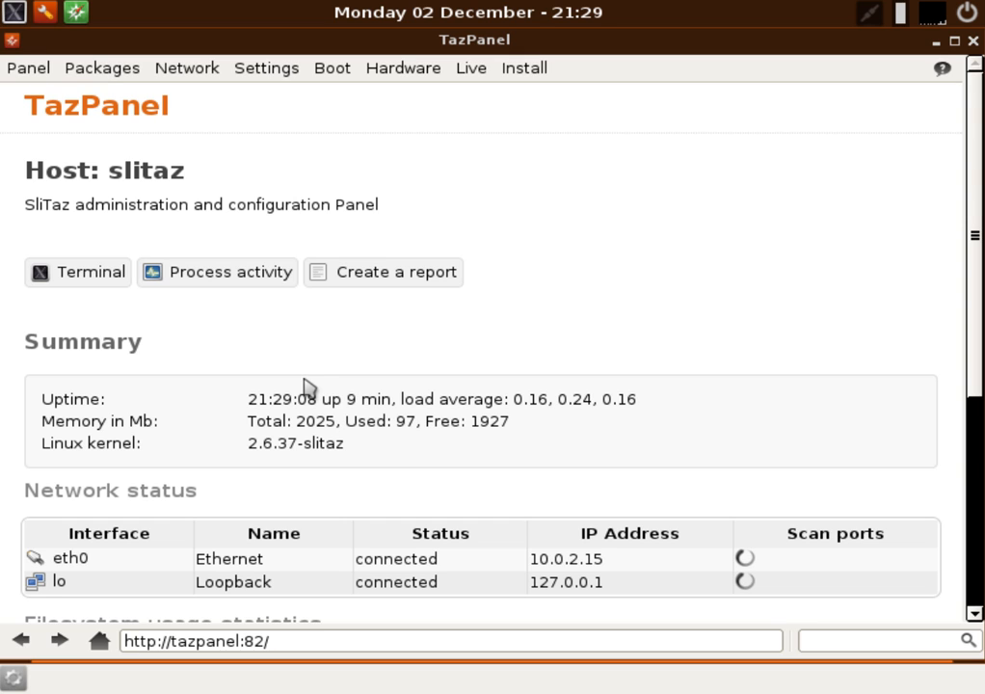
# - Look through the host summary, network status and filesystem usage on the main page
pyautogui.scroll(-3)
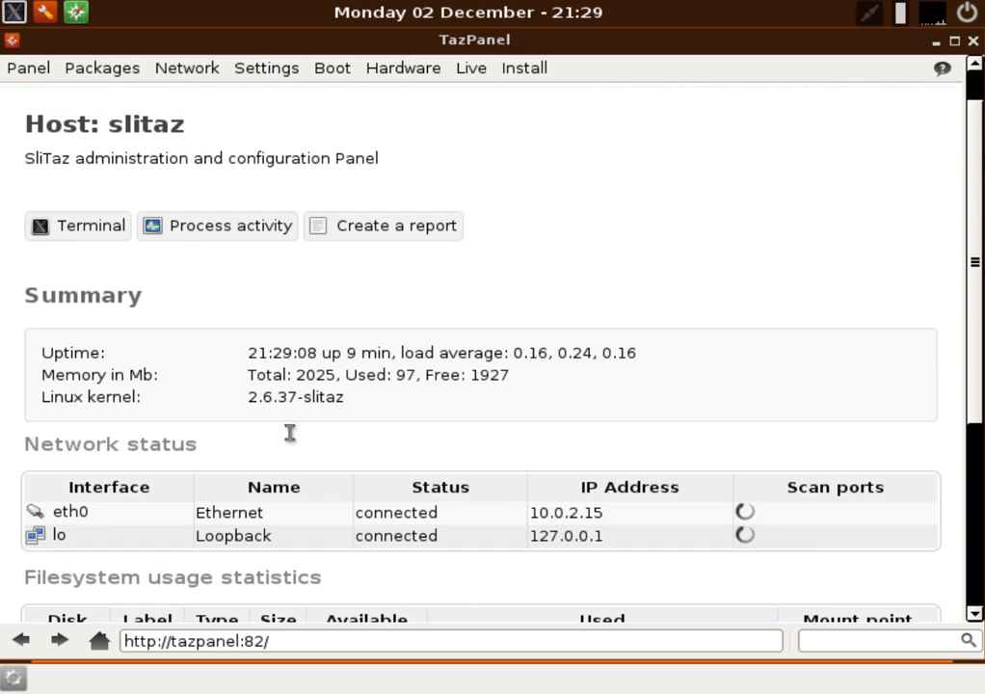
pyautogui.scroll(-3)
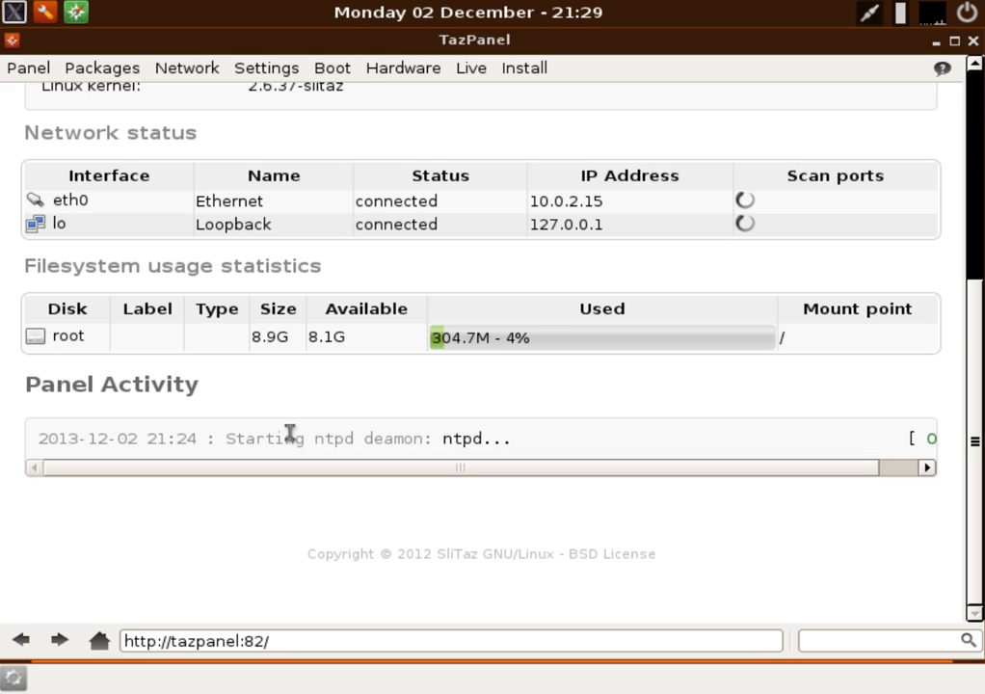
pyautogui.moveTo(467, 357)
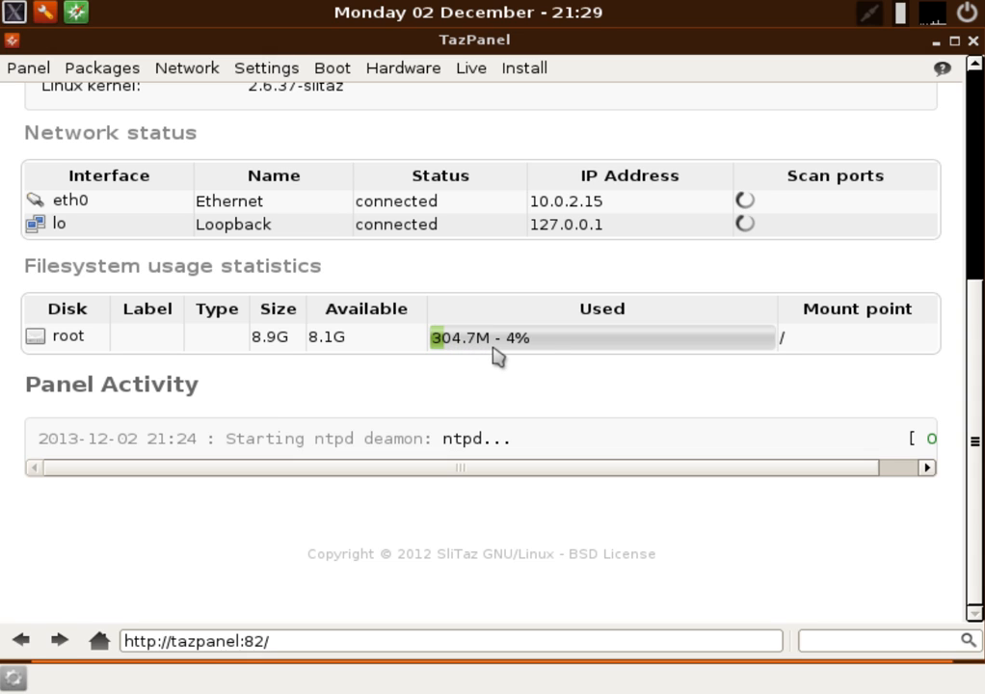
pyautogui.moveTo(377, 329)
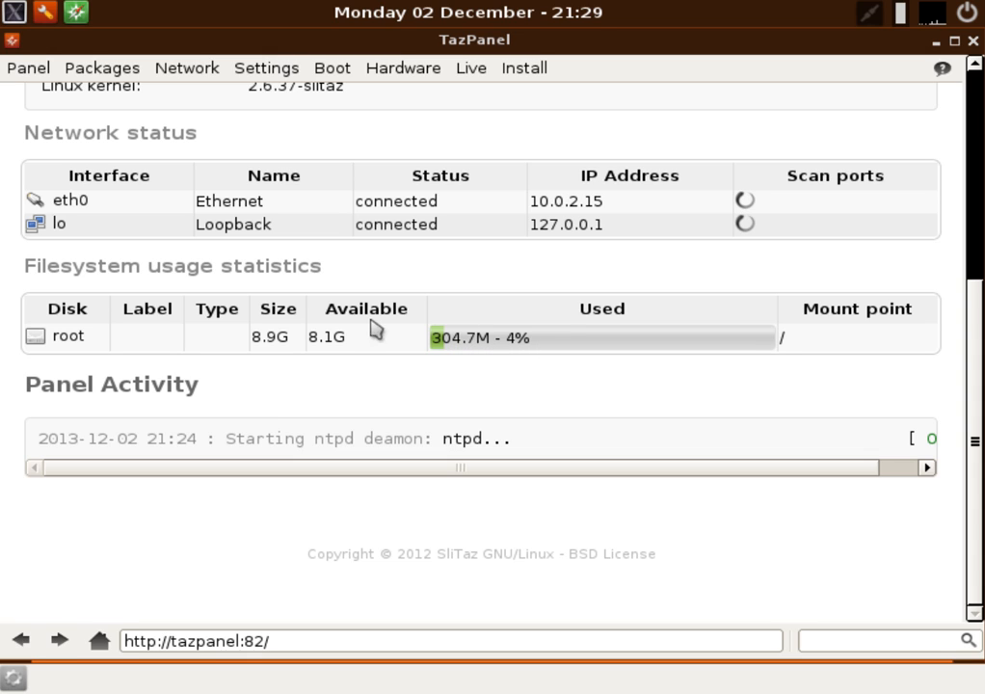
pyautogui.moveTo(343, 356)
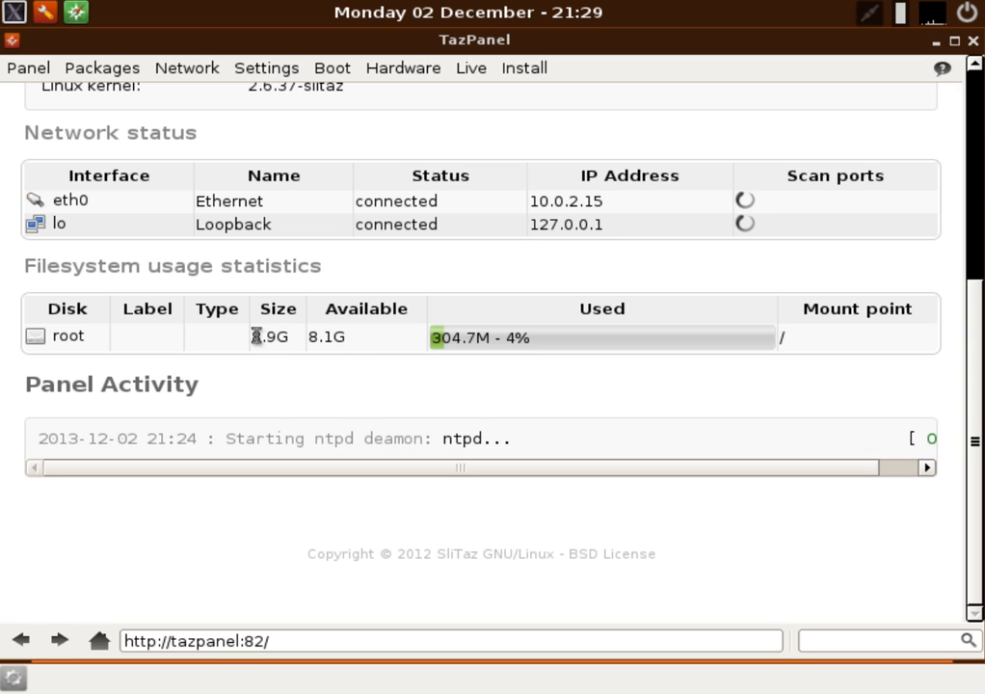
pyautogui.moveTo(273, 363)
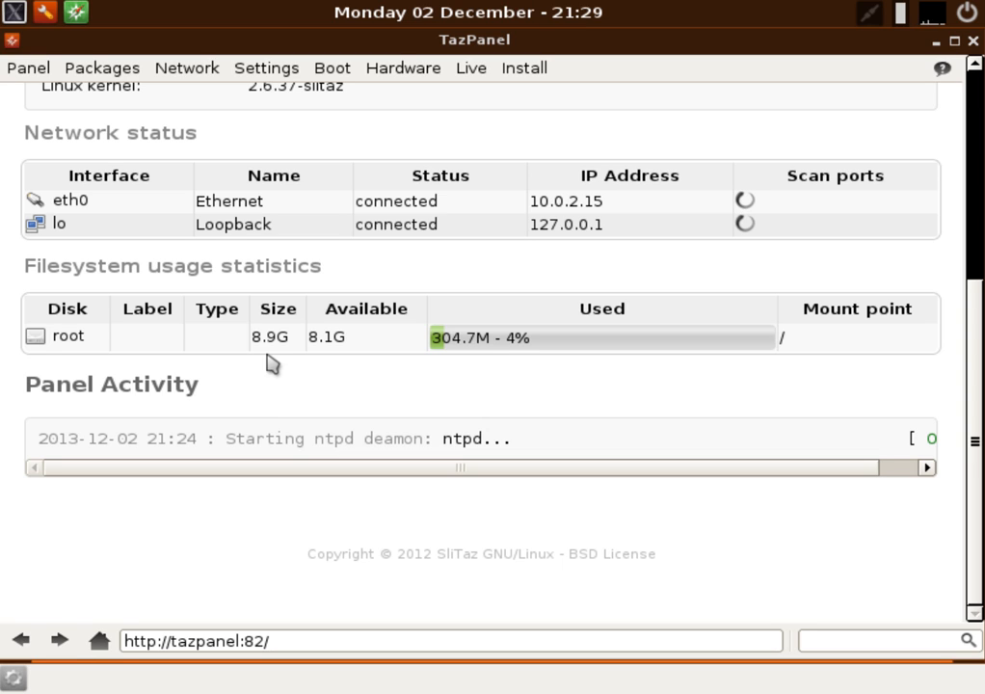
pyautogui.moveTo(516, 110)
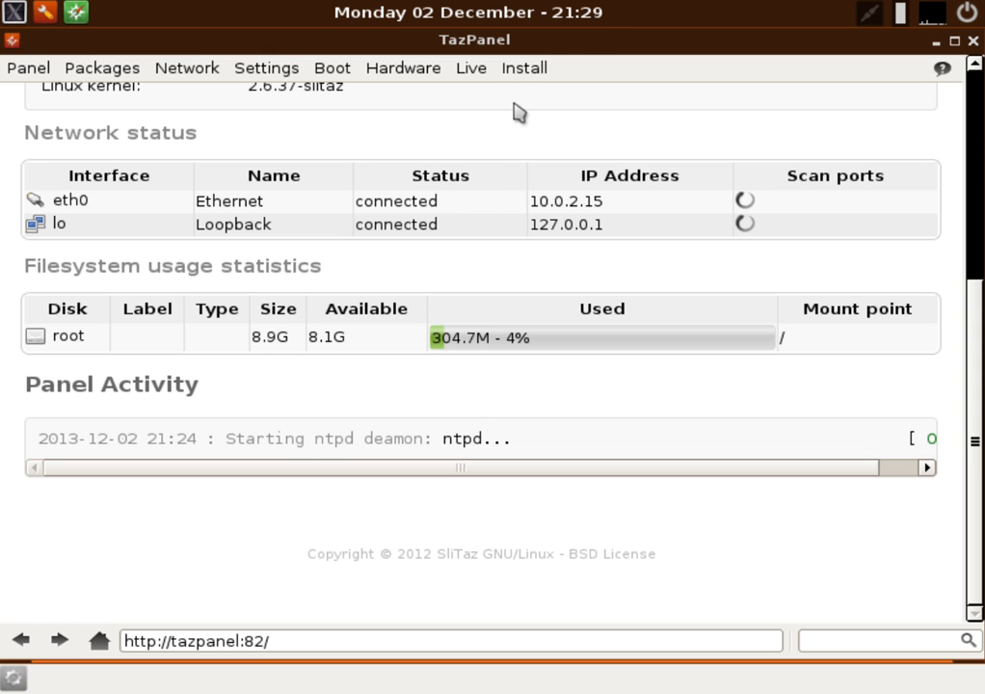
pyautogui.moveTo(486, 146)
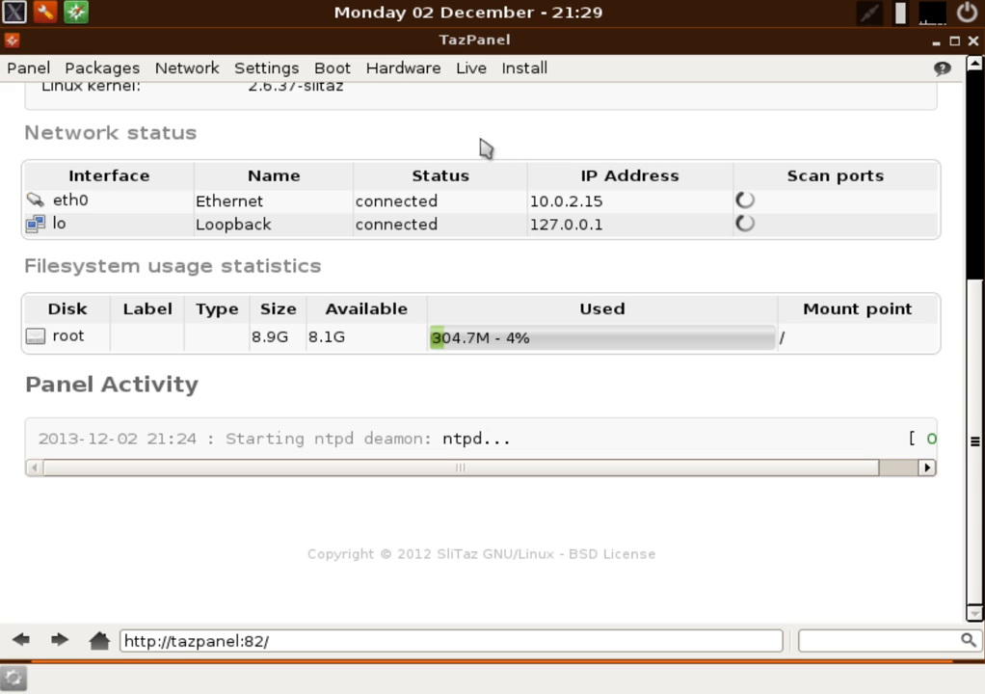
pyautogui.moveTo(413, 138)
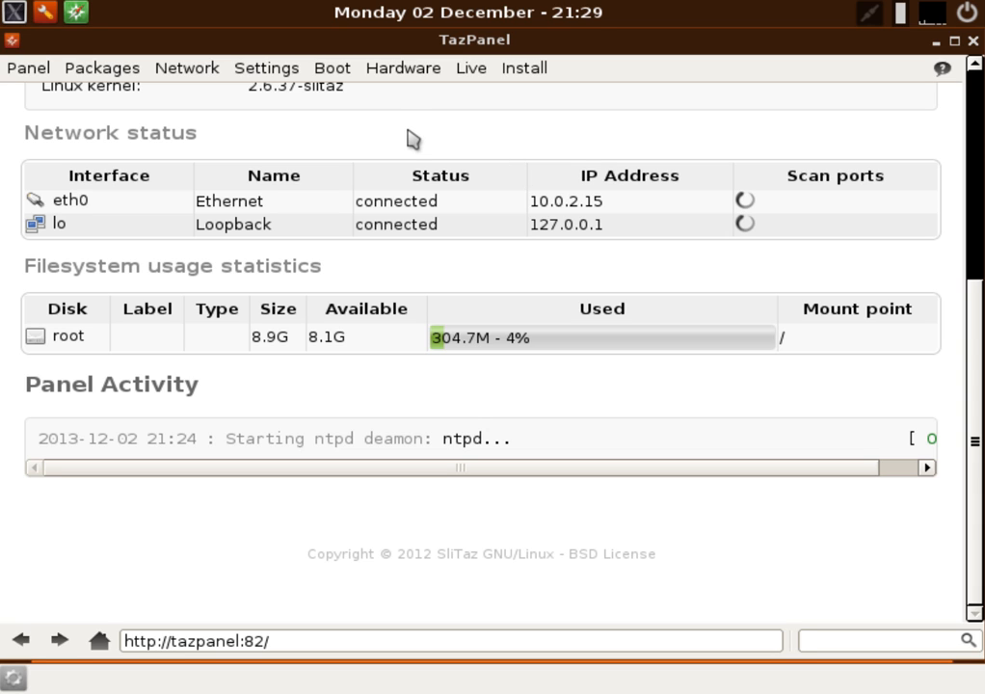
pyautogui.moveTo(455, 293)
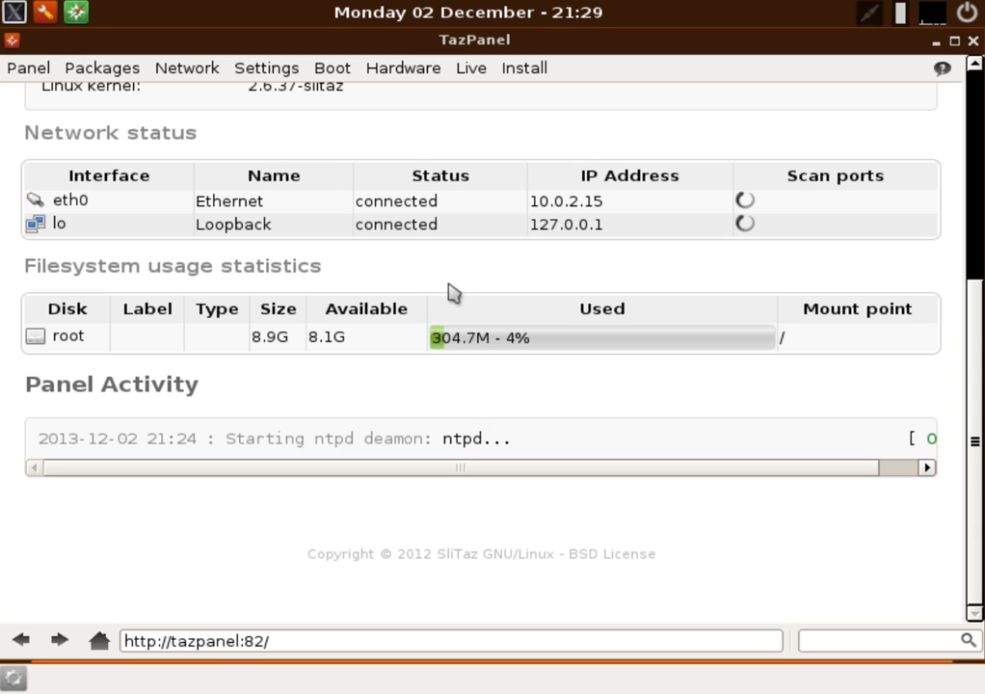
pyautogui.scroll(3)
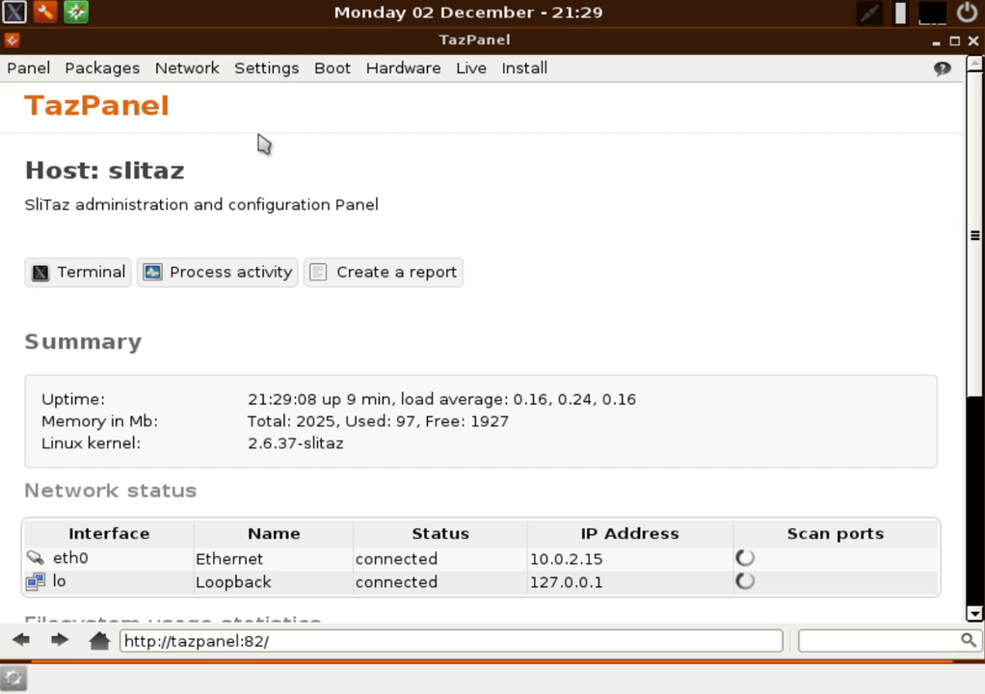
pyautogui.click(102, 68)
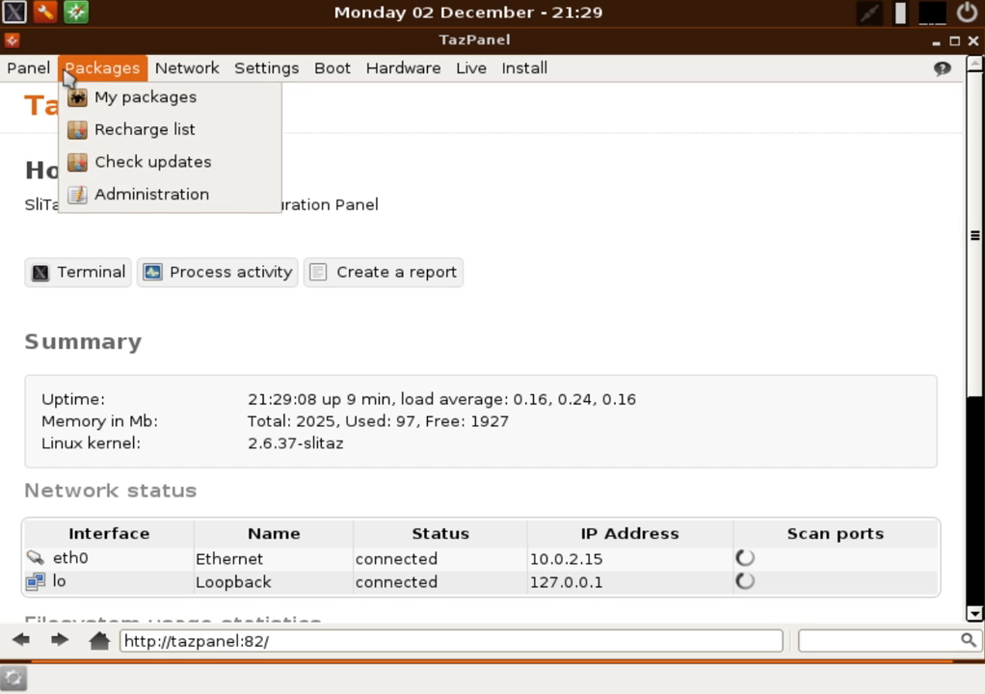
pyautogui.click(27, 67)
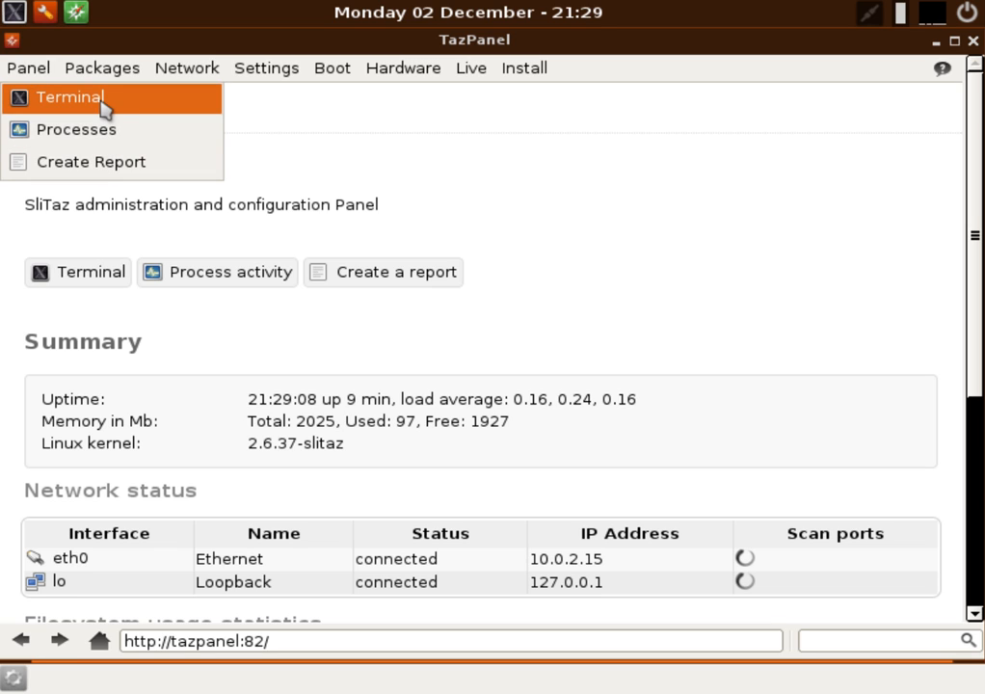
pyautogui.click(102, 68)
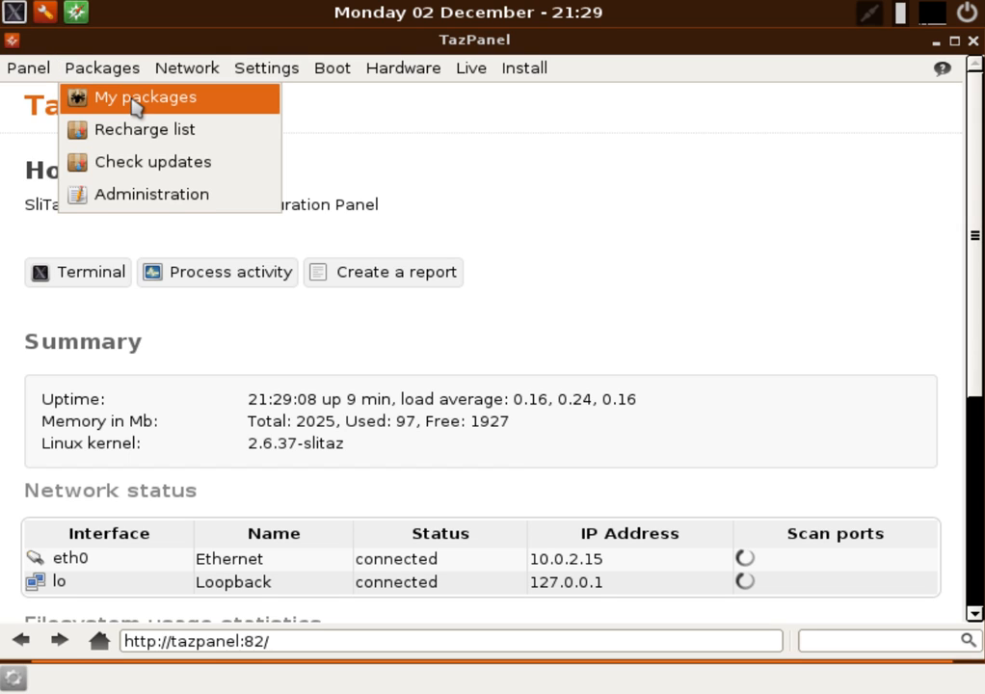
pyautogui.click(145, 129)
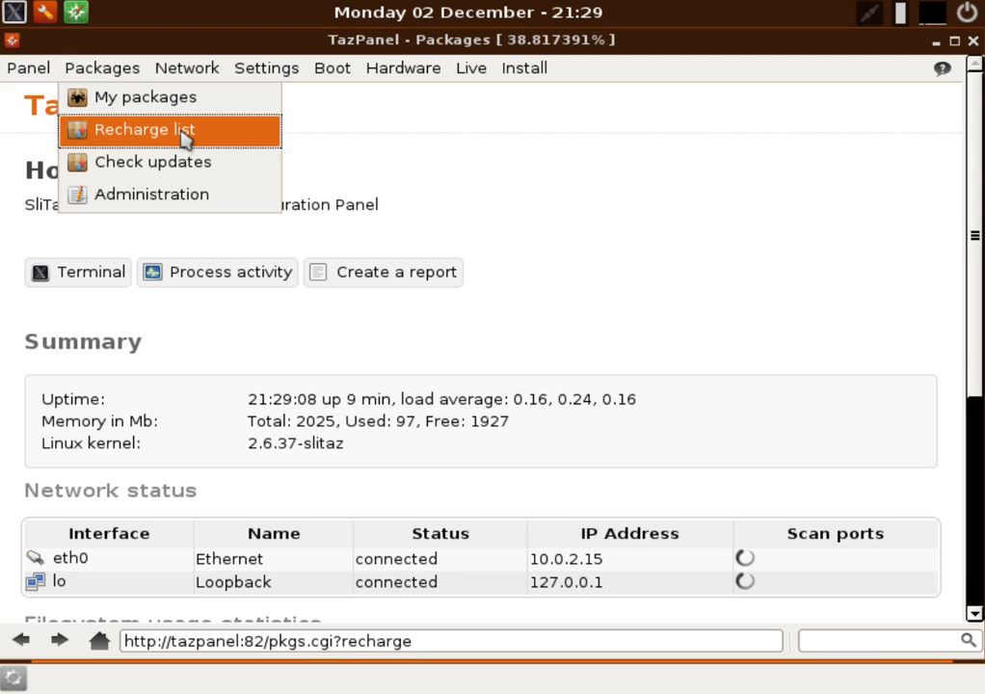
pyautogui.click(146, 129)
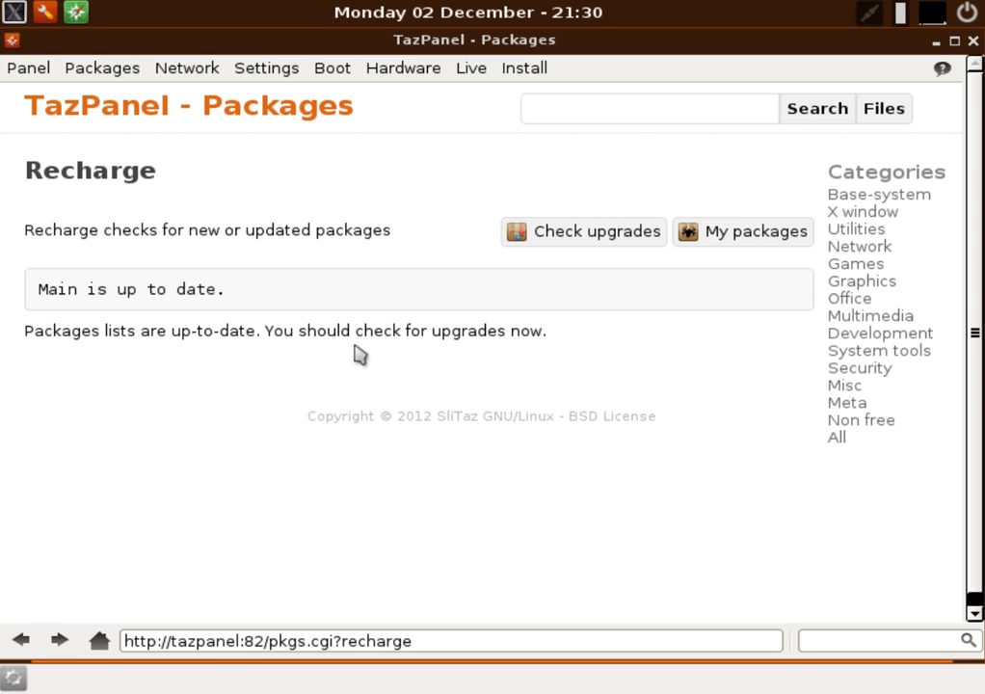
pyautogui.click(582, 231)
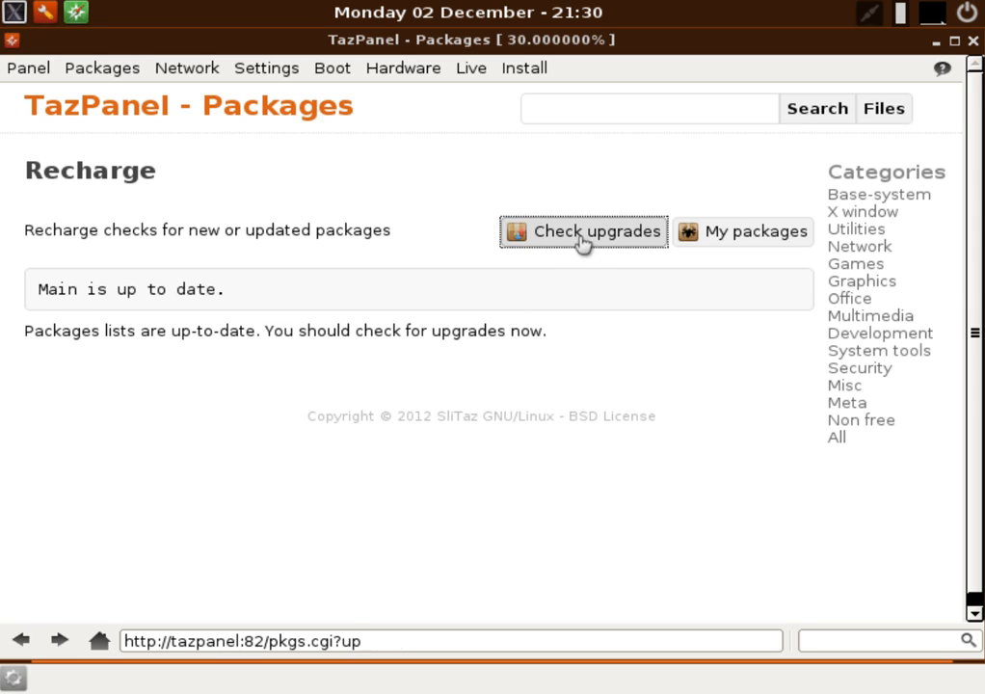
pyautogui.click(582, 232)
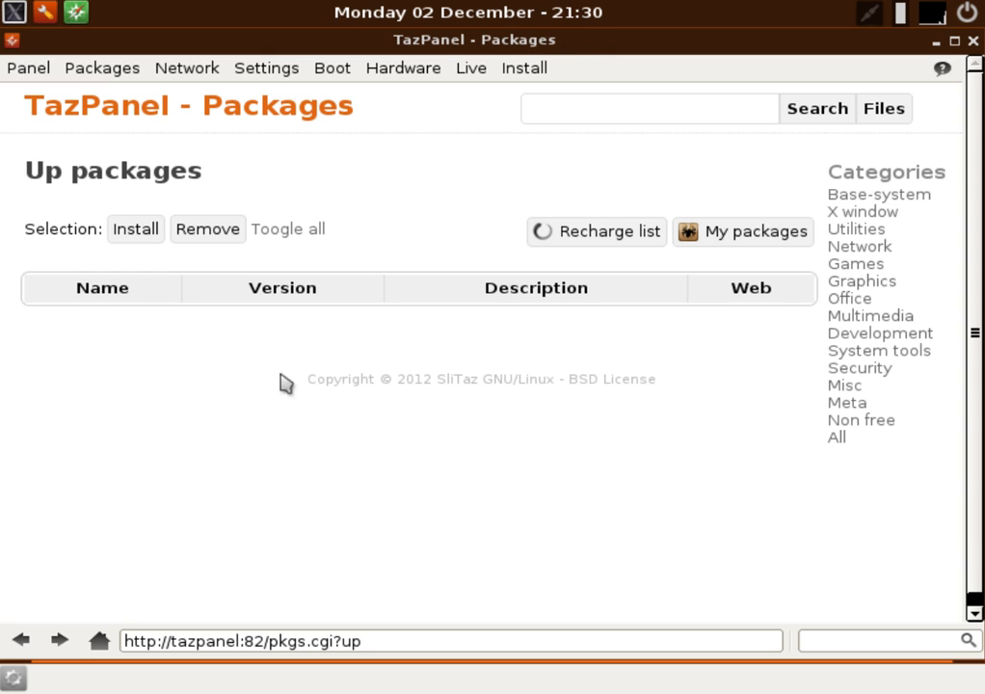
pyautogui.moveTo(305, 266)
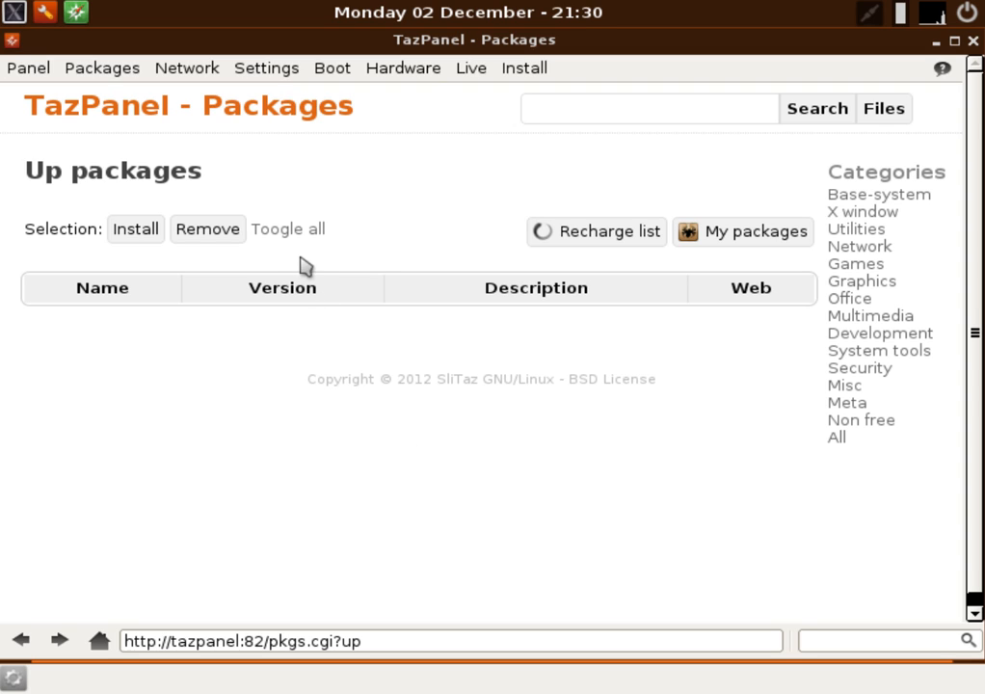
pyautogui.moveTo(293, 252)
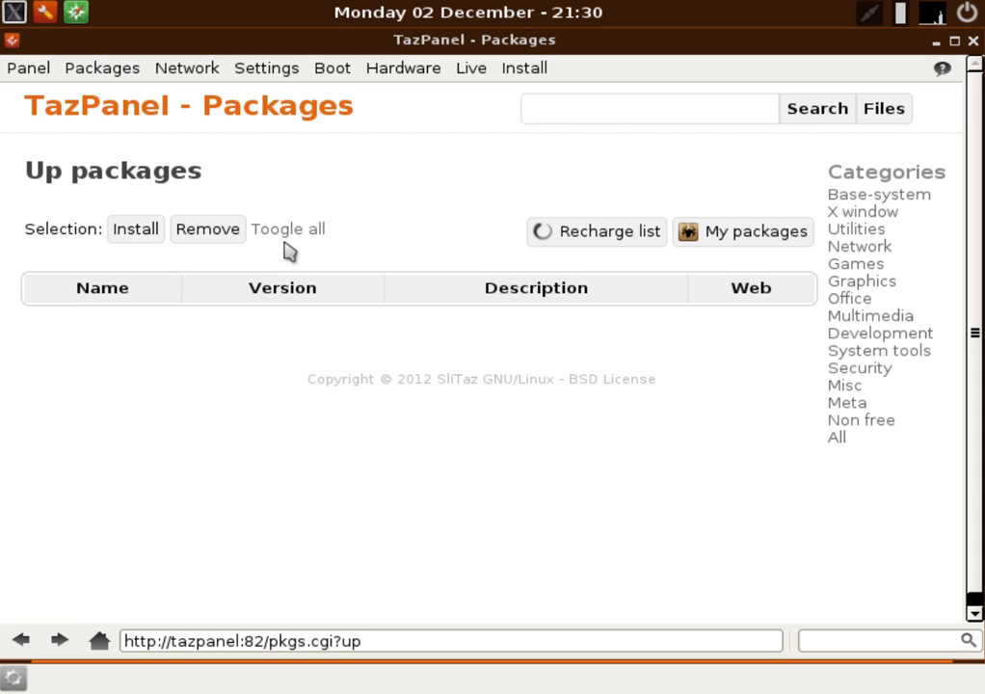
pyautogui.moveTo(520, 185)
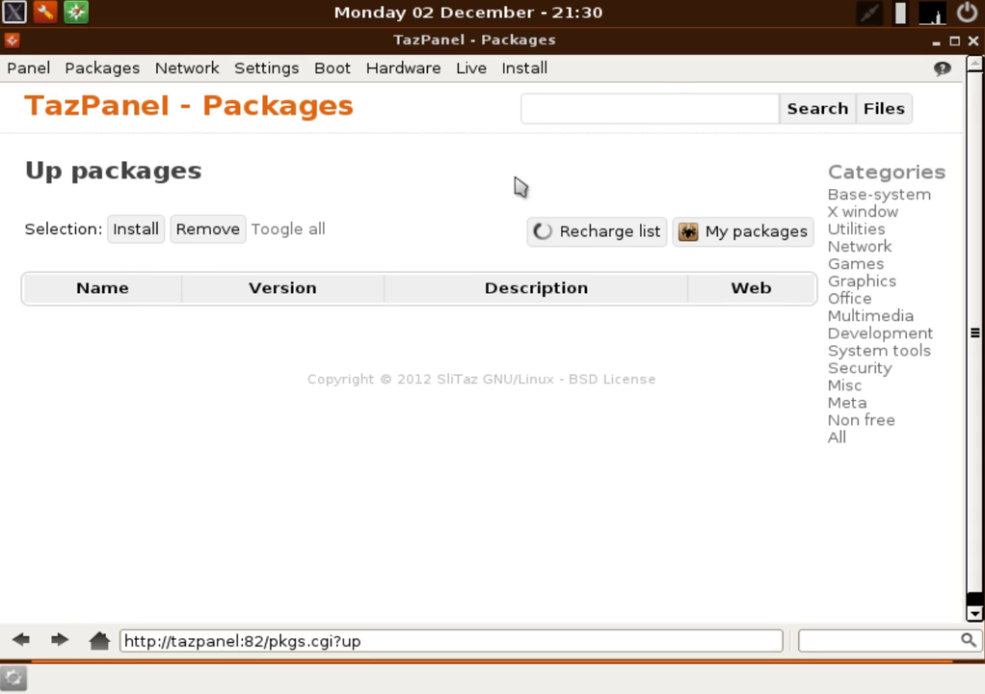
# - Search the packages for 'source'
pyautogui.click(649, 108)
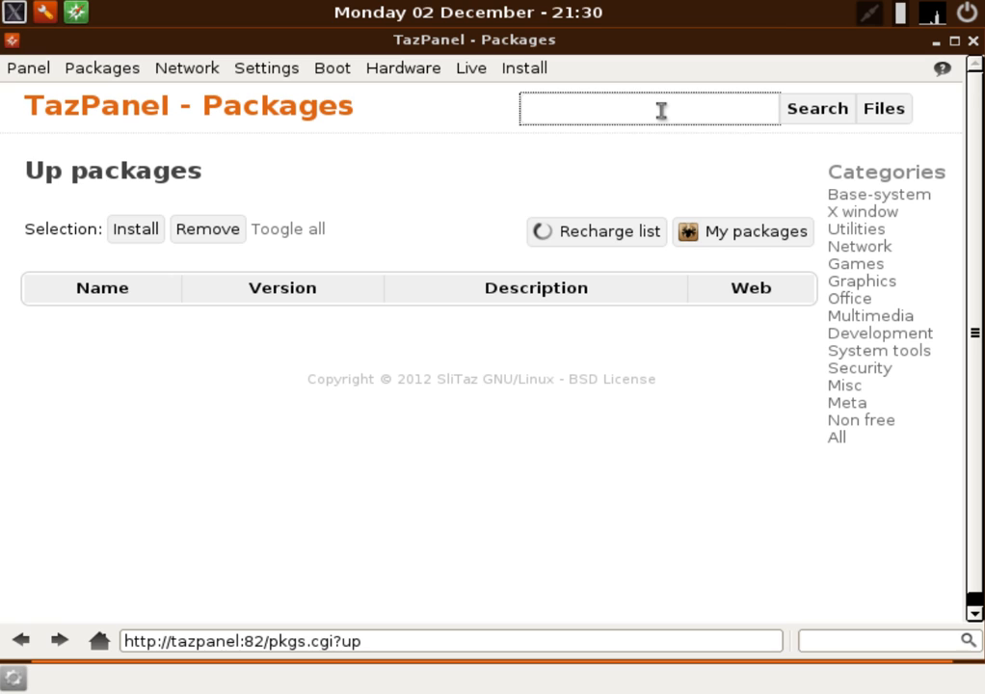
pyautogui.write('sourxc')
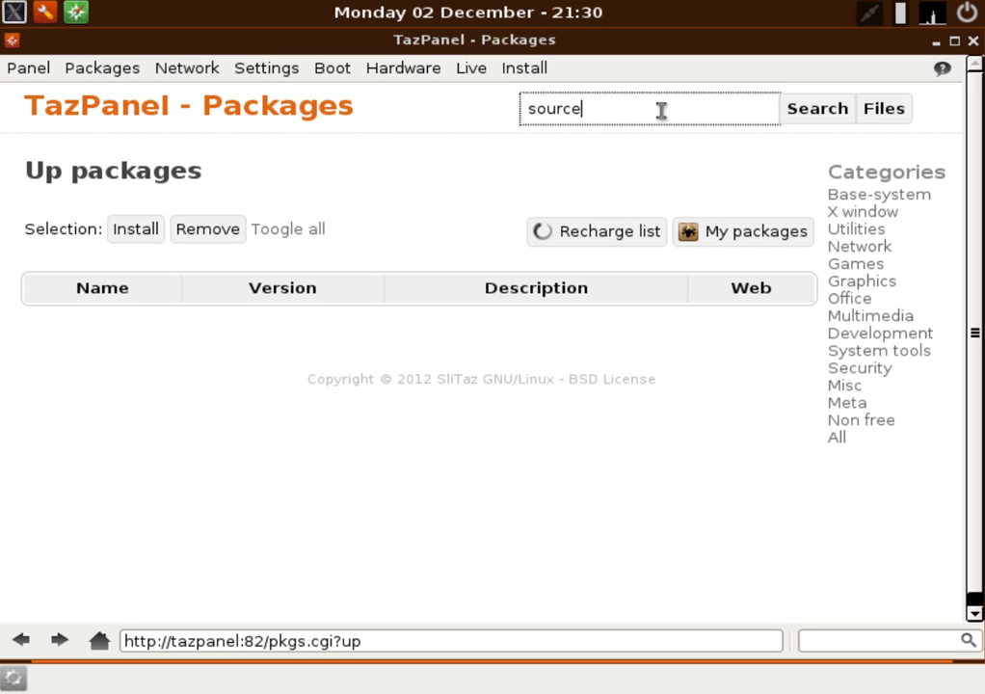
pyautogui.click(817, 108)
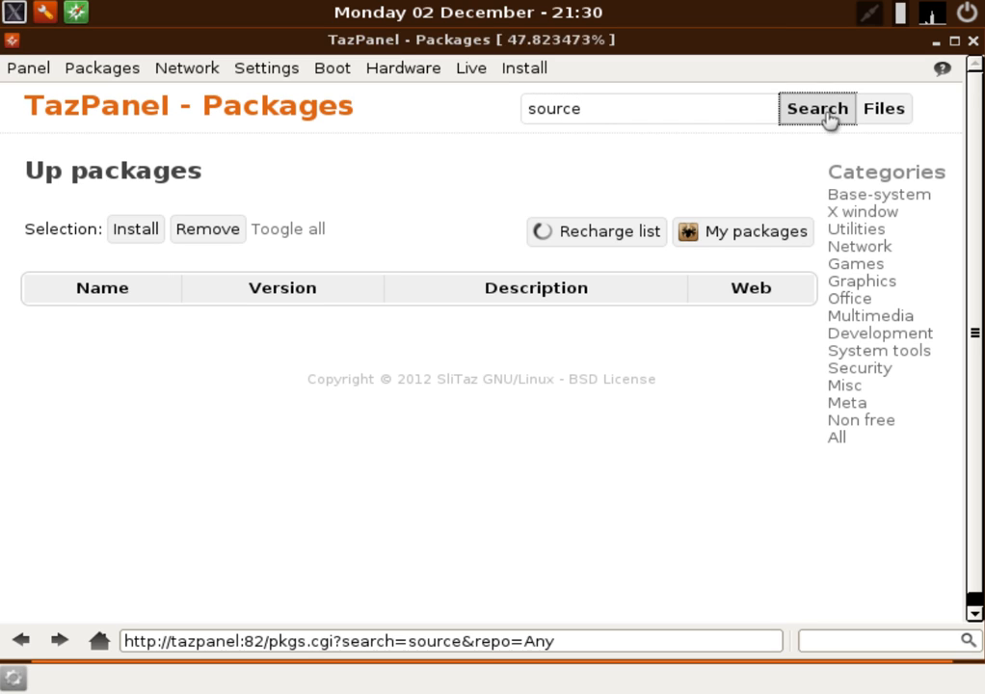
pyautogui.click(817, 108)
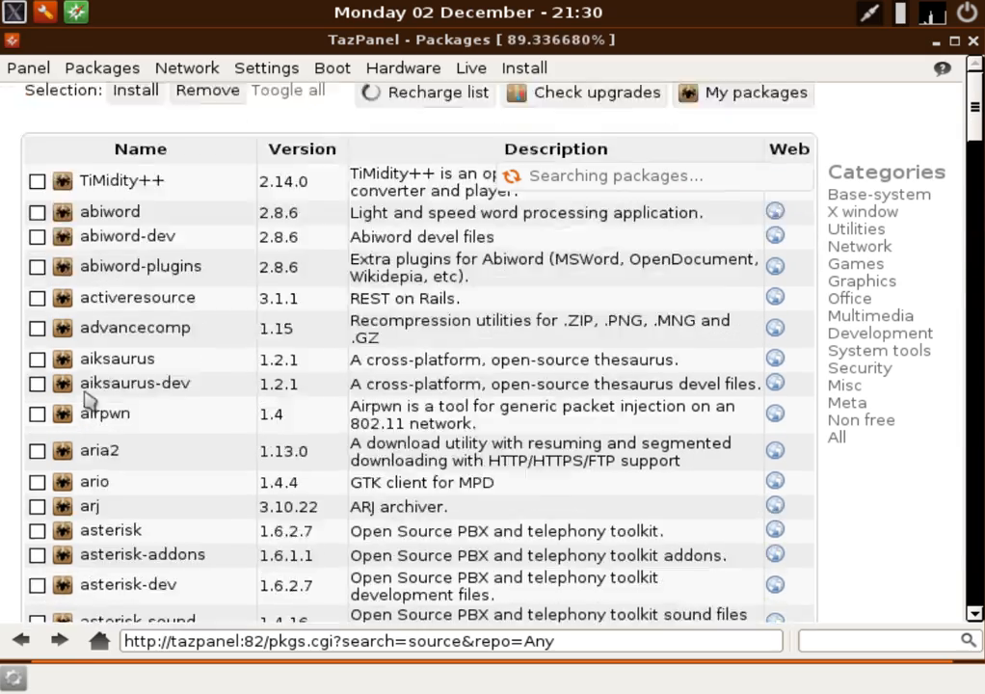
# - Browse down the search results listing TiMidity++, abiword, aria2 and others
pyautogui.scroll(-3)
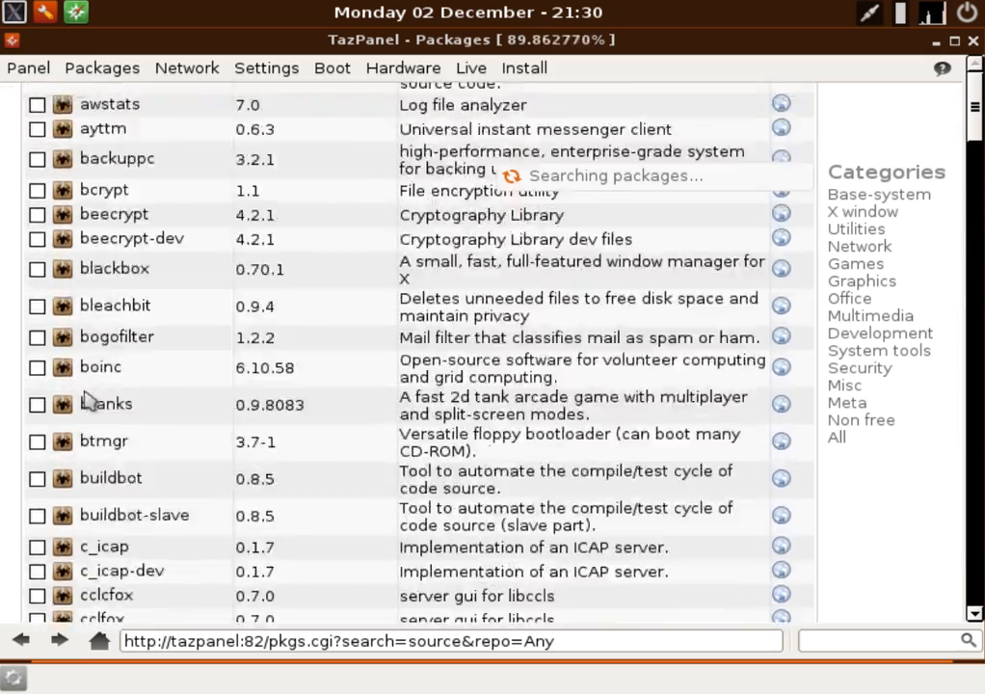
pyautogui.scroll(-3)
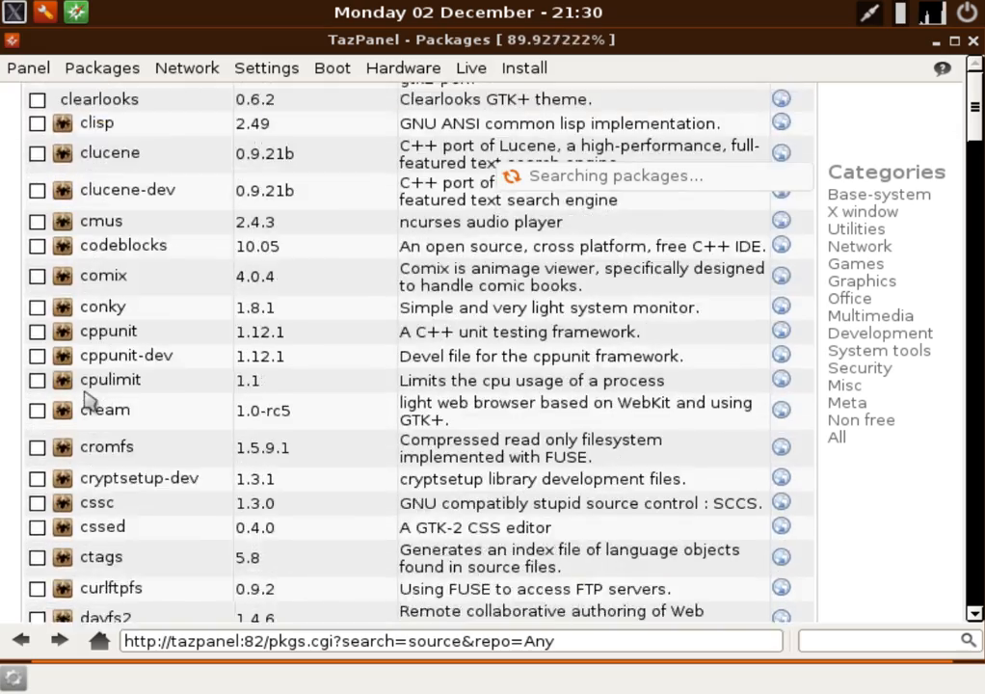
pyautogui.scroll(-3)
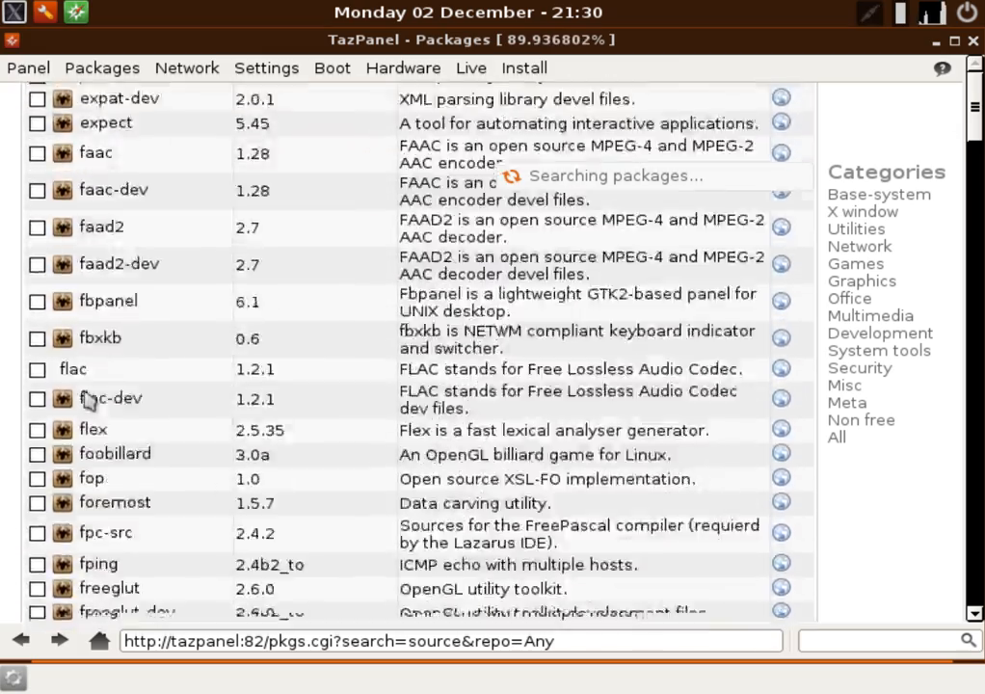
pyautogui.scroll(-3)
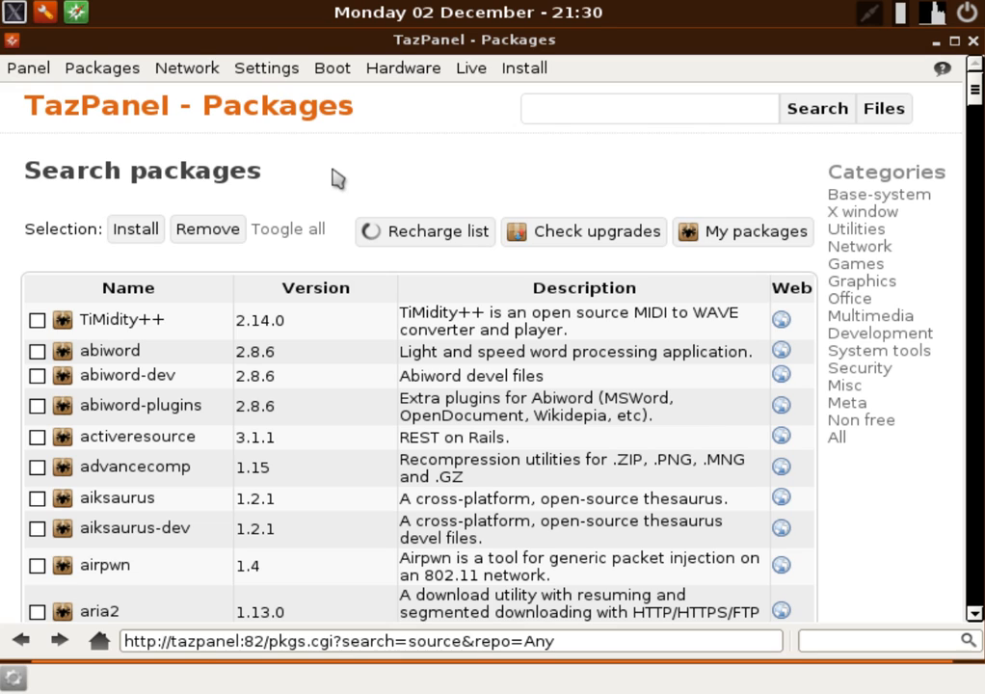
pyautogui.moveTo(944, 56)
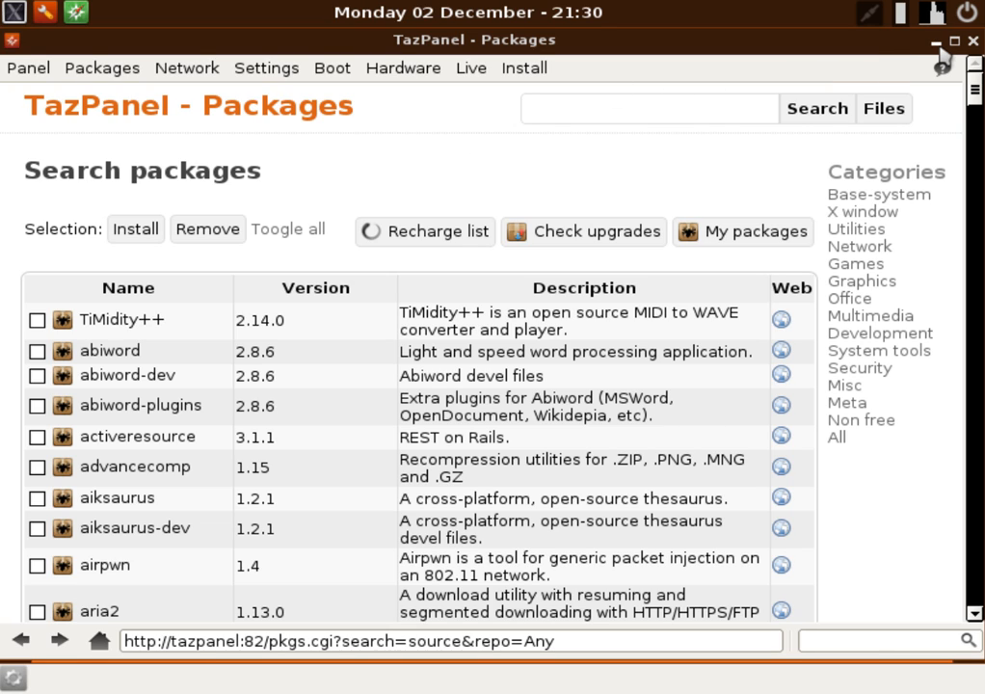
# - Minimize the TazPanel window to reveal the bare orange desktop
pyautogui.click(941, 40)
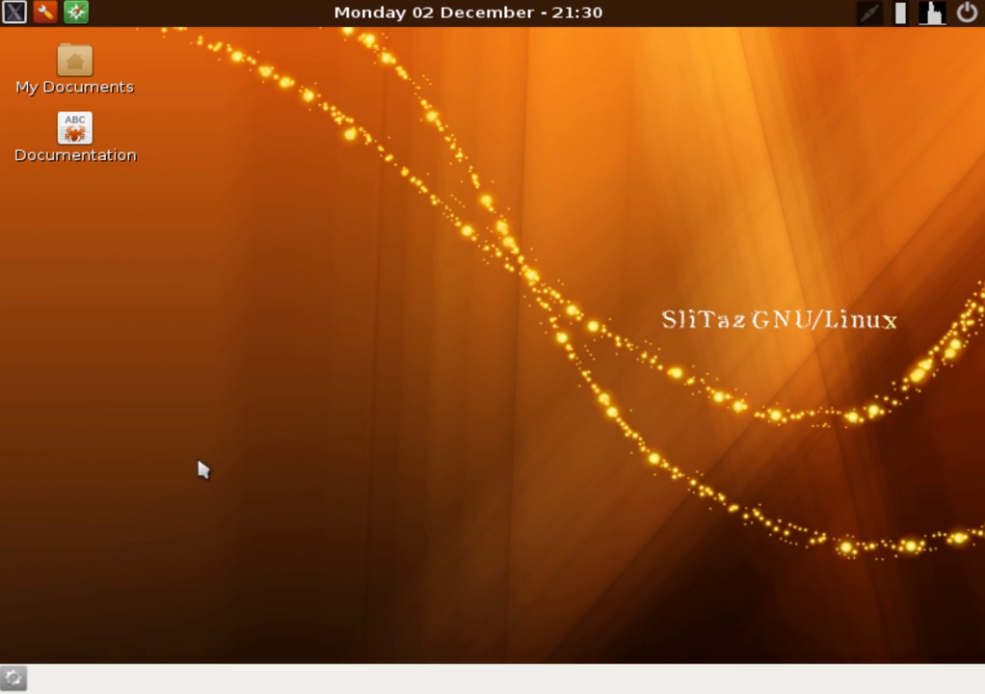
pyautogui.moveTo(21, 663)
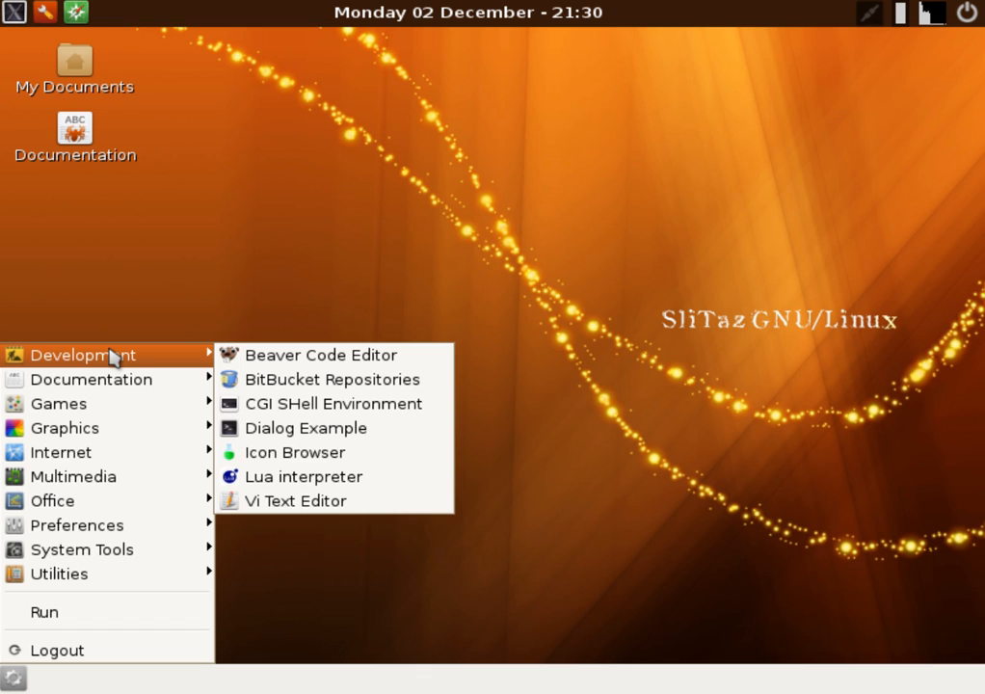
pyautogui.moveTo(320, 355)
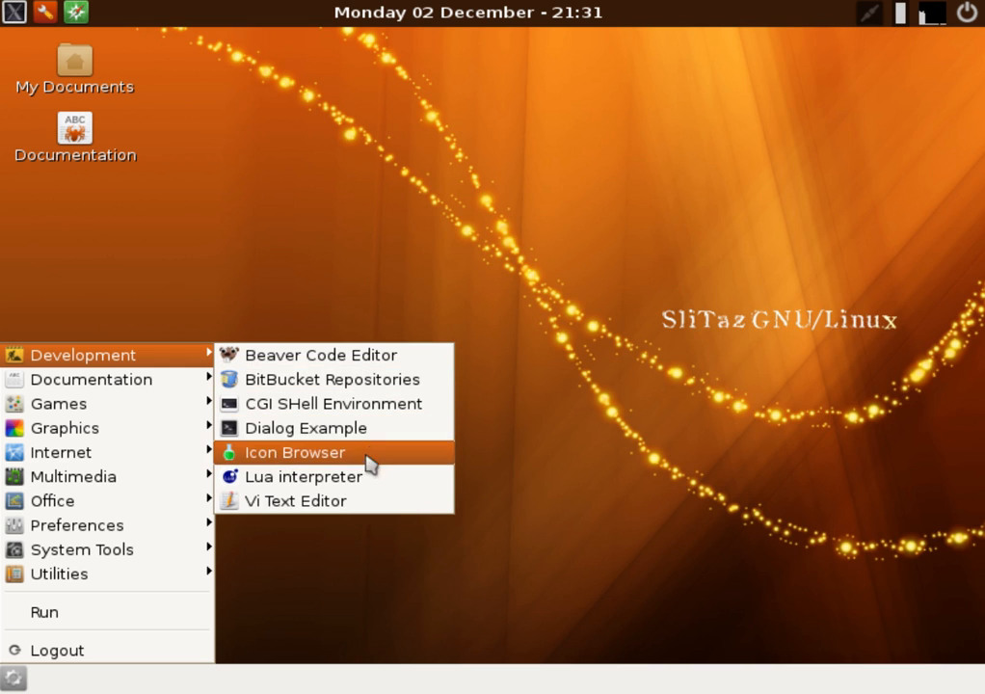
pyautogui.moveTo(93, 378)
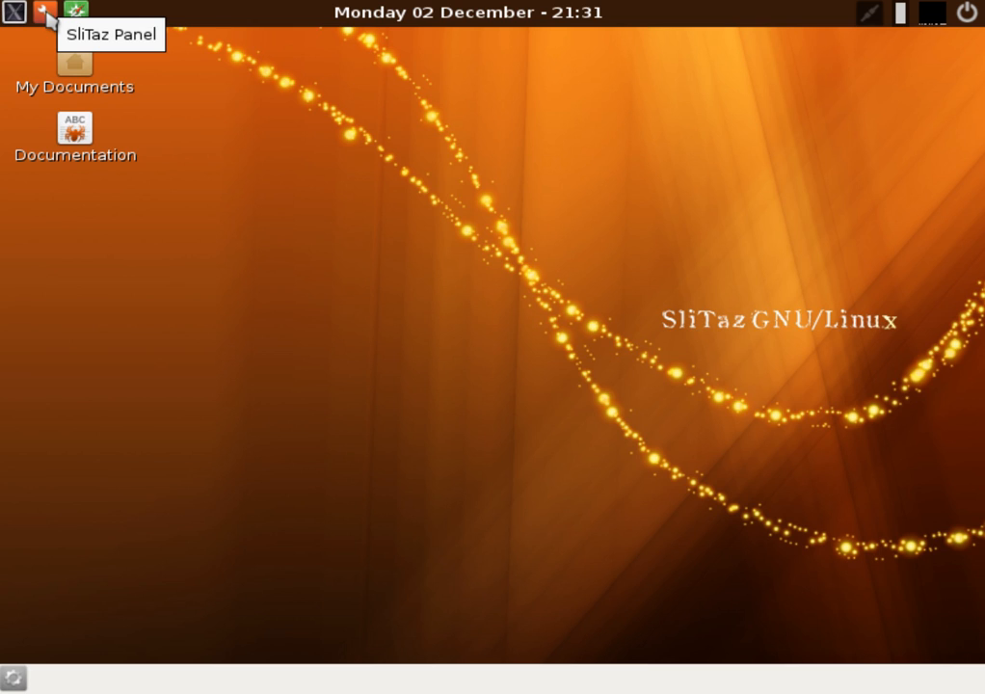
# - Log into TazPanel again as root, landing on the slitaz host summary
pyautogui.click(47, 11)
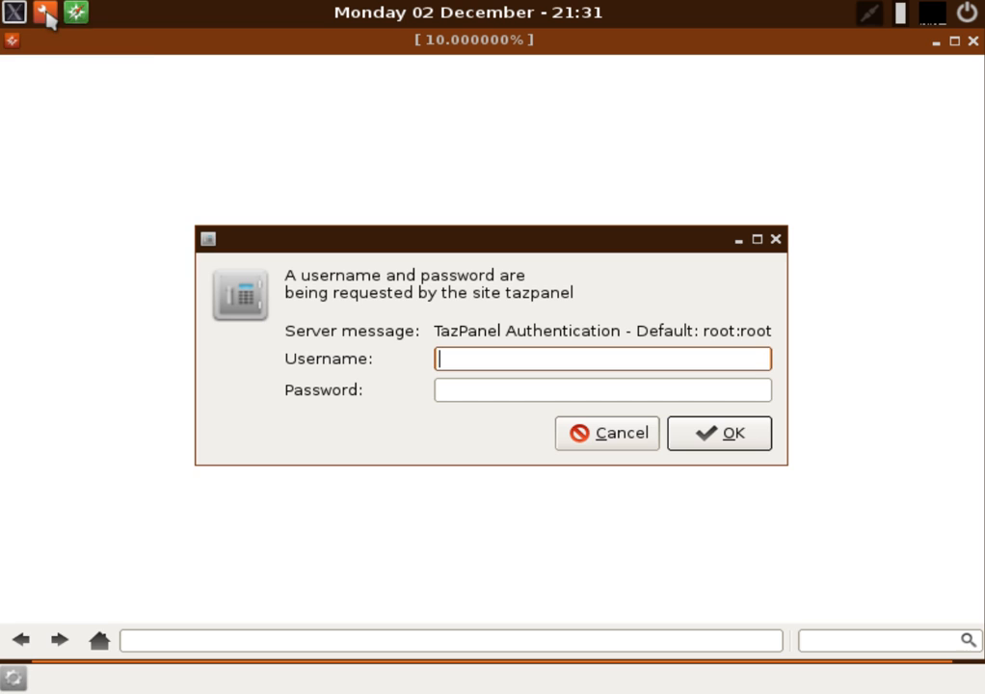
pyautogui.write('r')
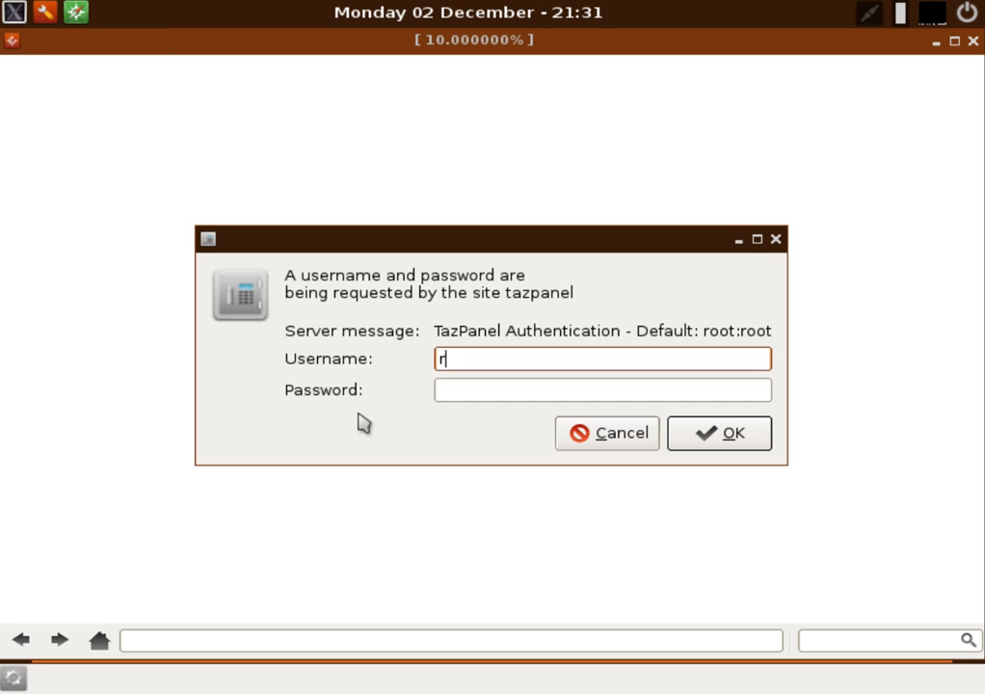
pyautogui.write('oot')
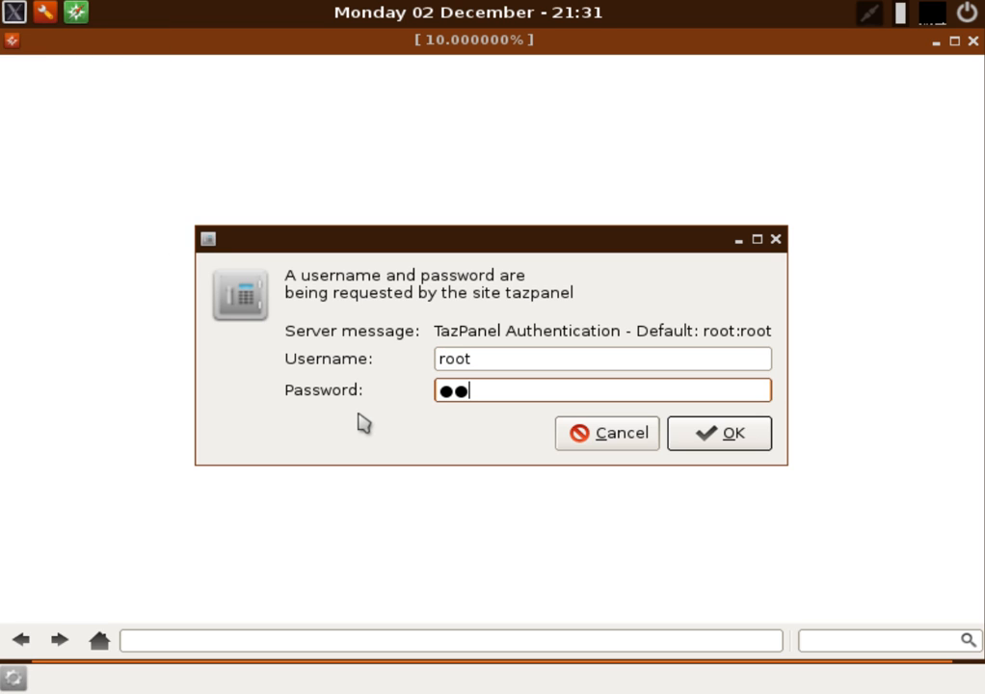
pyautogui.click(719, 432)
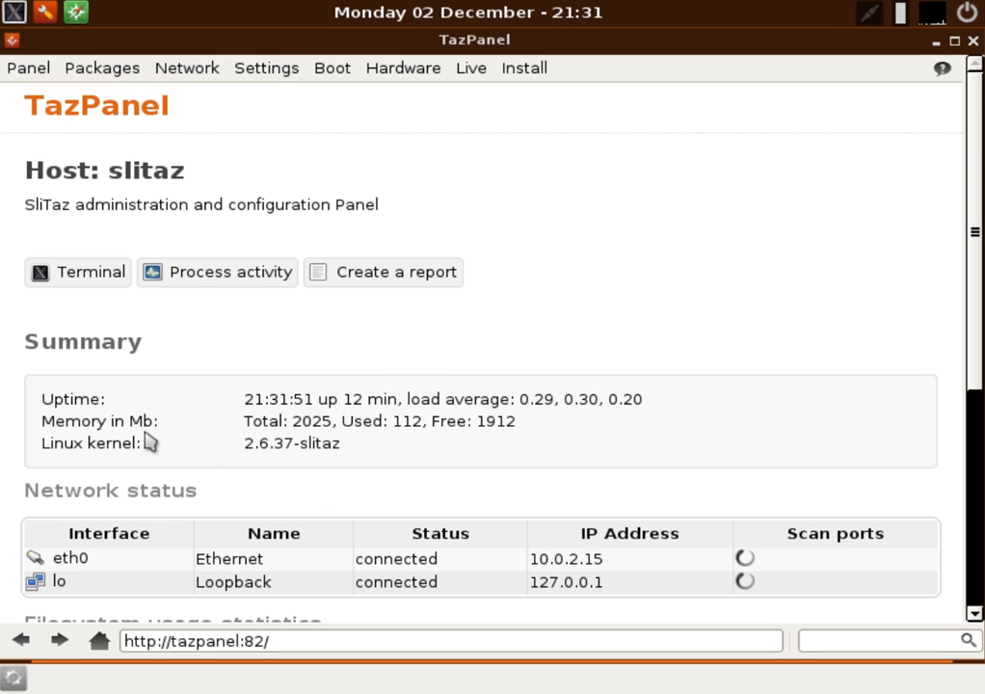
pyautogui.moveTo(289, 447)
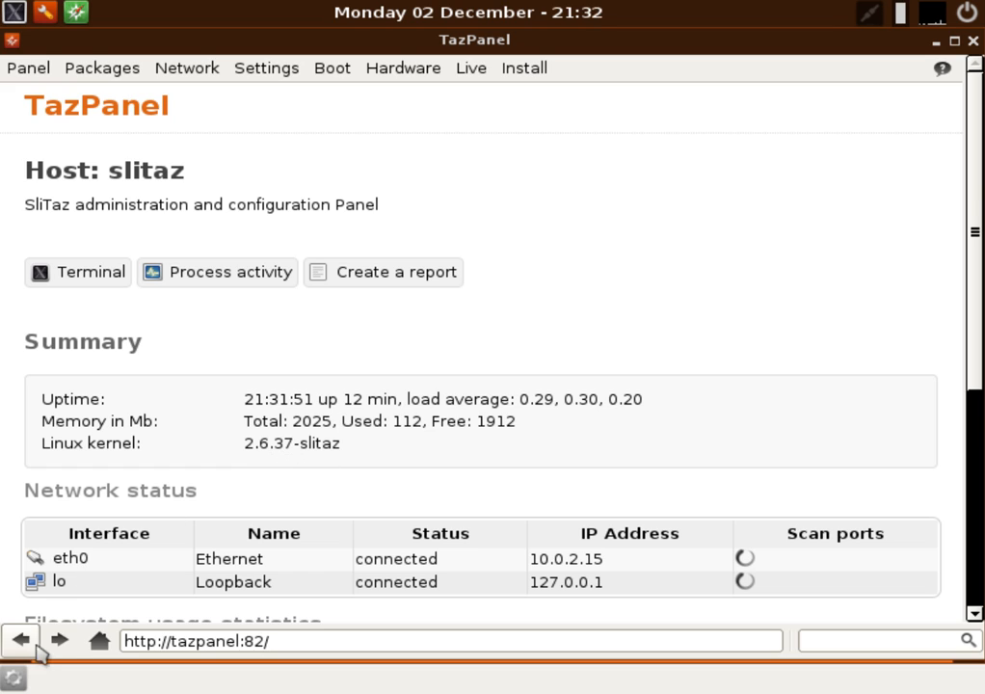
pyautogui.click(12, 683)
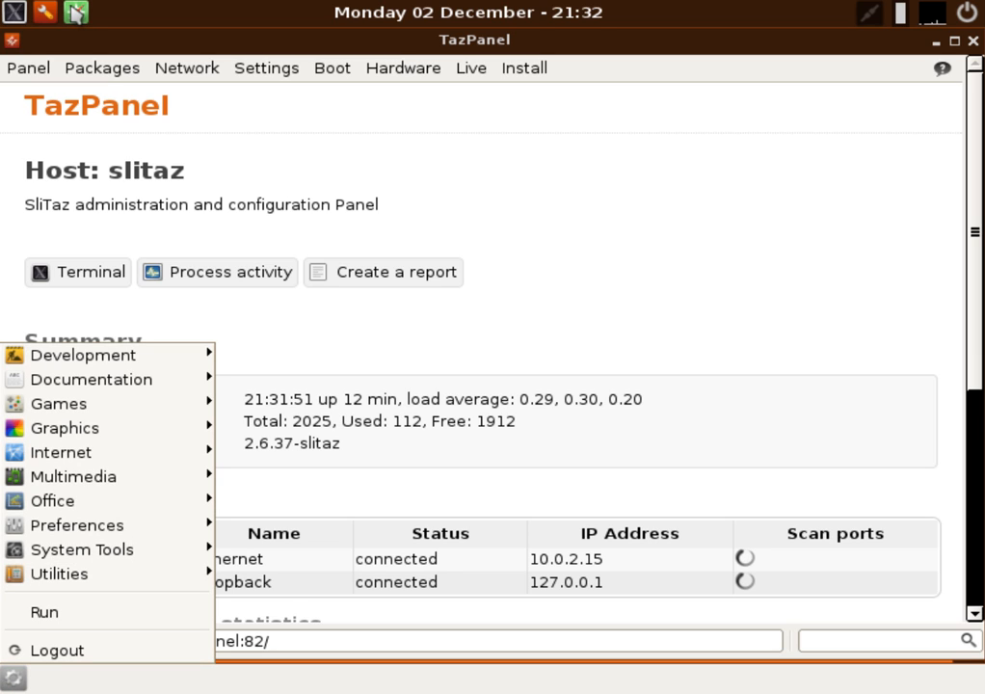
pyautogui.moveTo(92, 378)
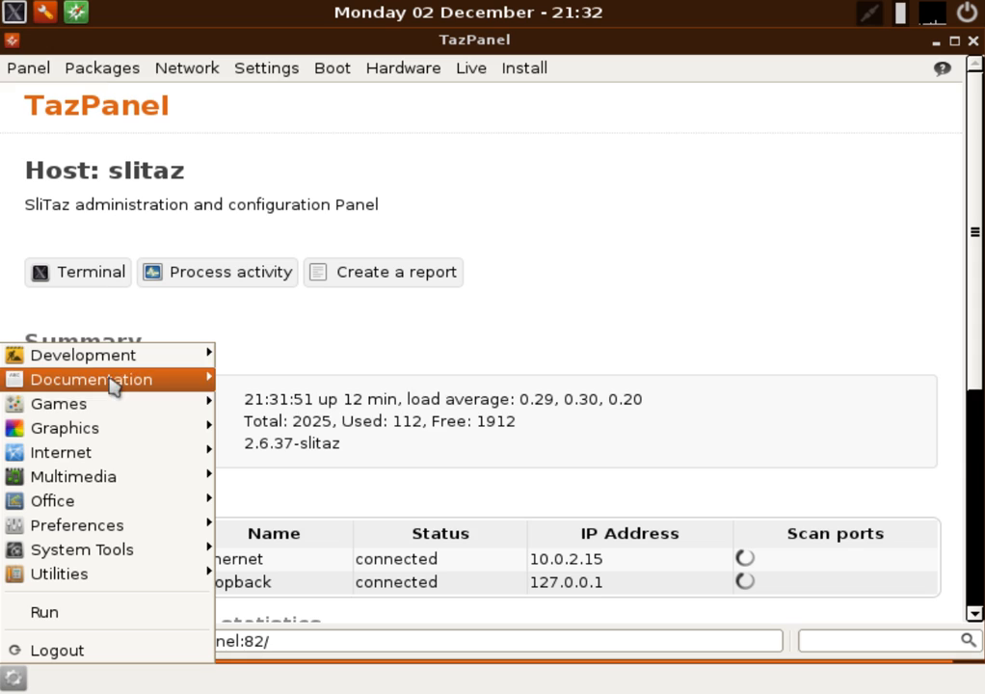
pyautogui.moveTo(58, 403)
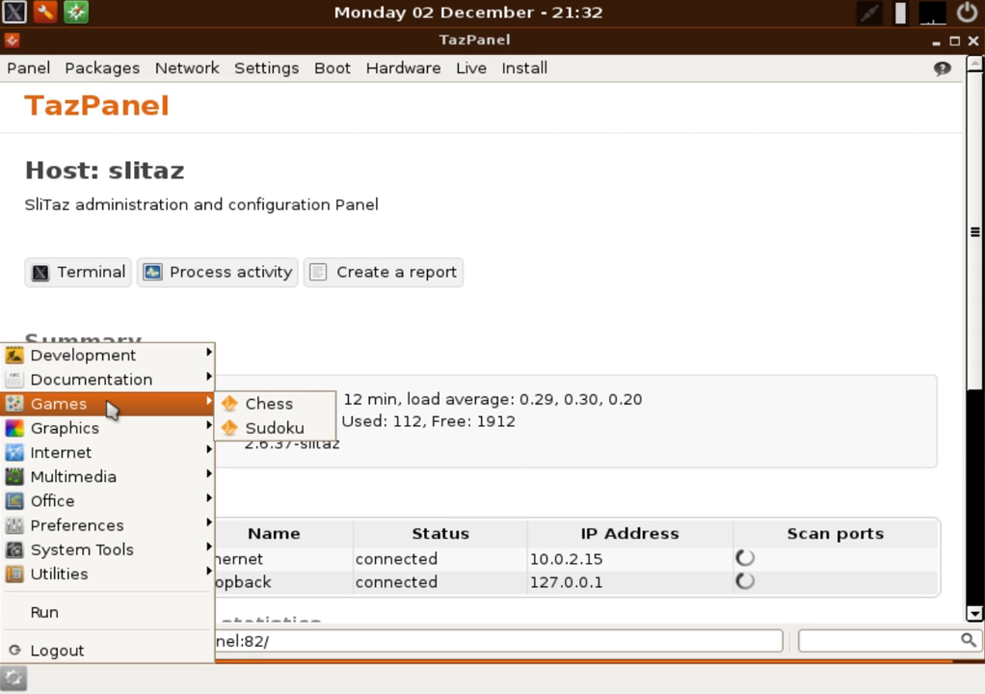
pyautogui.moveTo(65, 428)
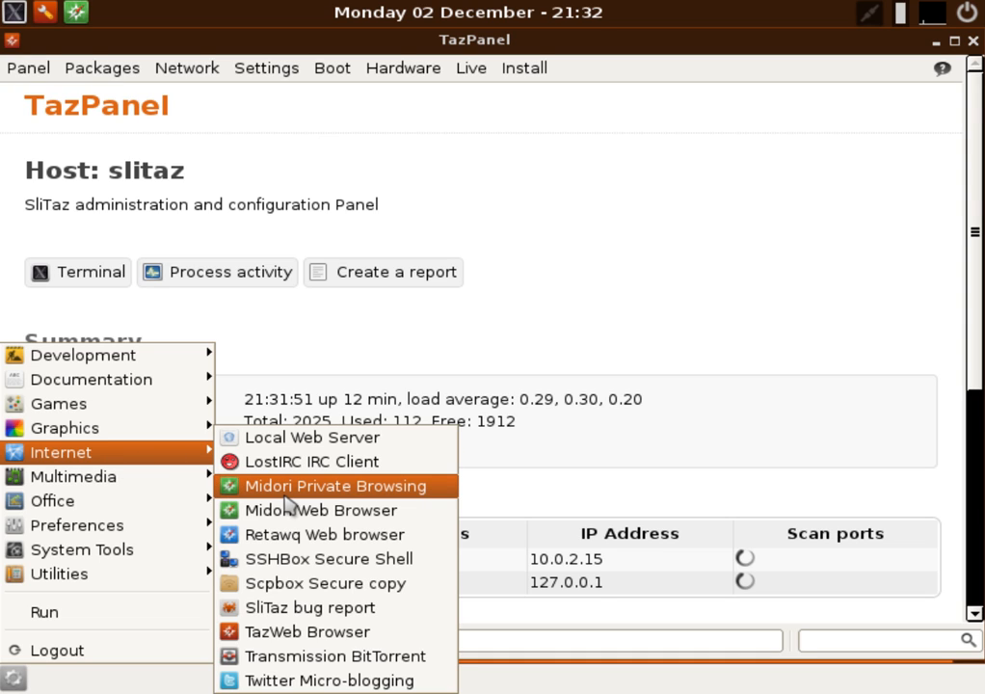
pyautogui.moveTo(327, 559)
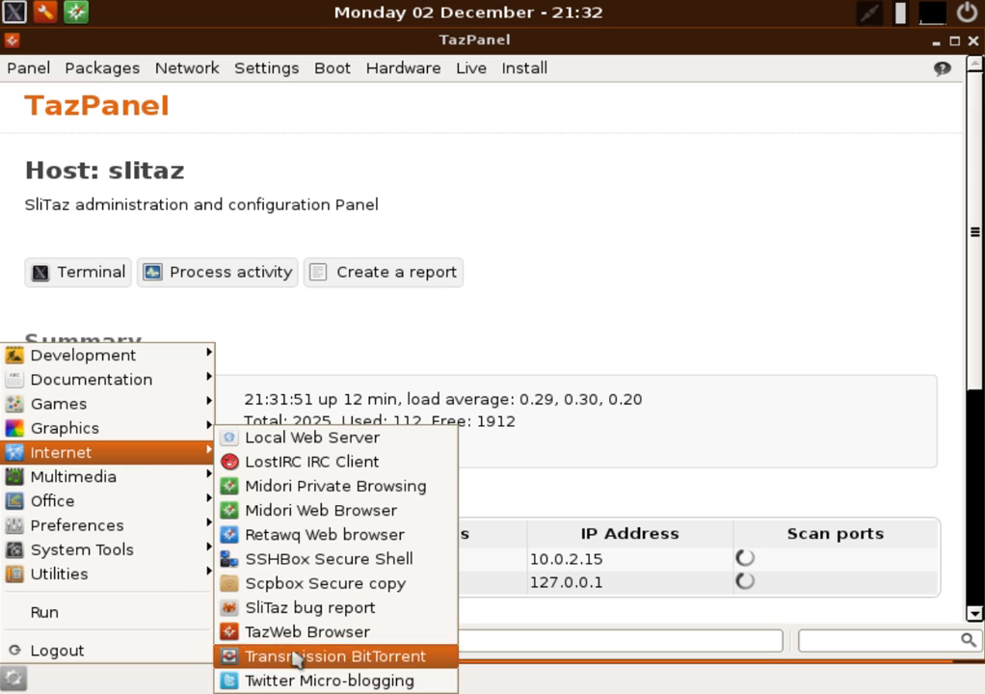
pyautogui.moveTo(73, 474)
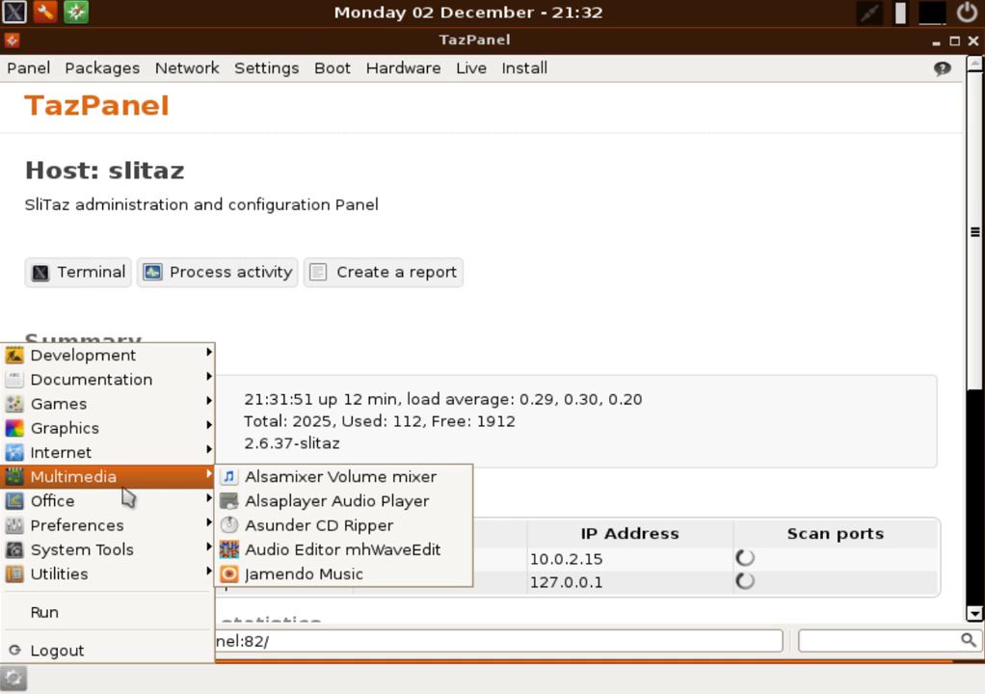
pyautogui.moveTo(318, 525)
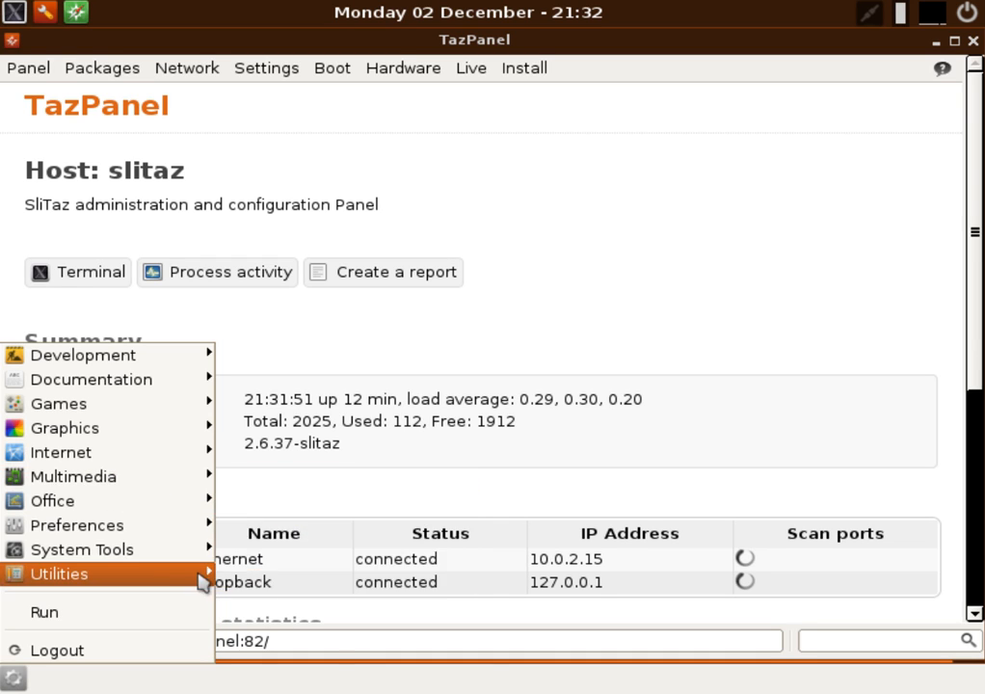
pyautogui.moveTo(52, 501)
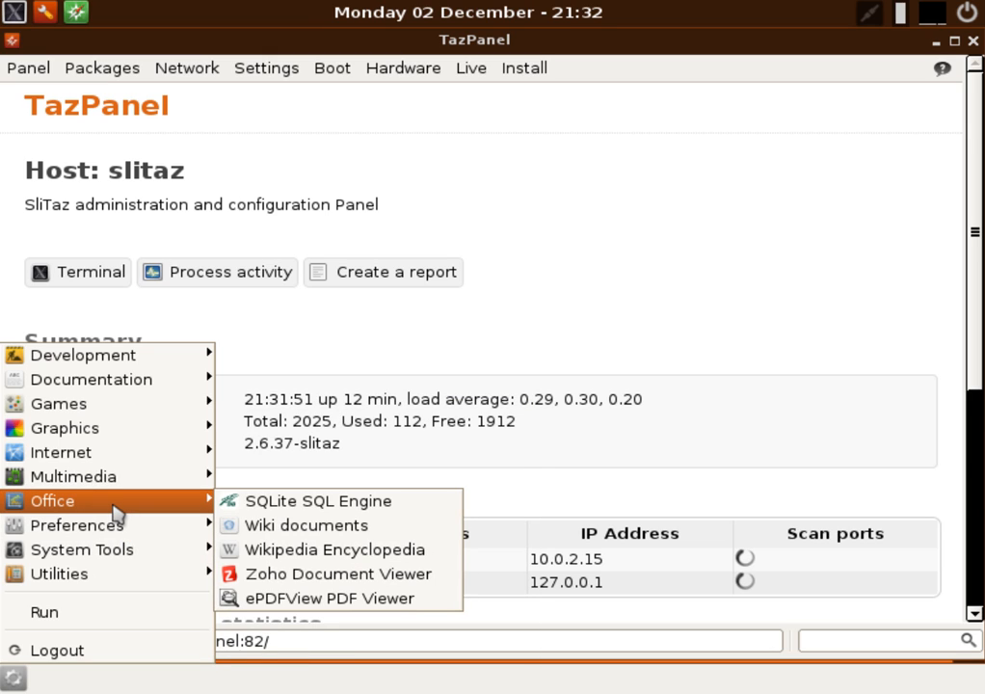
pyautogui.moveTo(305, 524)
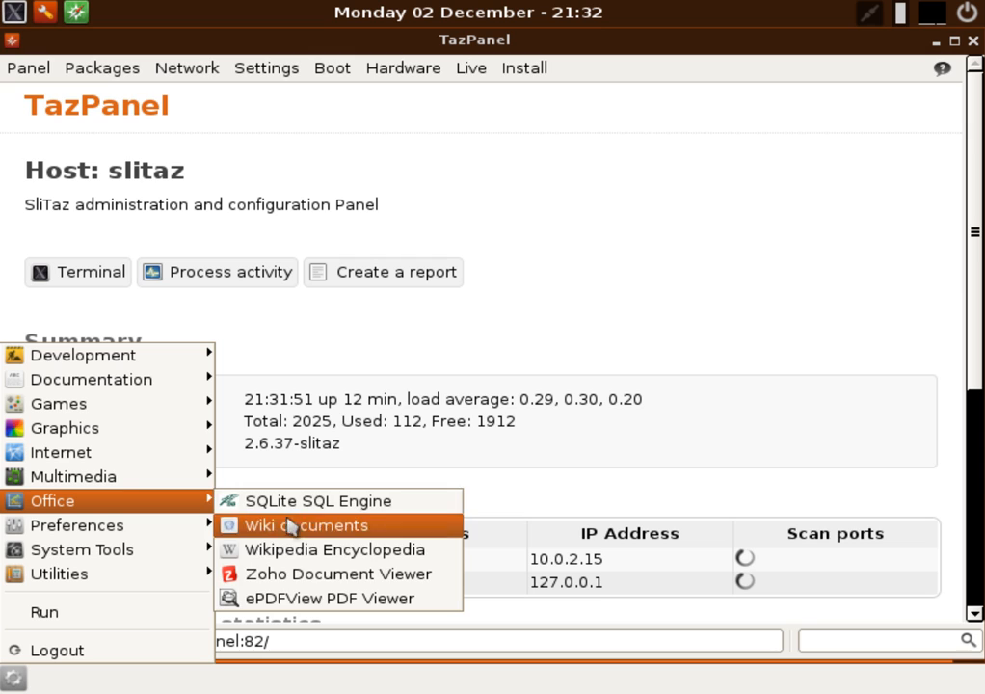
pyautogui.moveTo(279, 574)
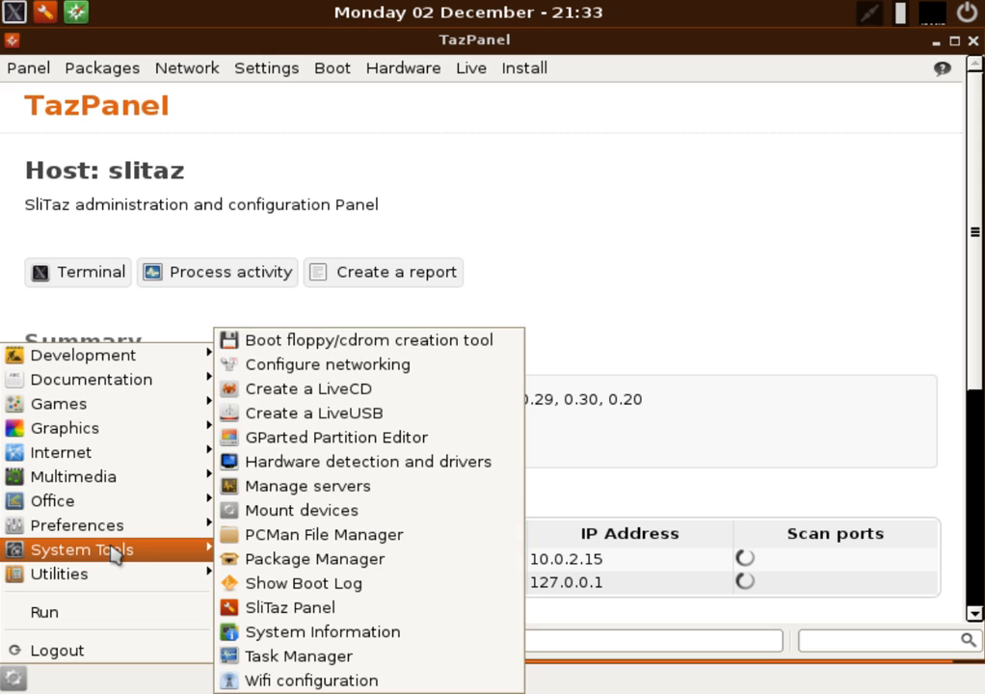
pyautogui.moveTo(393, 470)
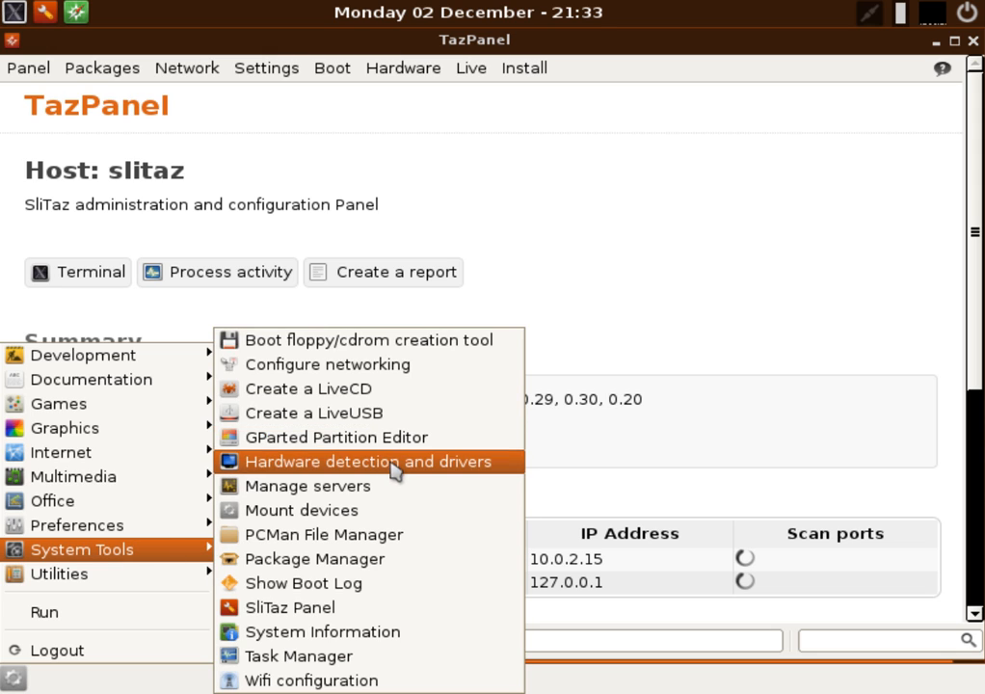
pyautogui.moveTo(397, 478)
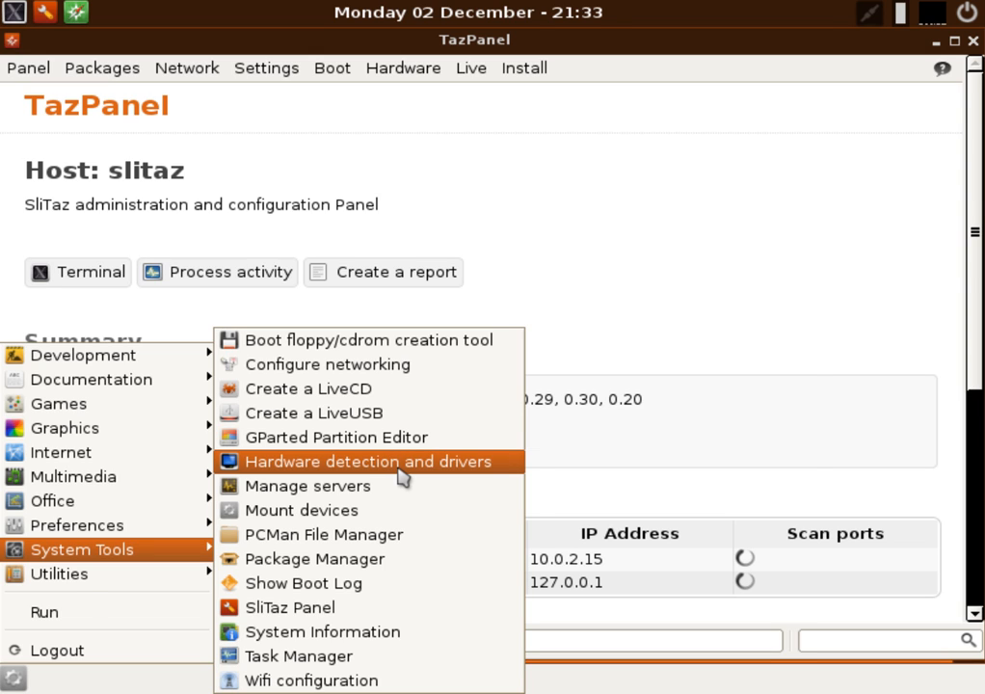
# - Launch Hardware detection and drivers with the root password, starting Tazhw box
pyautogui.click(366, 460)
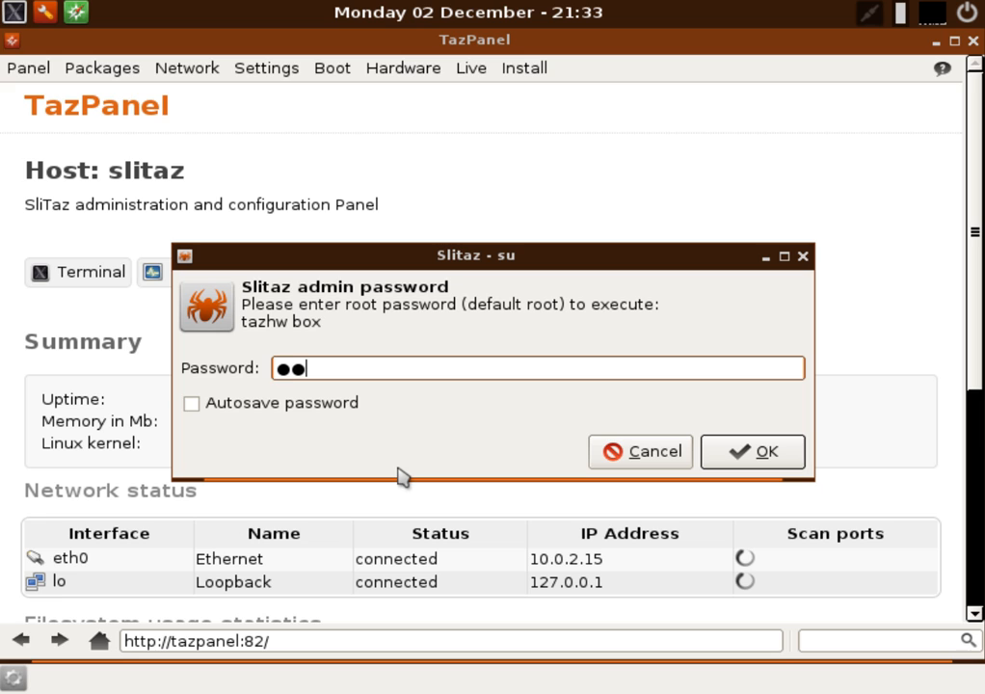
pyautogui.click(752, 451)
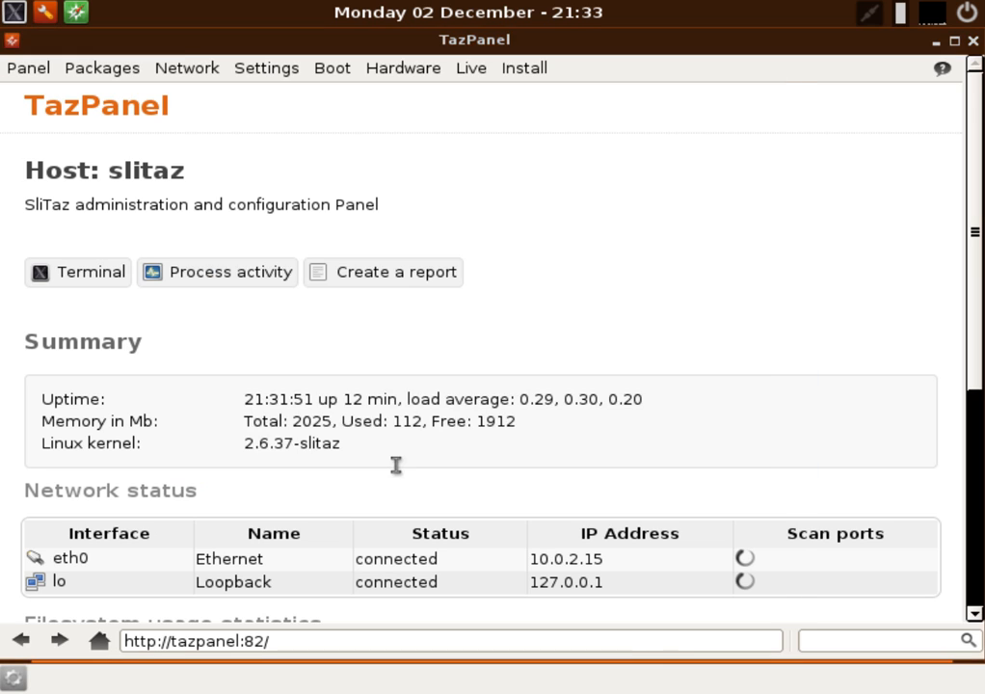
pyautogui.click(403, 67)
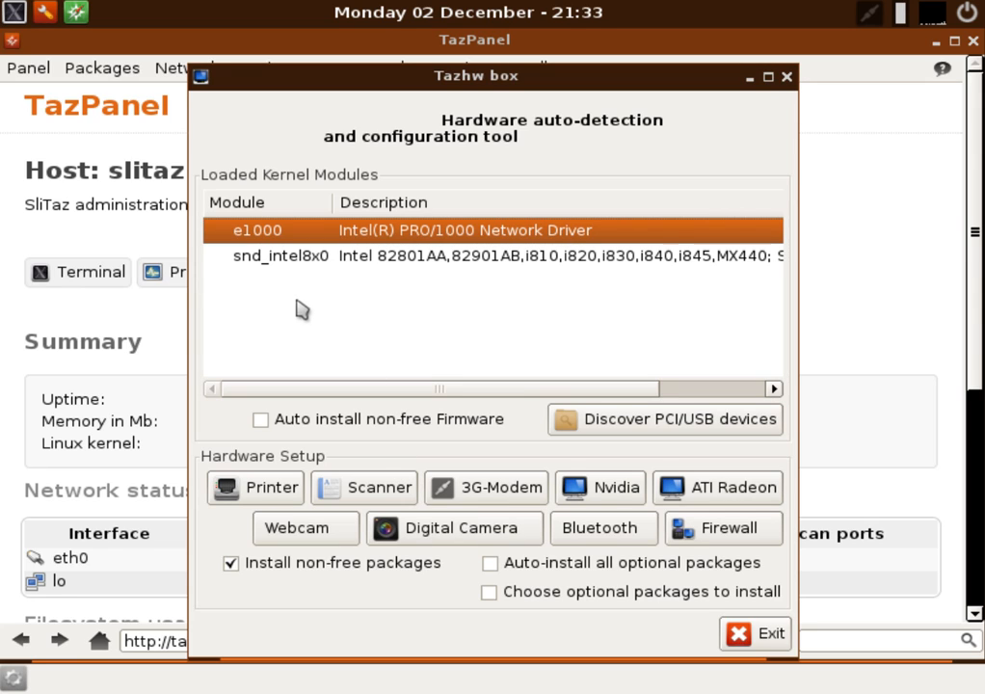
pyautogui.moveTo(388, 231)
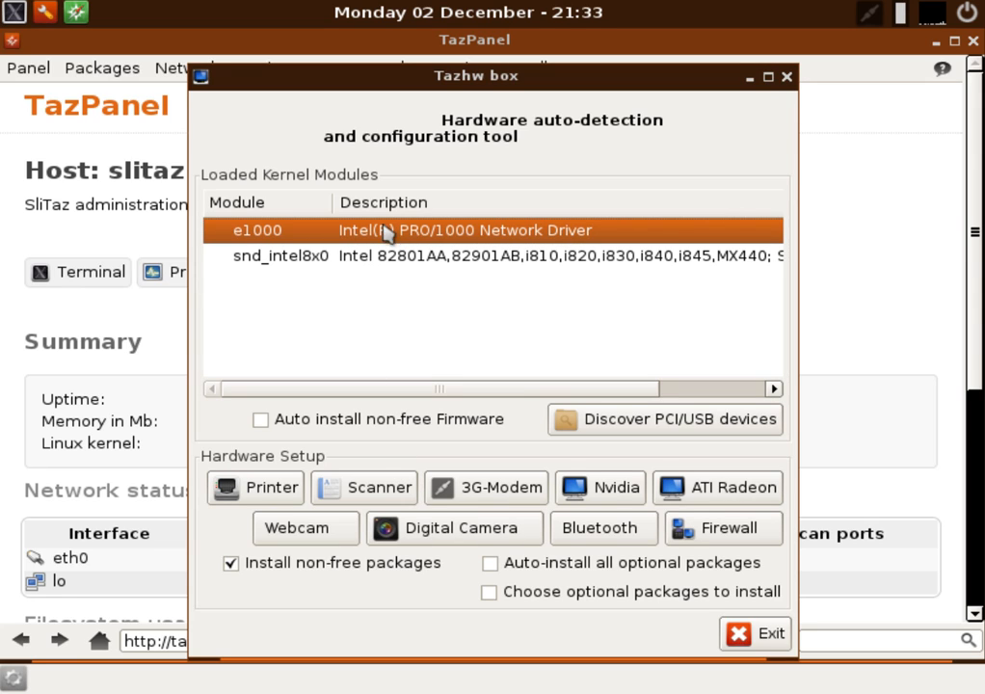
pyautogui.moveTo(420, 316)
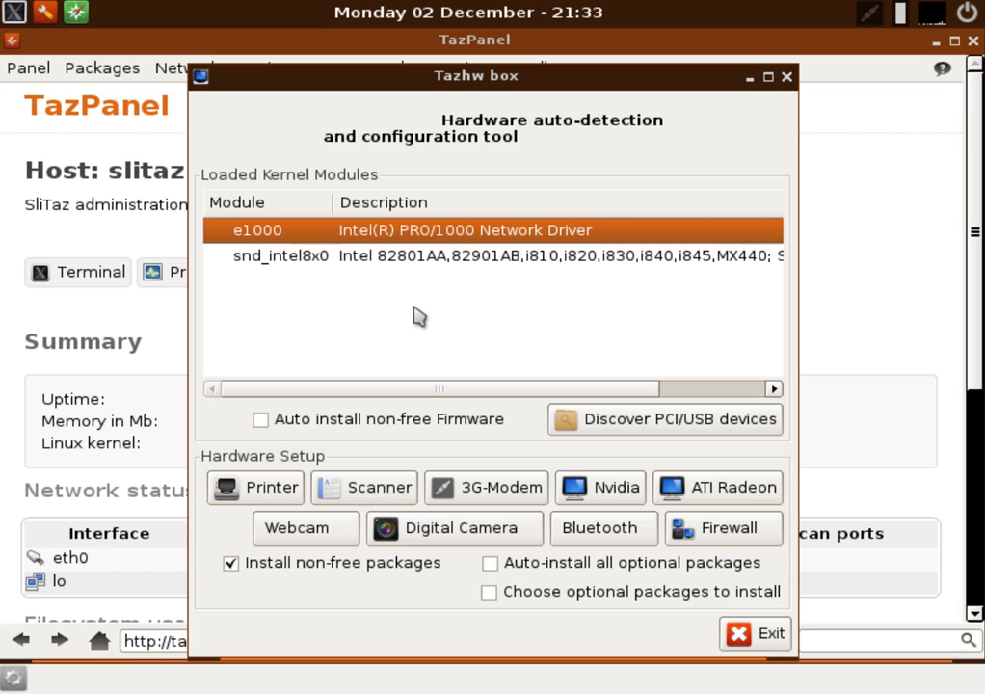
pyautogui.moveTo(442, 335)
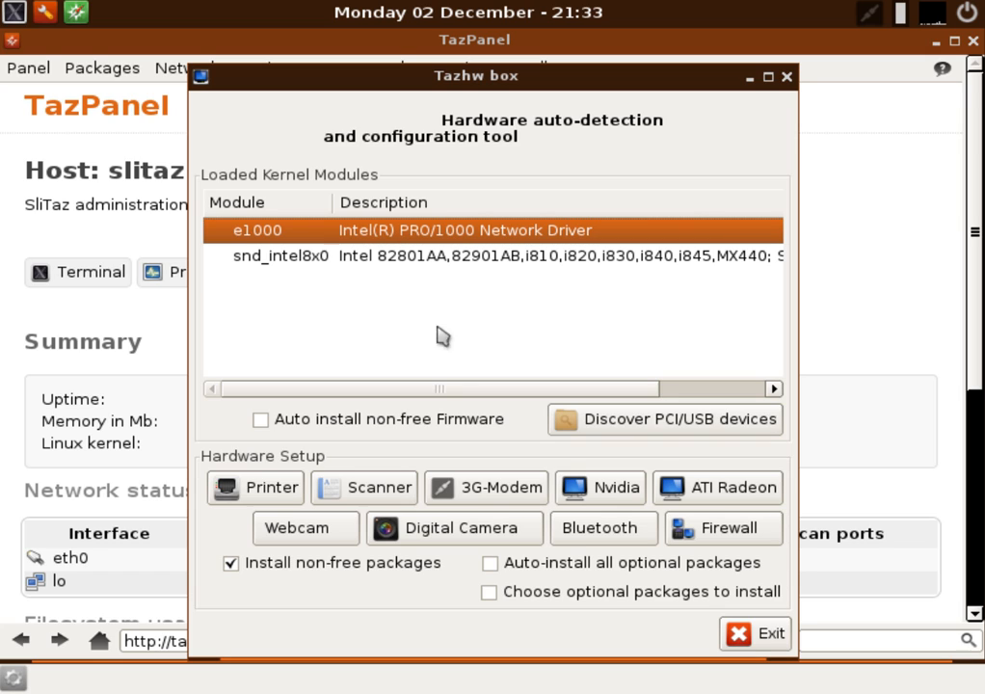
pyautogui.moveTo(616, 497)
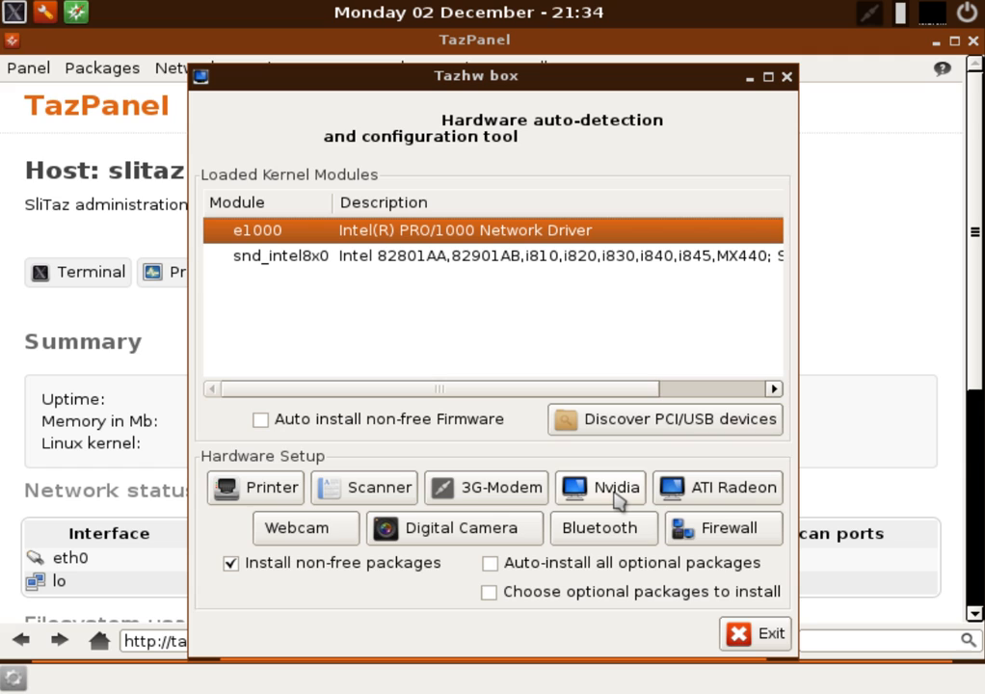
pyautogui.moveTo(444, 588)
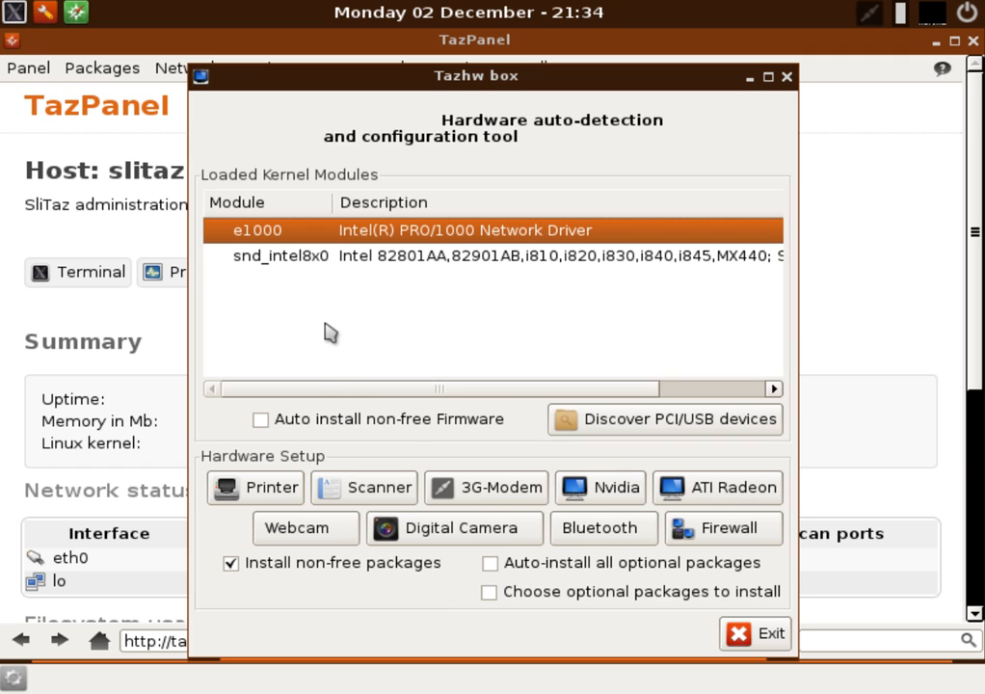
pyautogui.moveTo(347, 339)
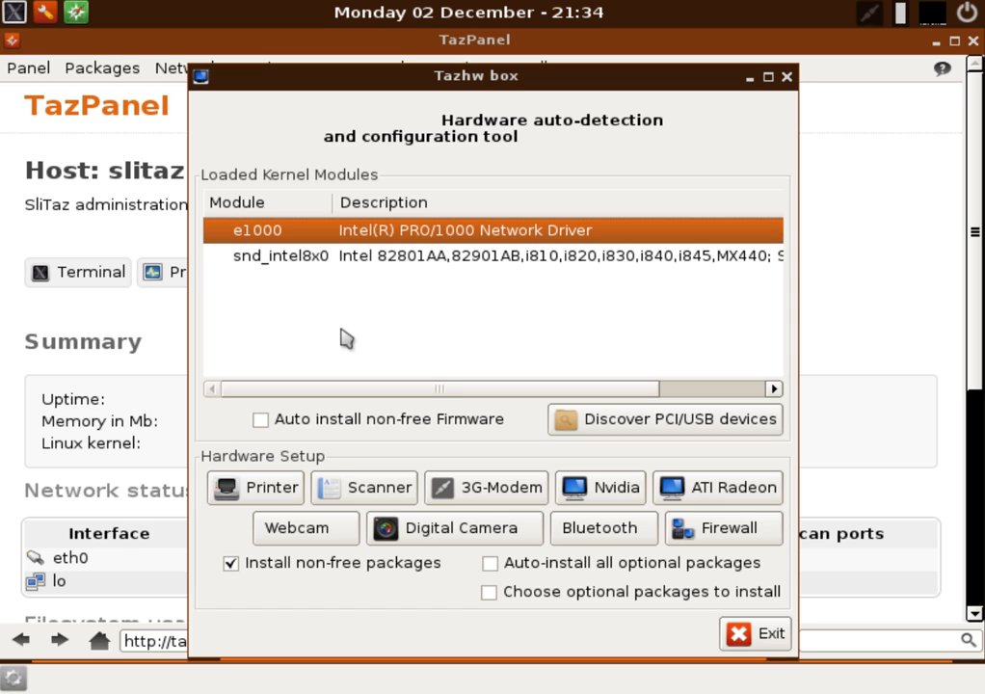
pyautogui.moveTo(532, 333)
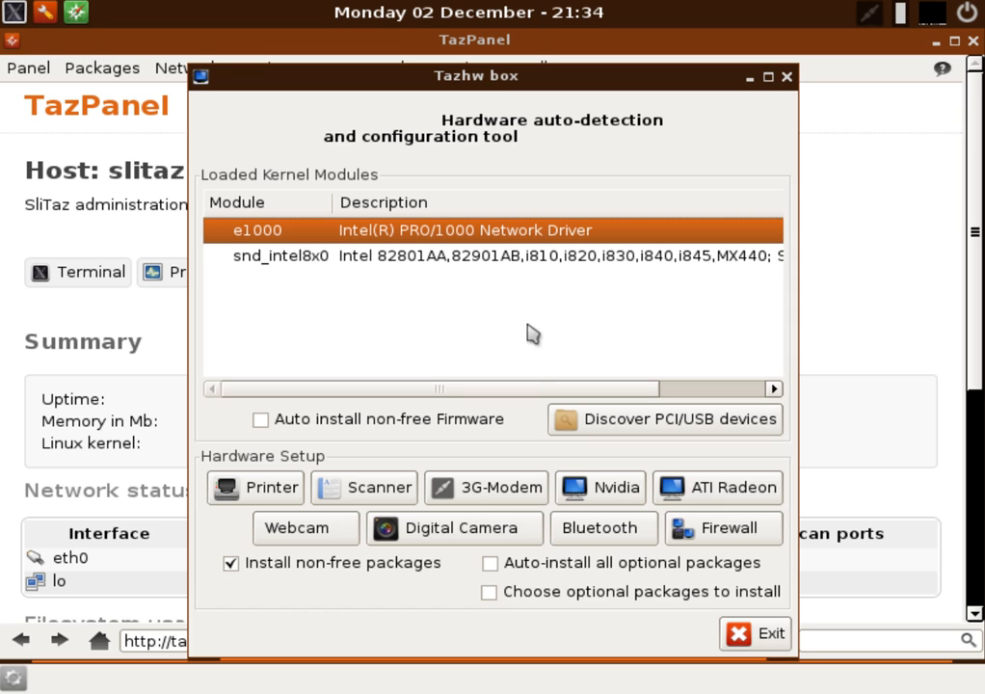
pyautogui.moveTo(370, 263)
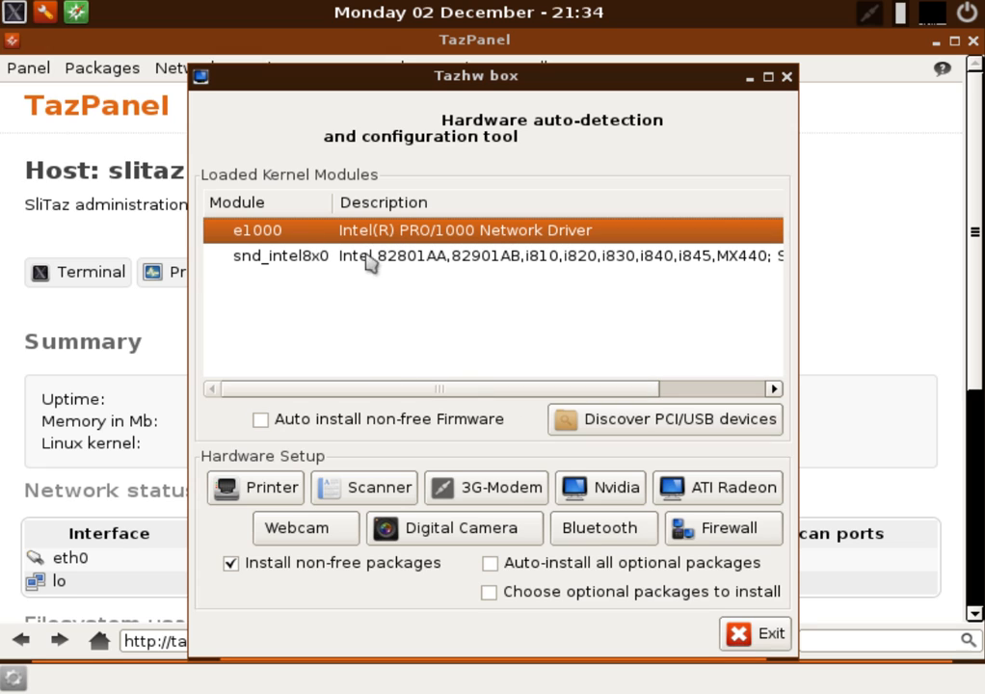
pyautogui.moveTo(405, 290)
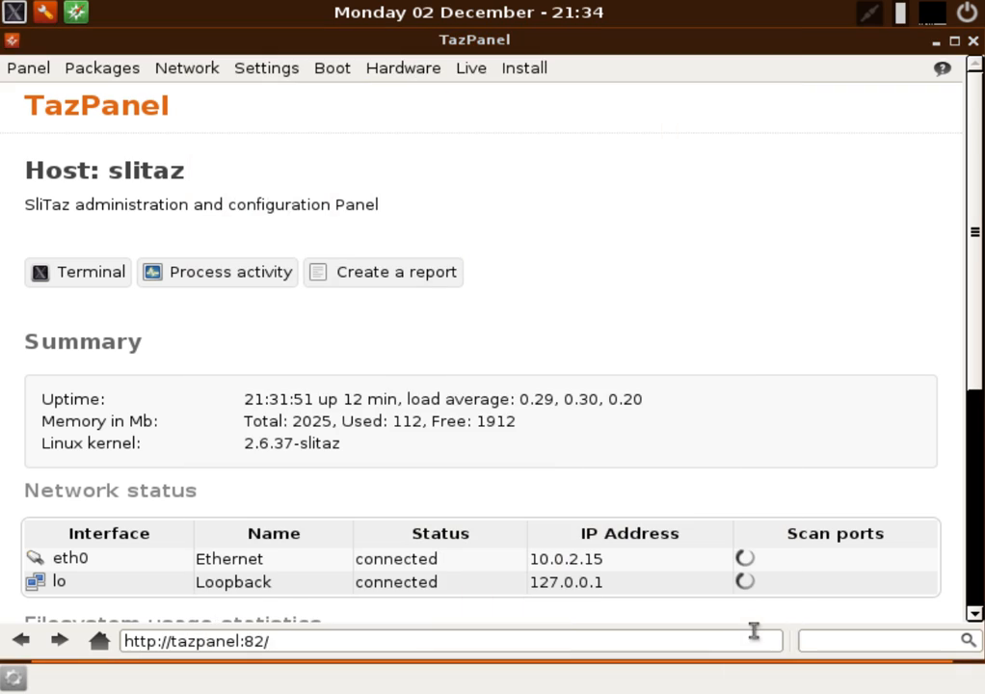
pyautogui.moveTo(351, 501)
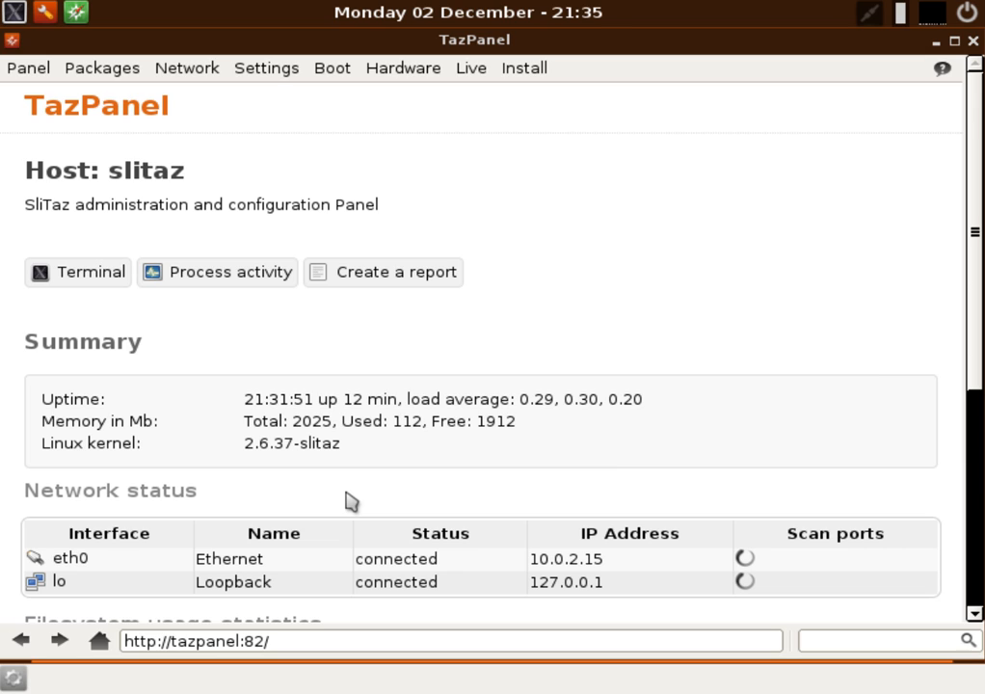
pyautogui.moveTo(289, 491)
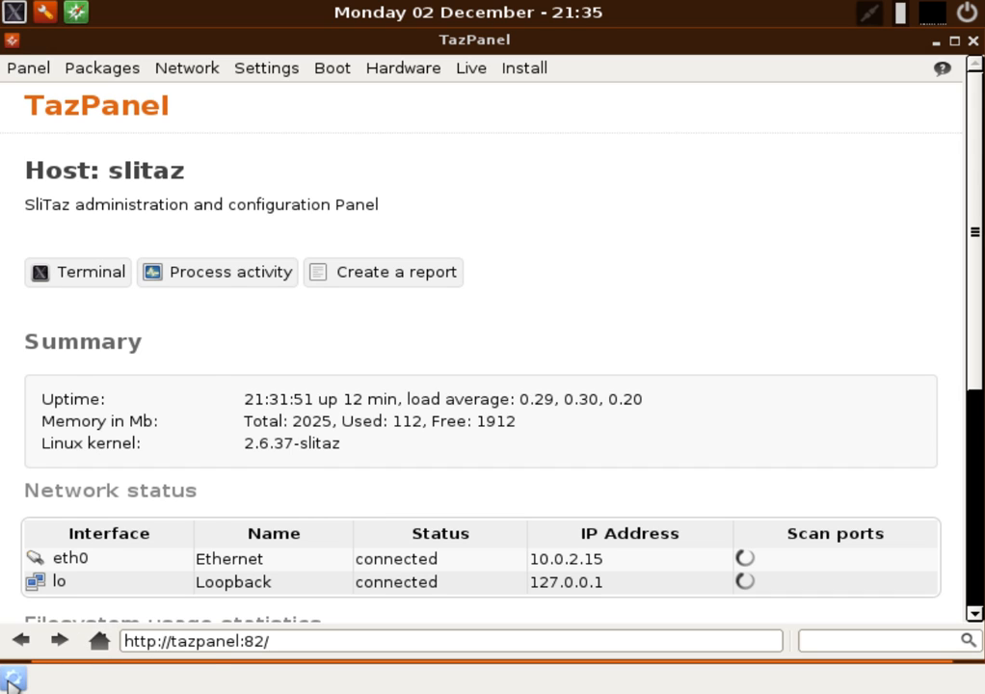
pyautogui.click(14, 679)
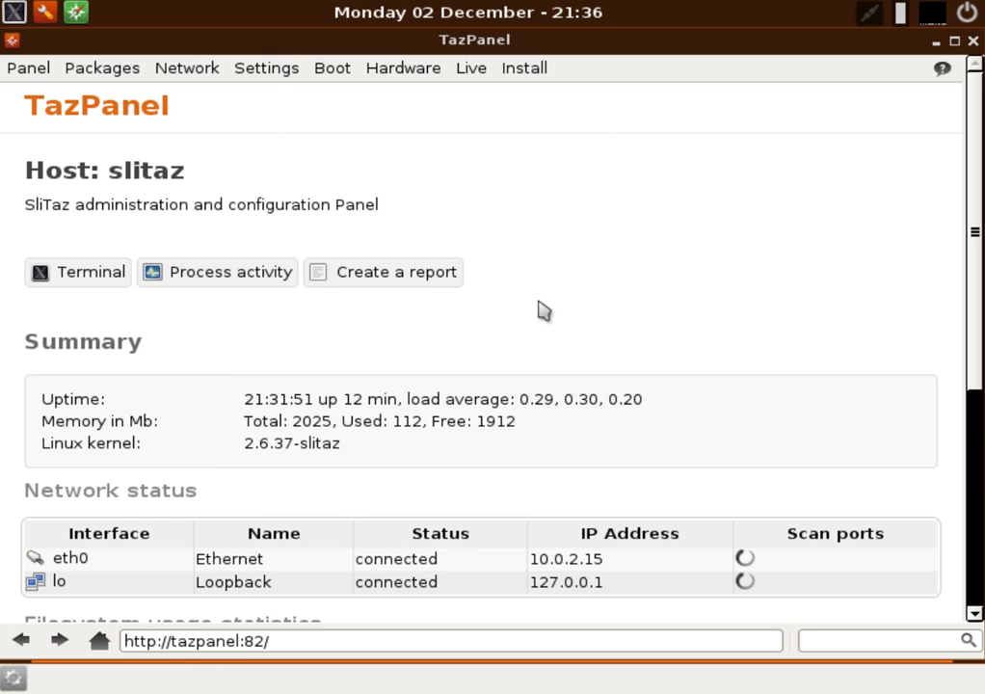
pyautogui.moveTo(910, 509)
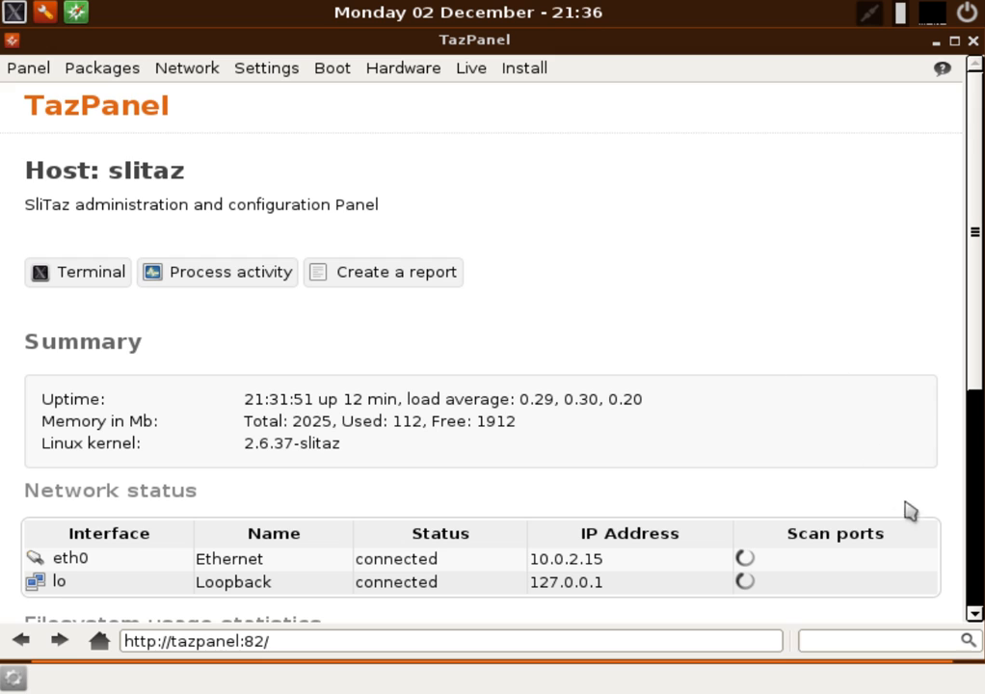
pyautogui.scroll(-3)
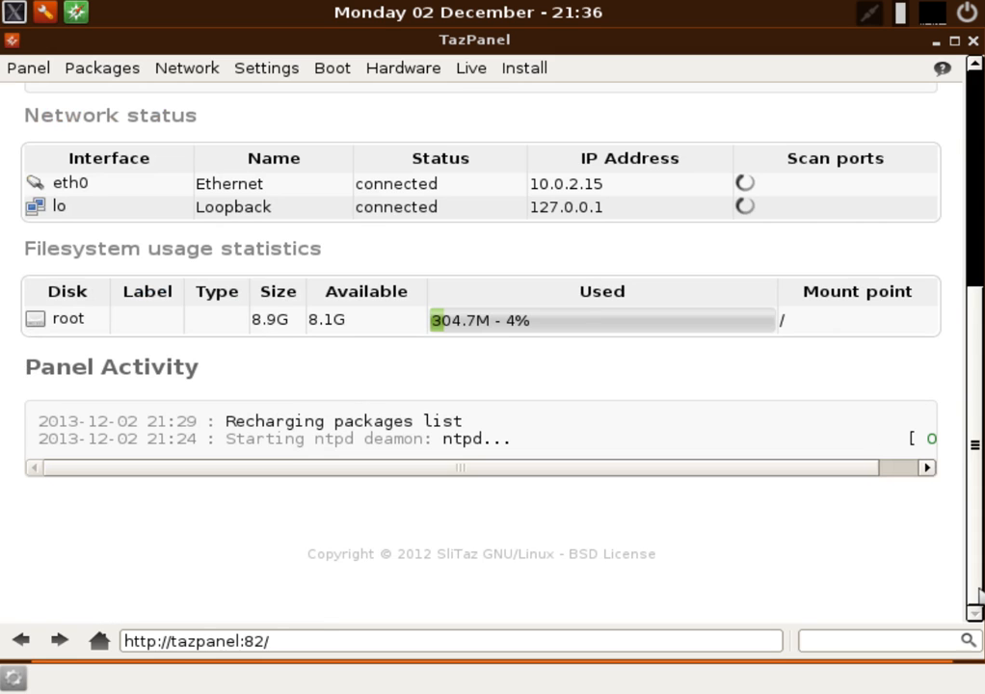
pyautogui.moveTo(889, 465)
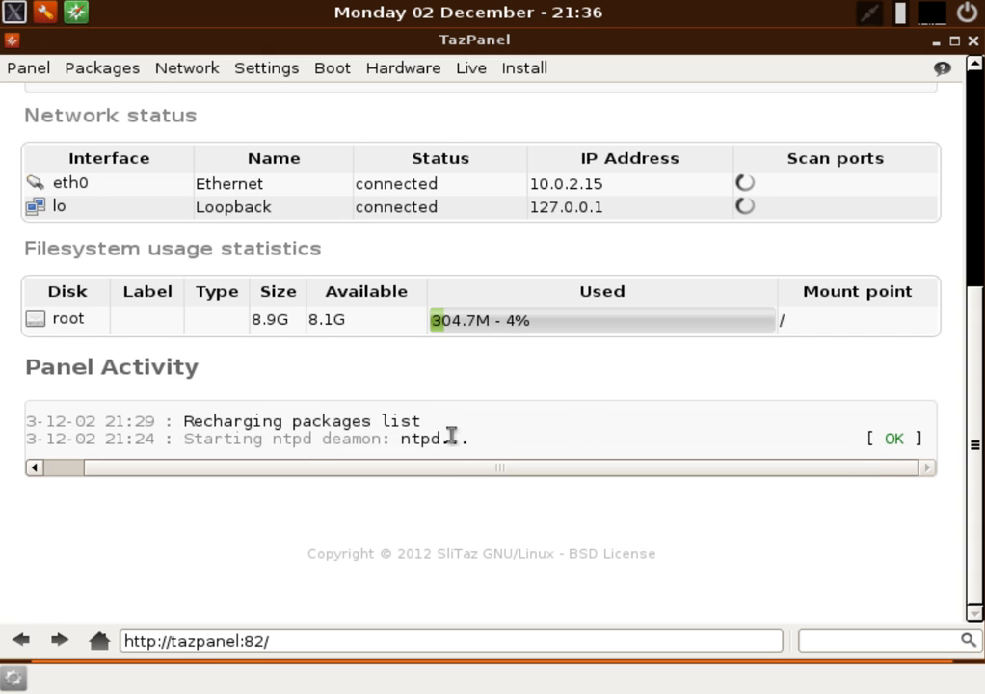
pyautogui.moveTo(486, 181)
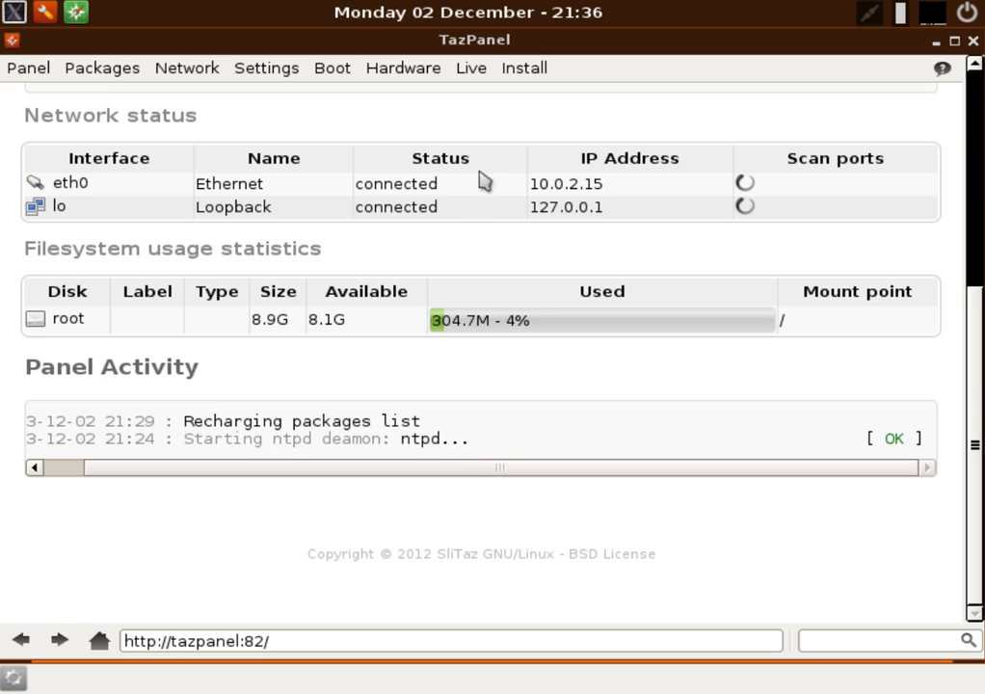
pyautogui.click(471, 67)
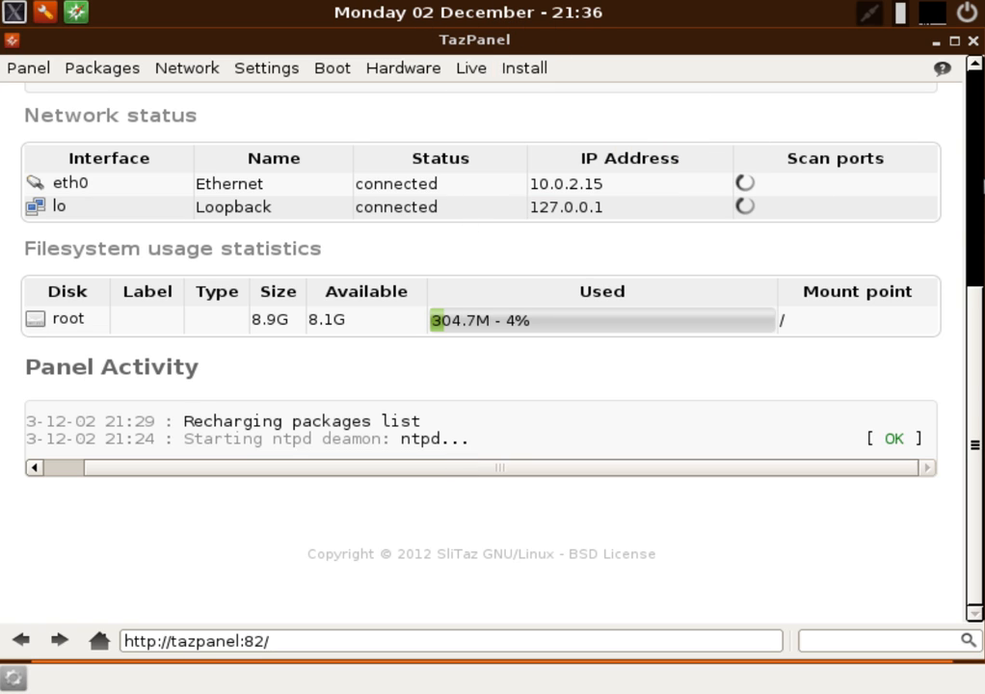
pyautogui.scroll(3)
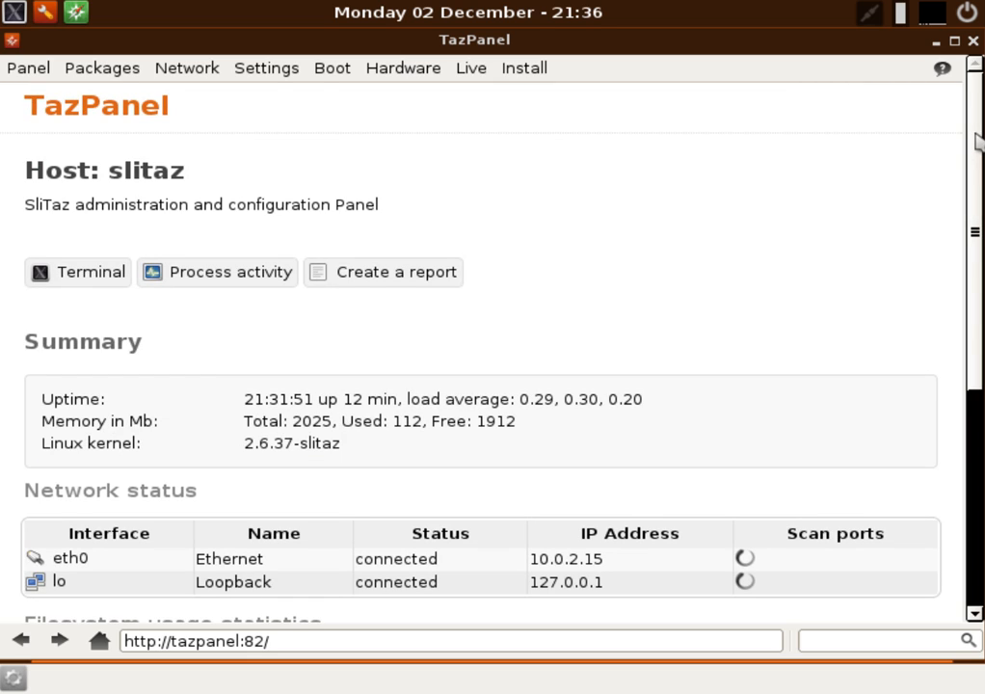
# - Browse the Boot, Network and Settings menus, ending on the Boot options list
pyautogui.click(331, 67)
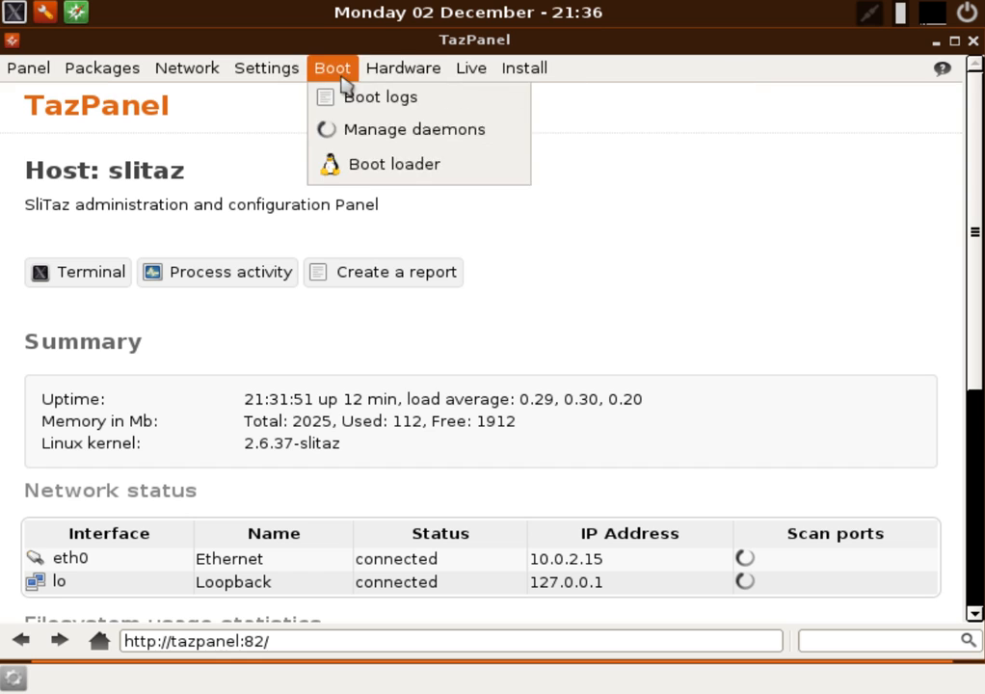
pyautogui.click(187, 67)
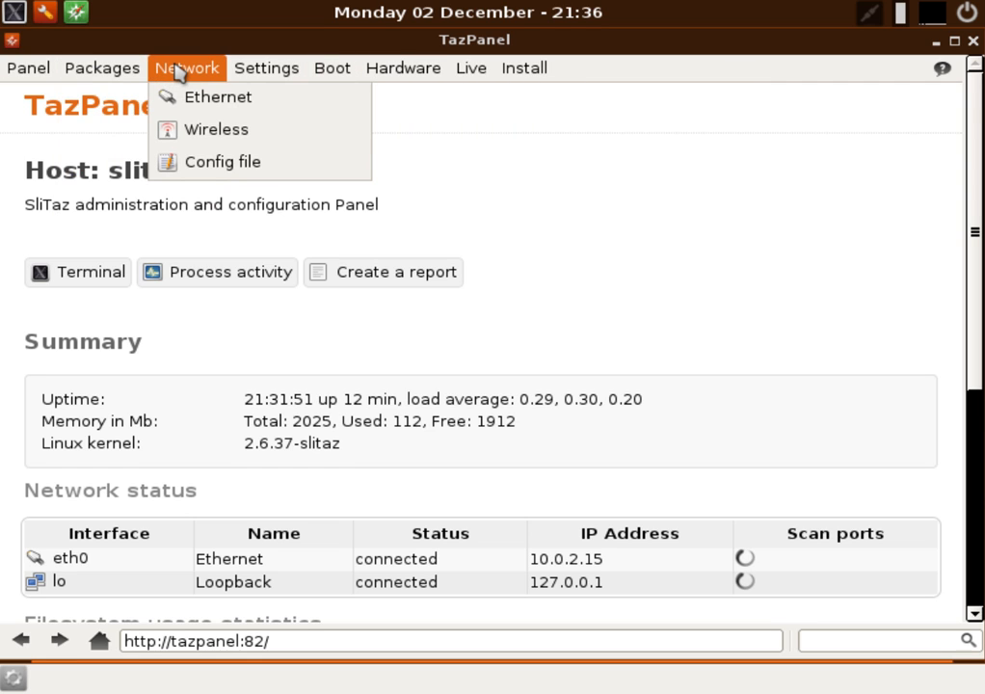
pyautogui.moveTo(189, 77)
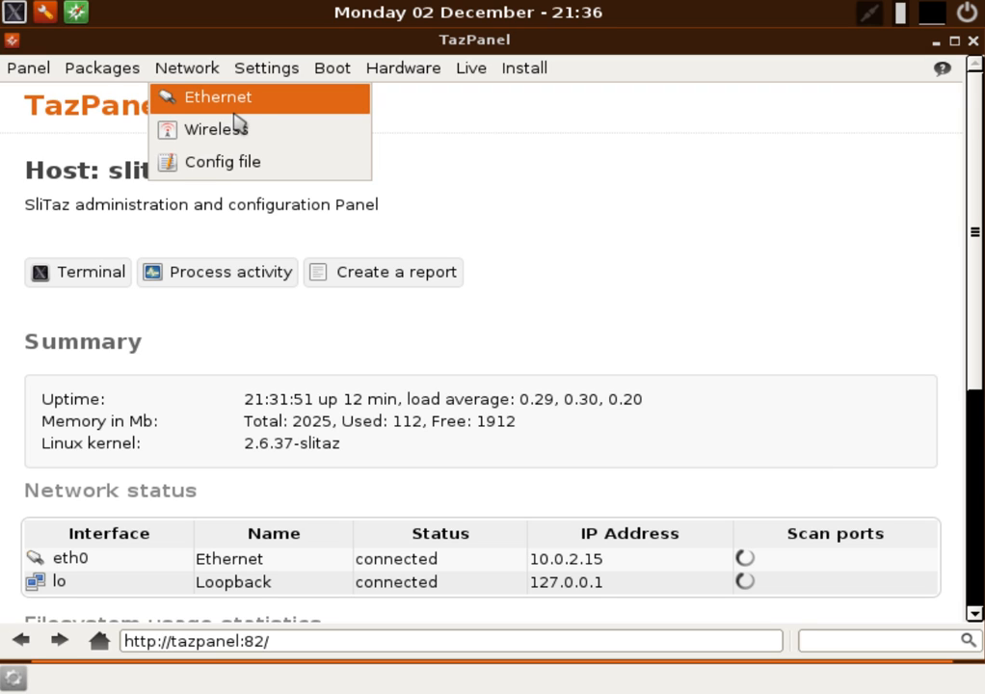
pyautogui.moveTo(241, 110)
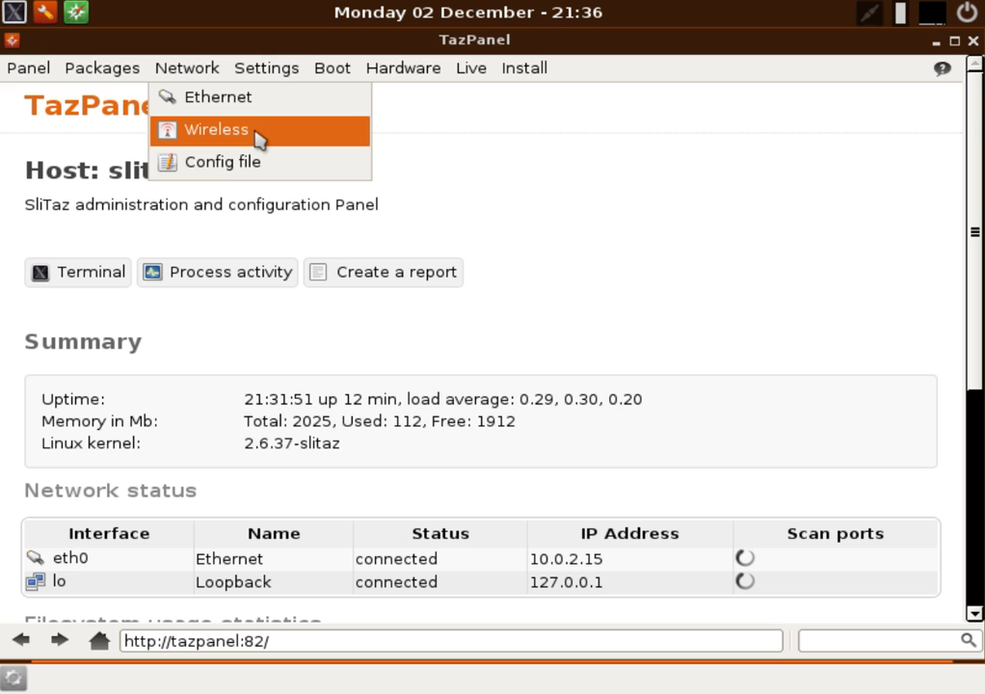
pyautogui.click(266, 68)
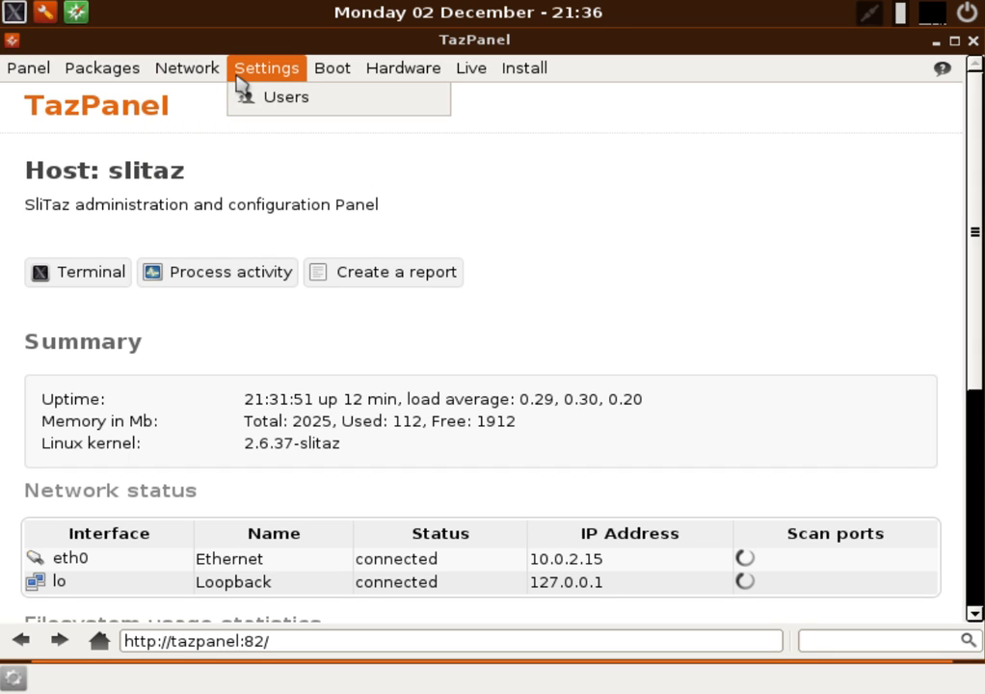
pyautogui.moveTo(285, 97)
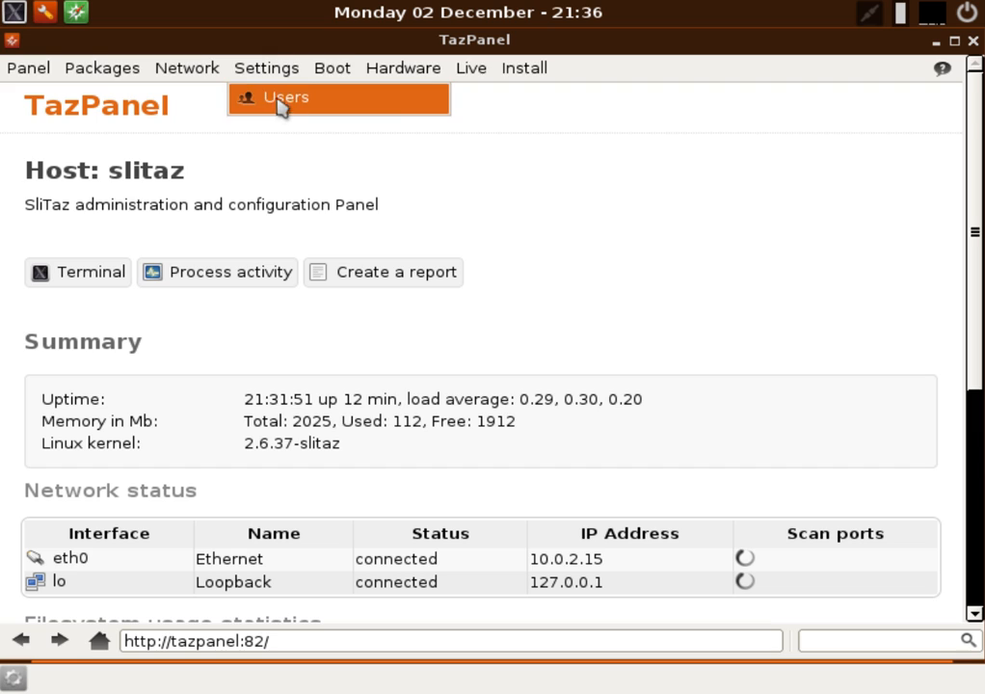
pyautogui.click(332, 68)
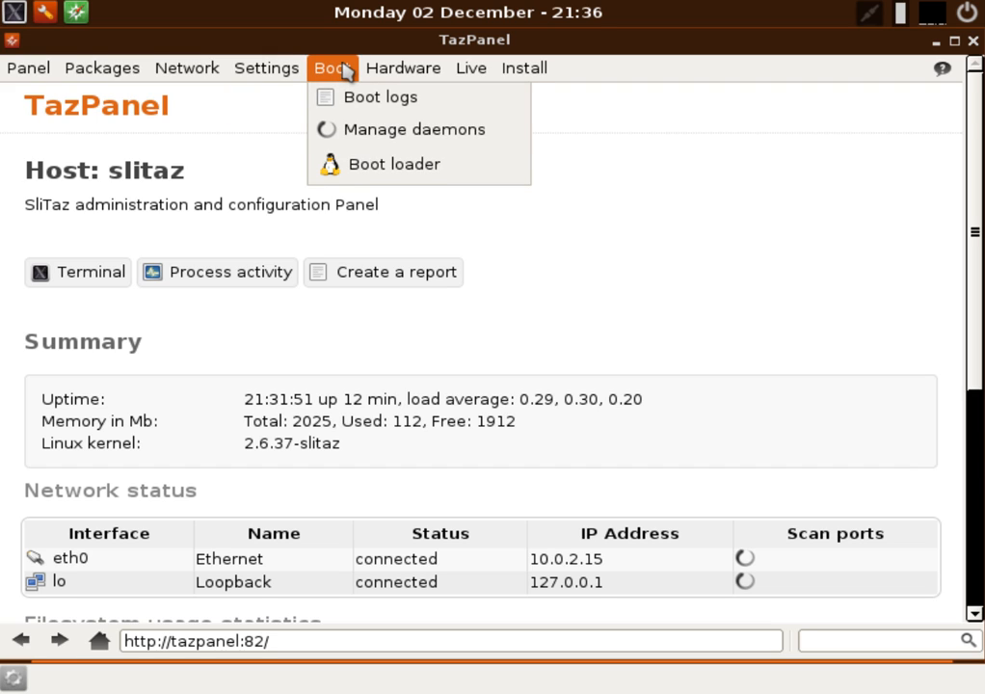
pyautogui.moveTo(393, 164)
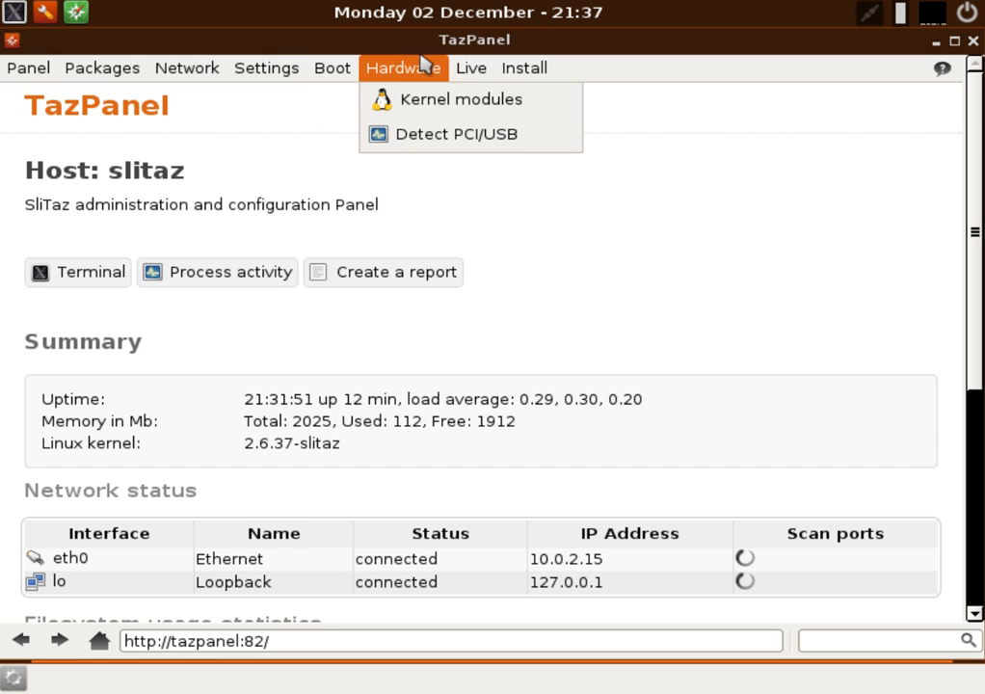
pyautogui.moveTo(472, 135)
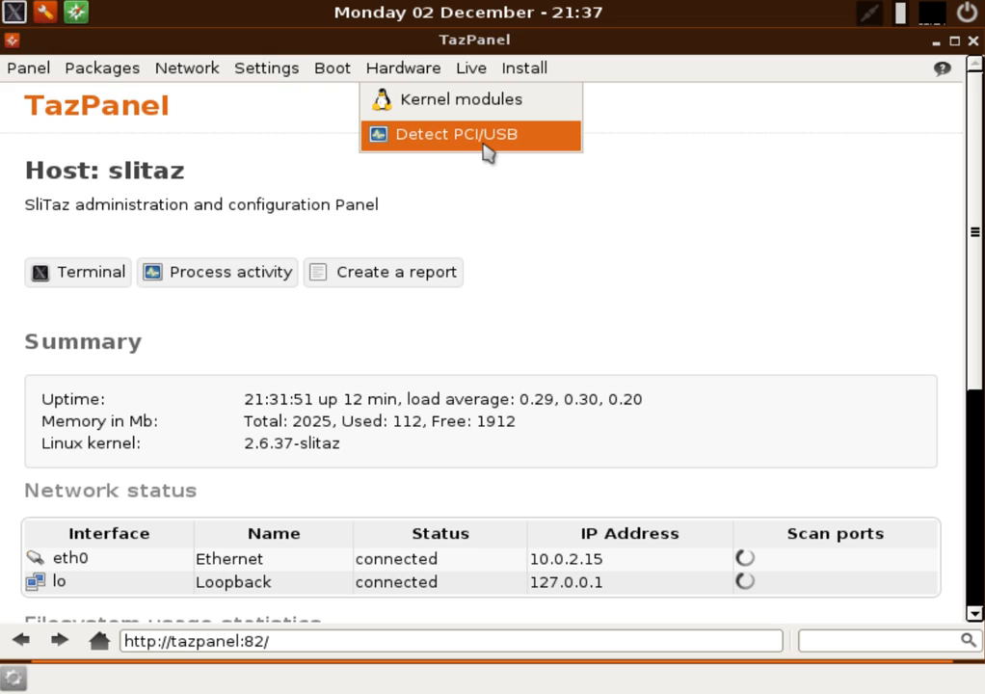
pyautogui.moveTo(486, 144)
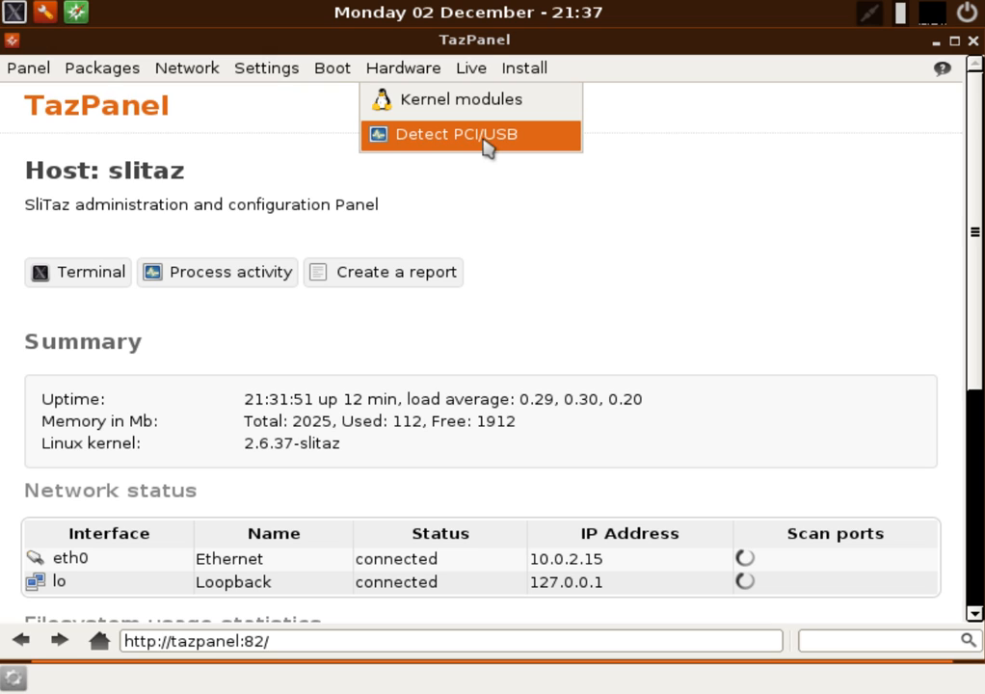
# - Review the Live menu options and dismiss them, leaving the host summary page
pyautogui.click(470, 67)
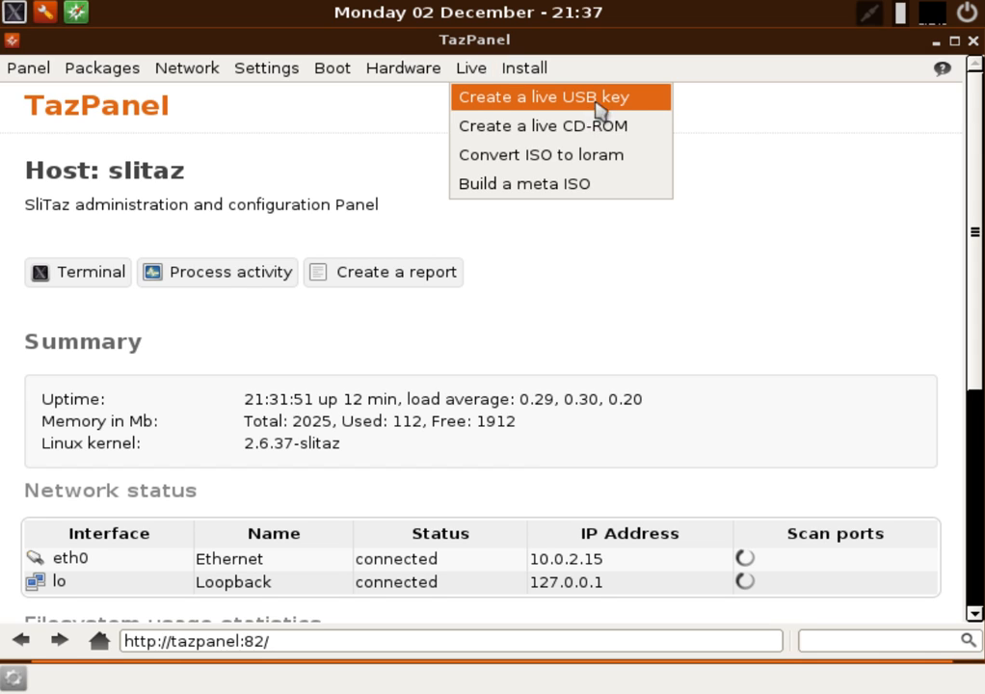
pyautogui.moveTo(620, 183)
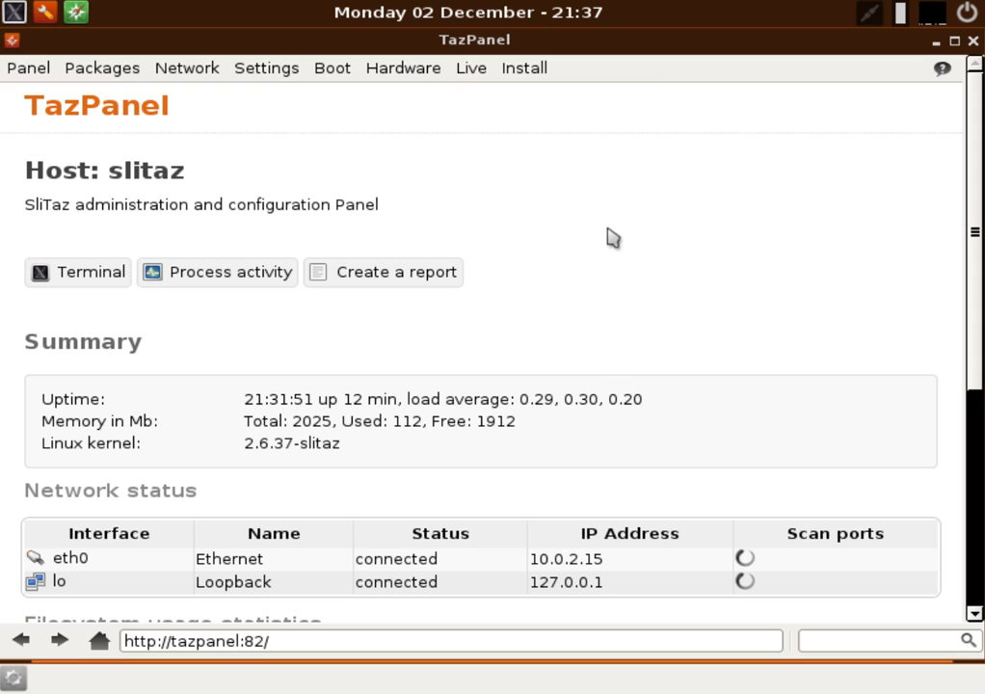
pyautogui.moveTo(436, 204)
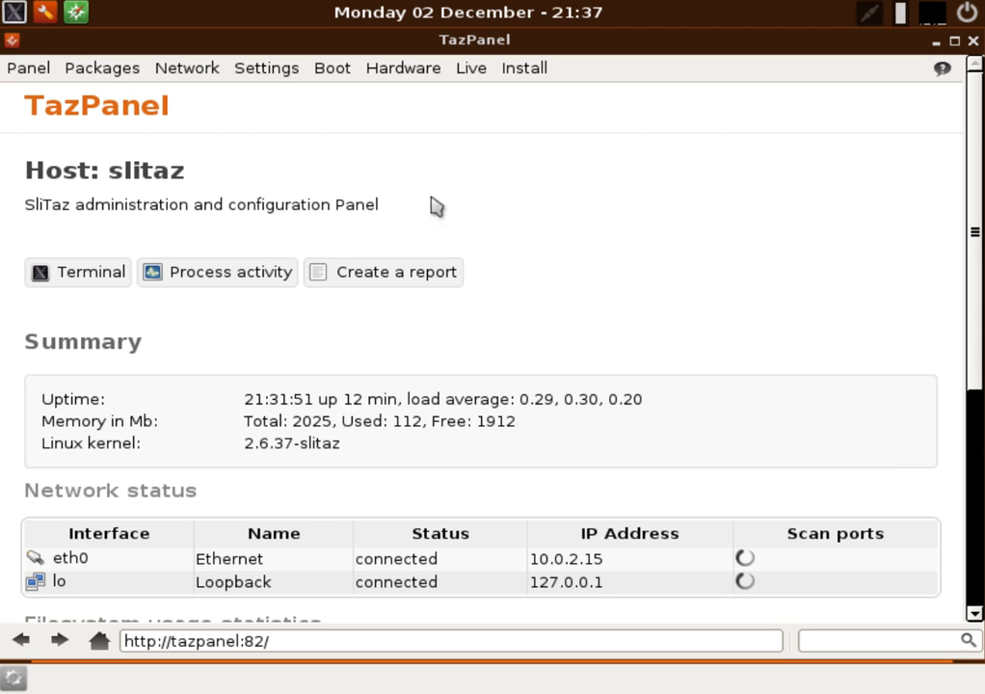
pyautogui.moveTo(453, 192)
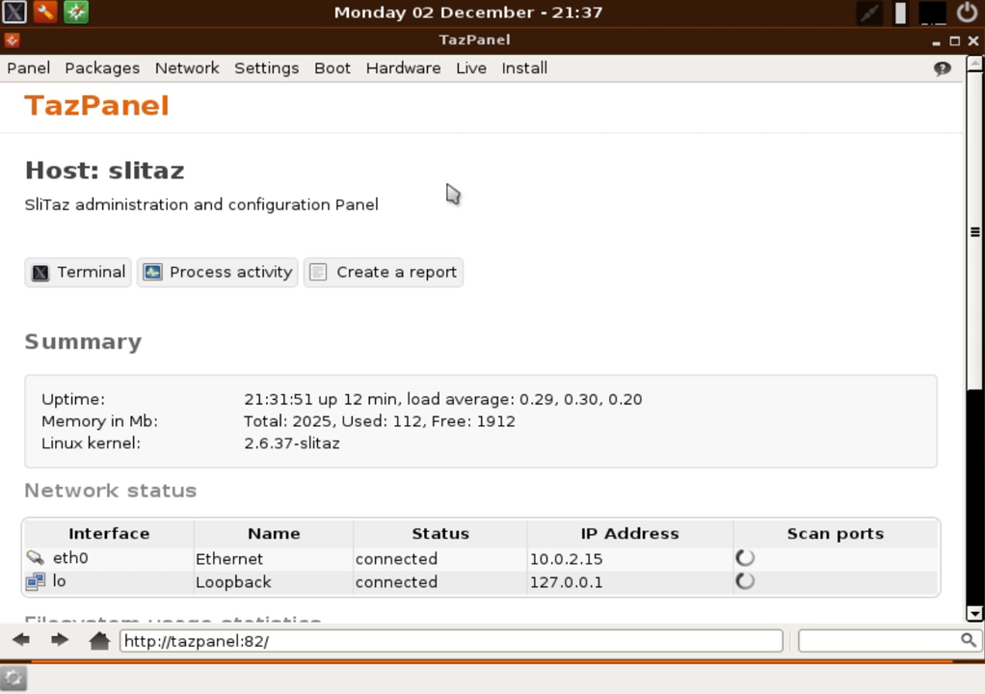
pyautogui.click(470, 67)
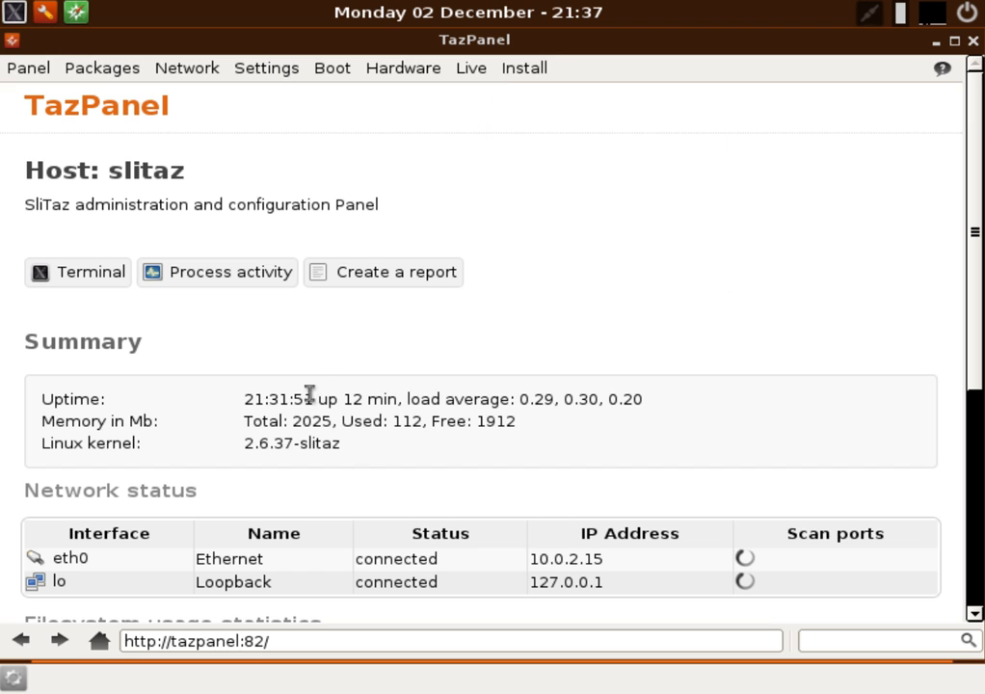
pyautogui.click(470, 68)
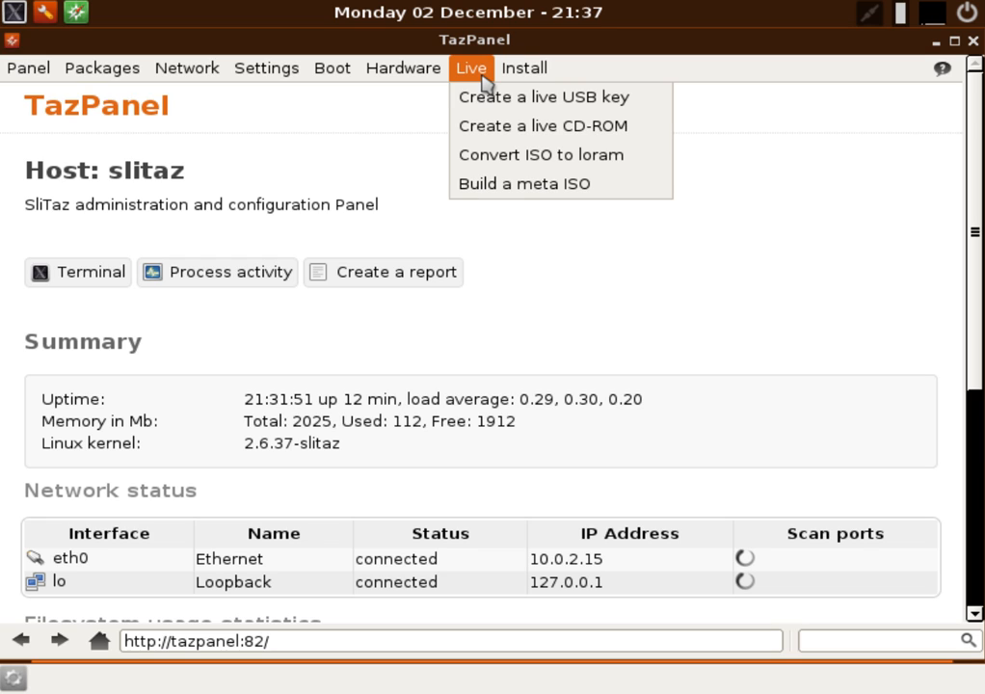
pyautogui.click(524, 68)
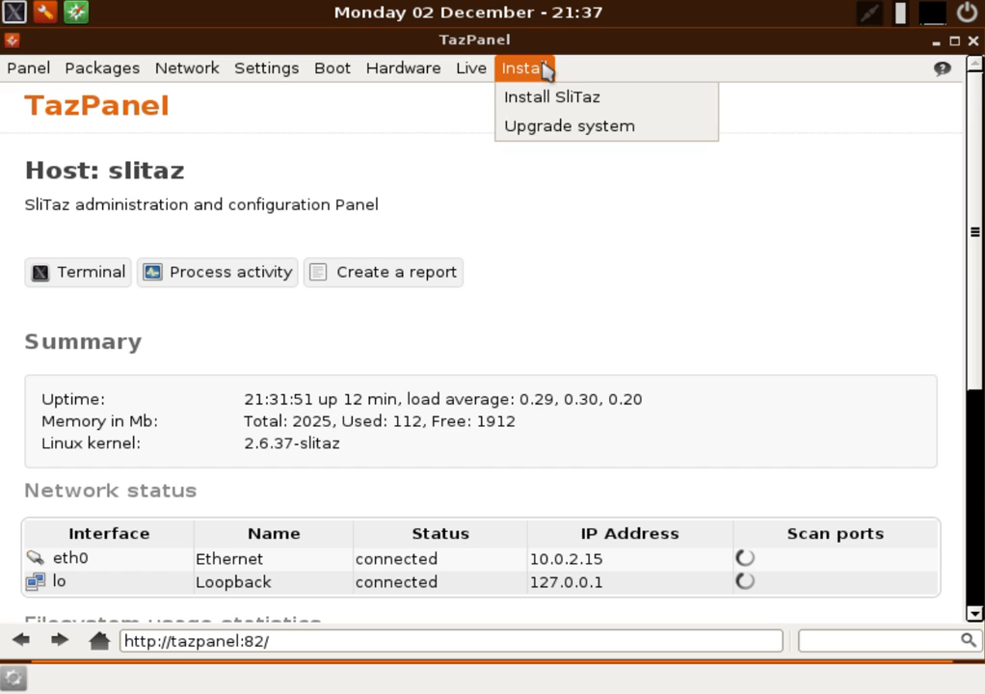
pyautogui.moveTo(549, 76)
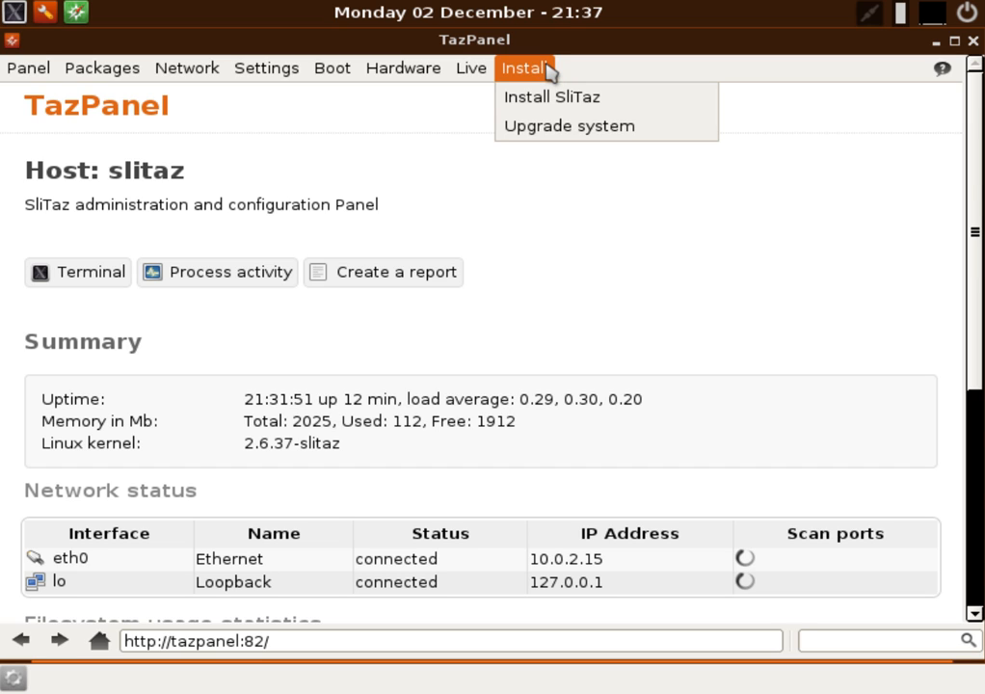
pyautogui.moveTo(551, 97)
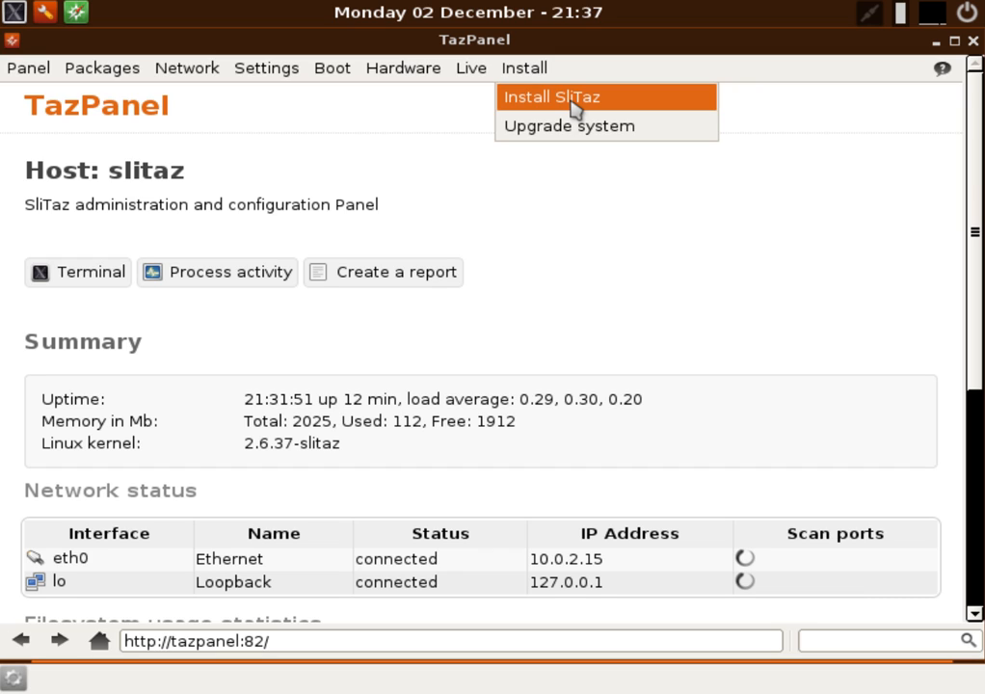
pyautogui.moveTo(634, 104)
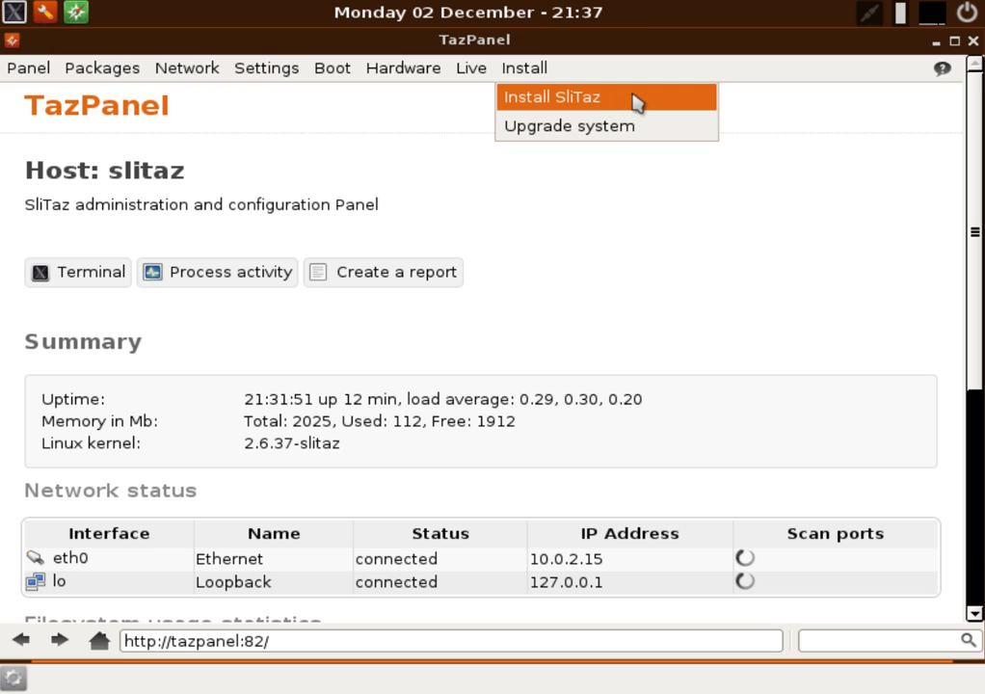
pyautogui.moveTo(596, 131)
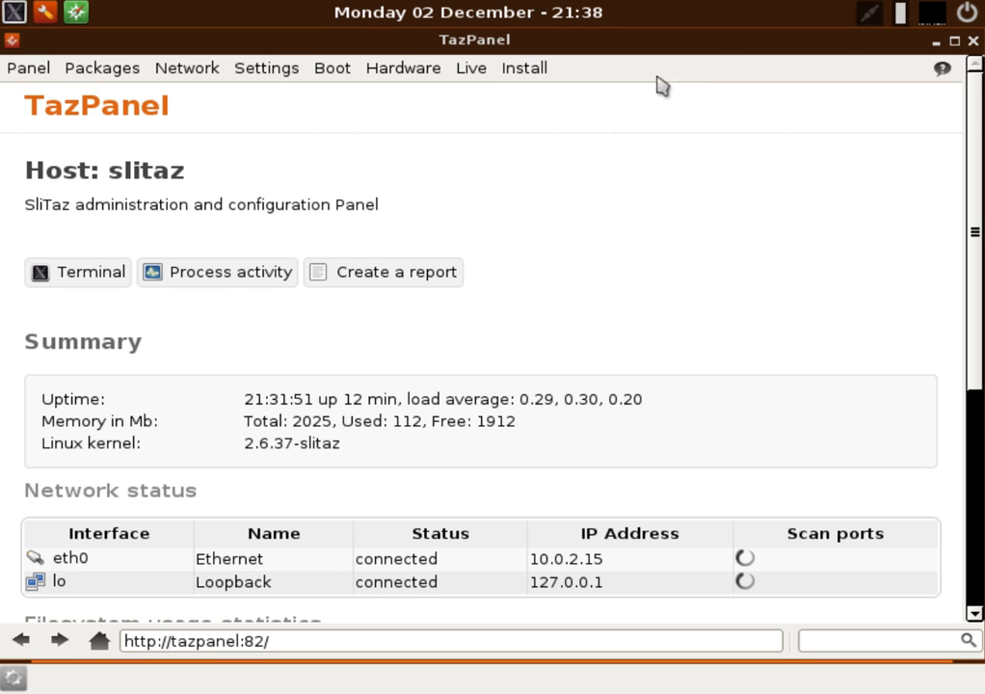
# - Close the TazPanel window from its title bar
pyautogui.click(975, 39)
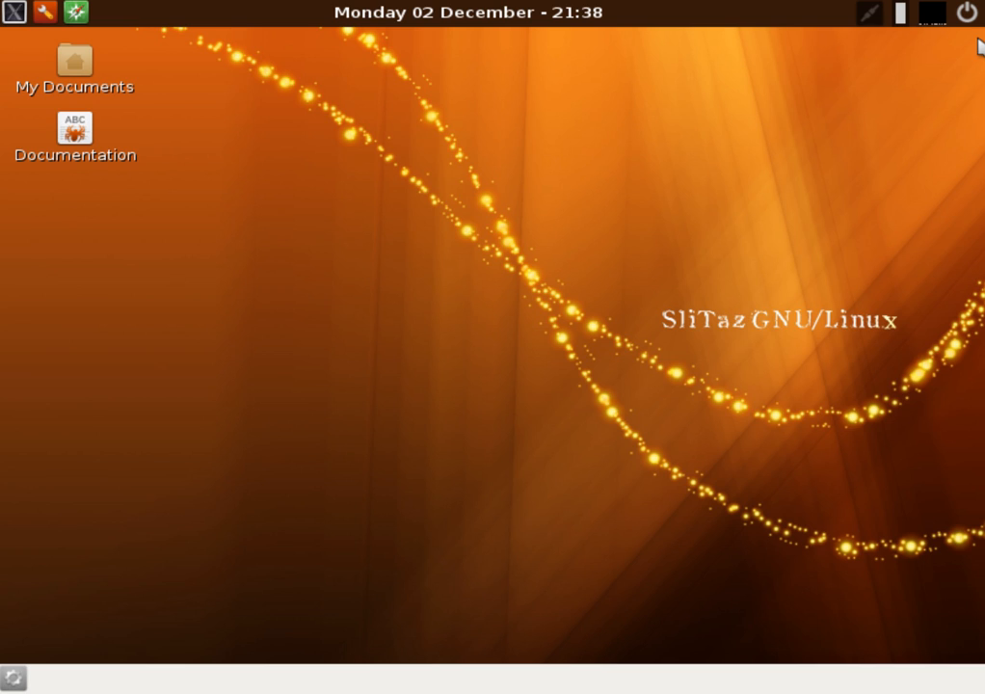
pyautogui.moveTo(185, 292)
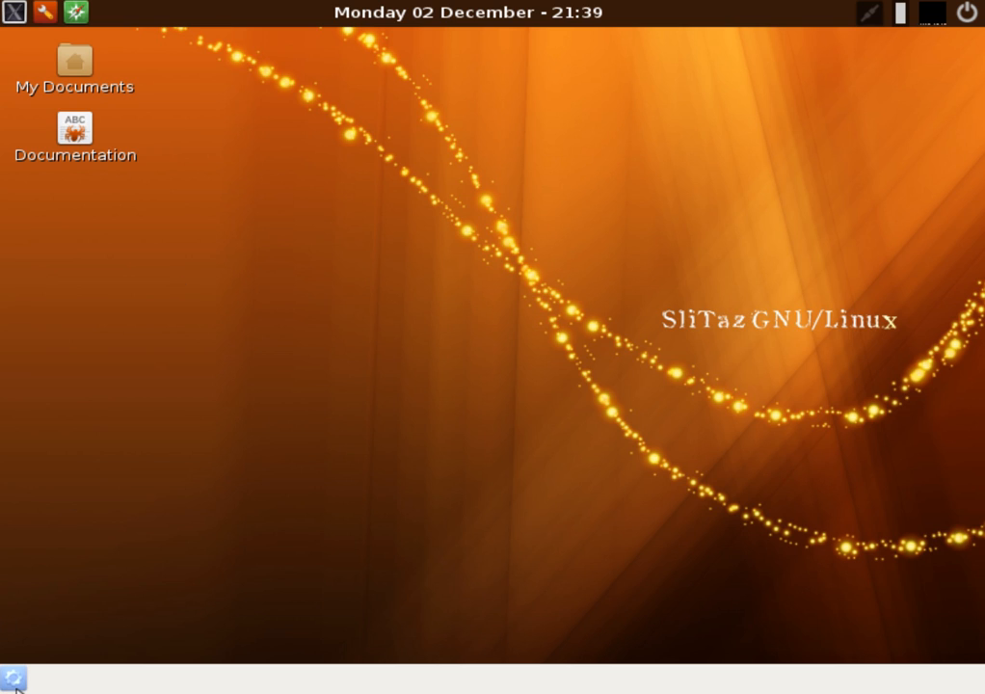
# - Open the Openbox application menu over the bare desktop
pyautogui.click(14, 682)
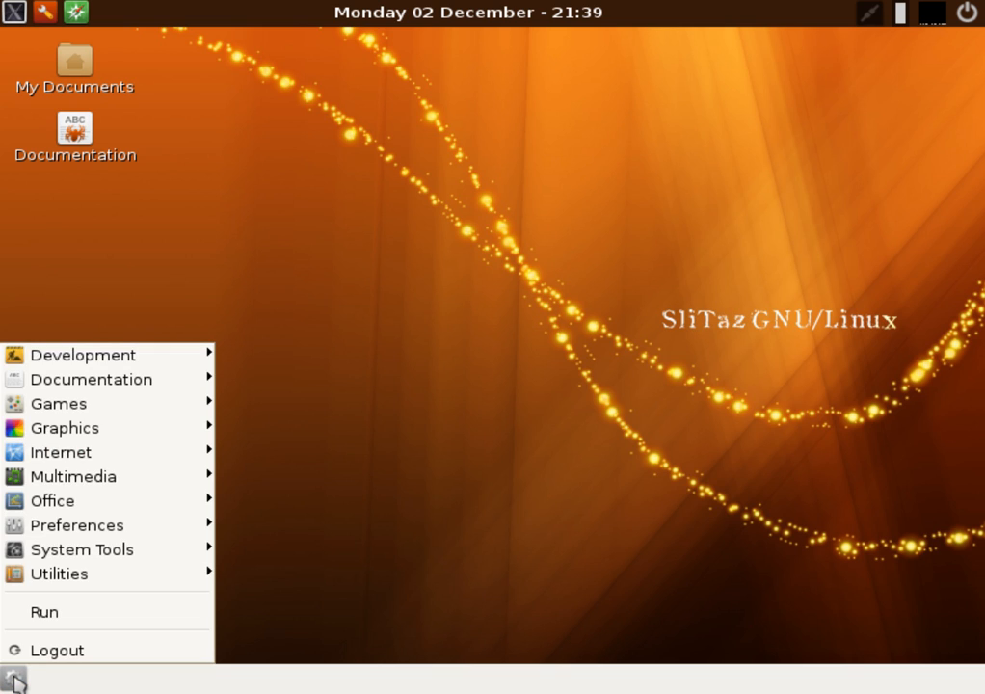
pyautogui.moveTo(59, 403)
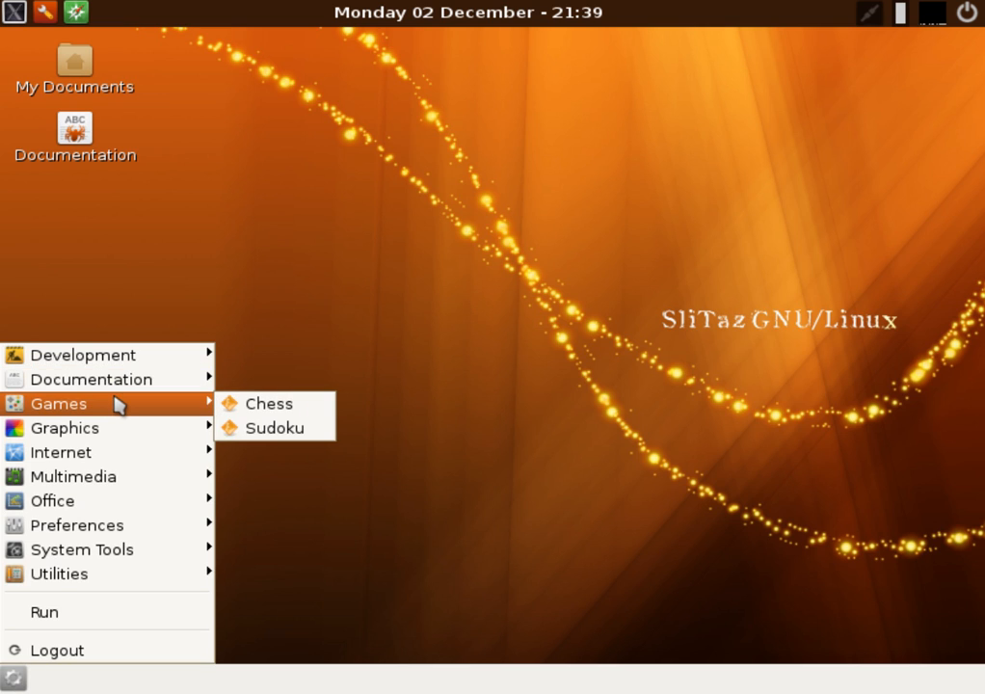
pyautogui.moveTo(120, 417)
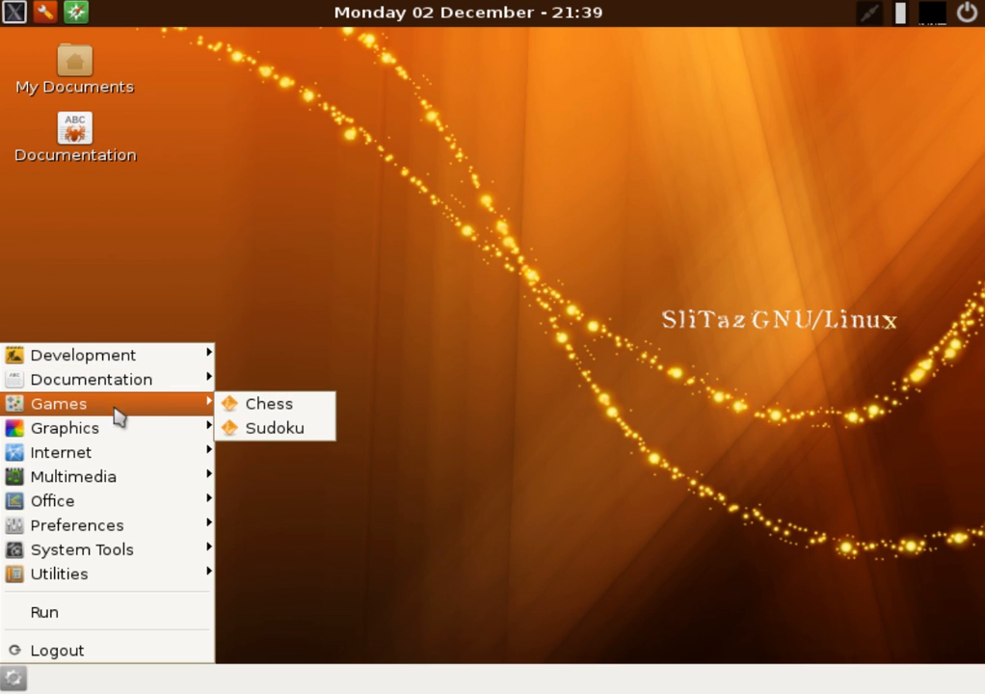
pyautogui.moveTo(54, 501)
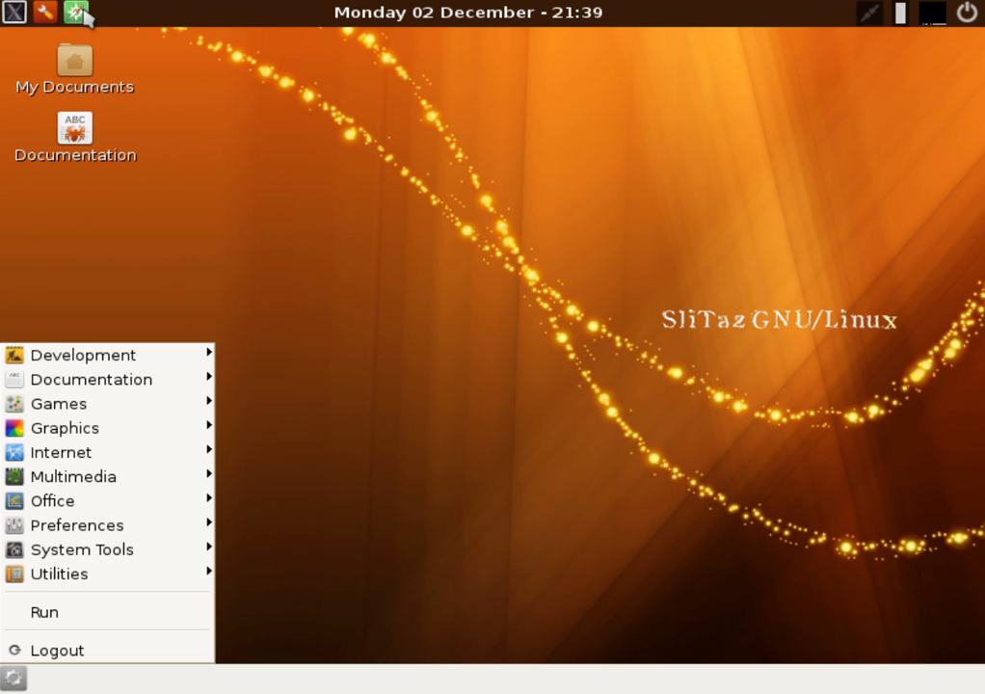
pyautogui.moveTo(79, 13)
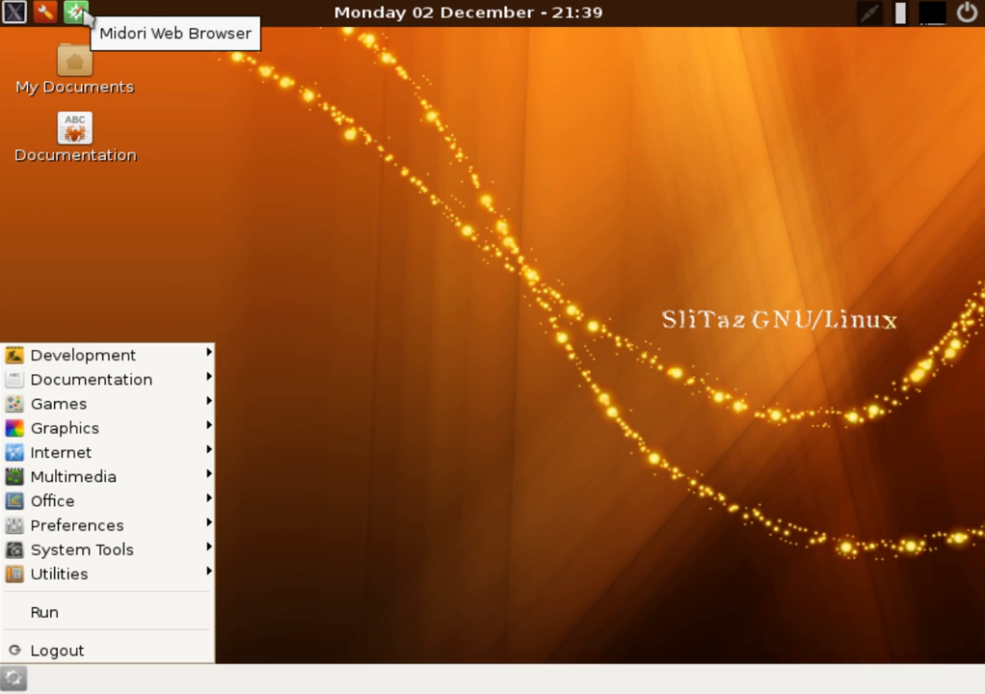
pyautogui.moveTo(254, 226)
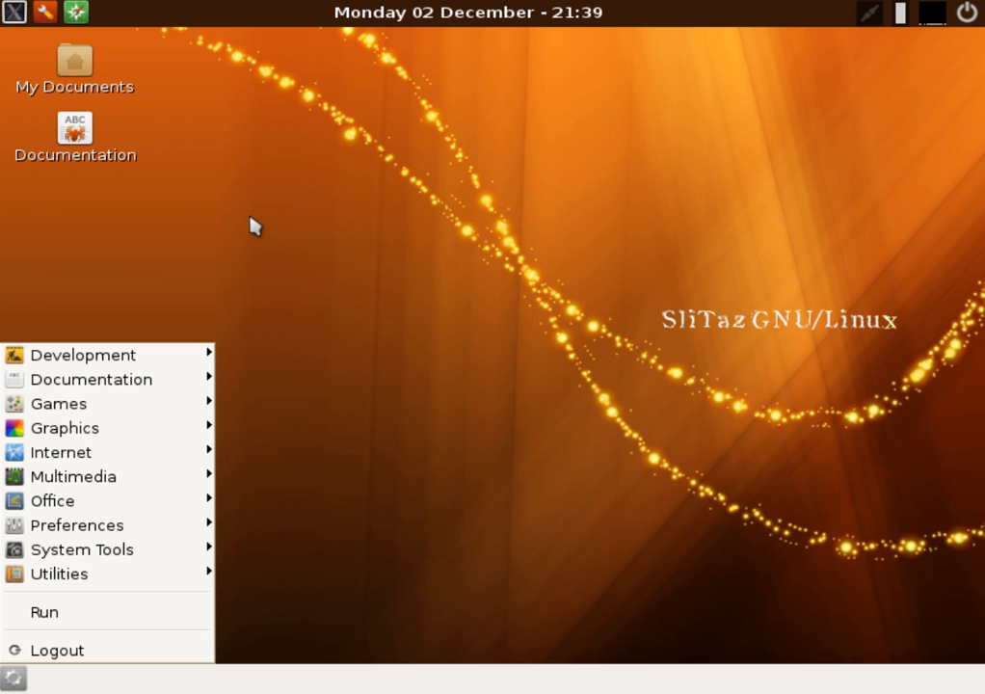